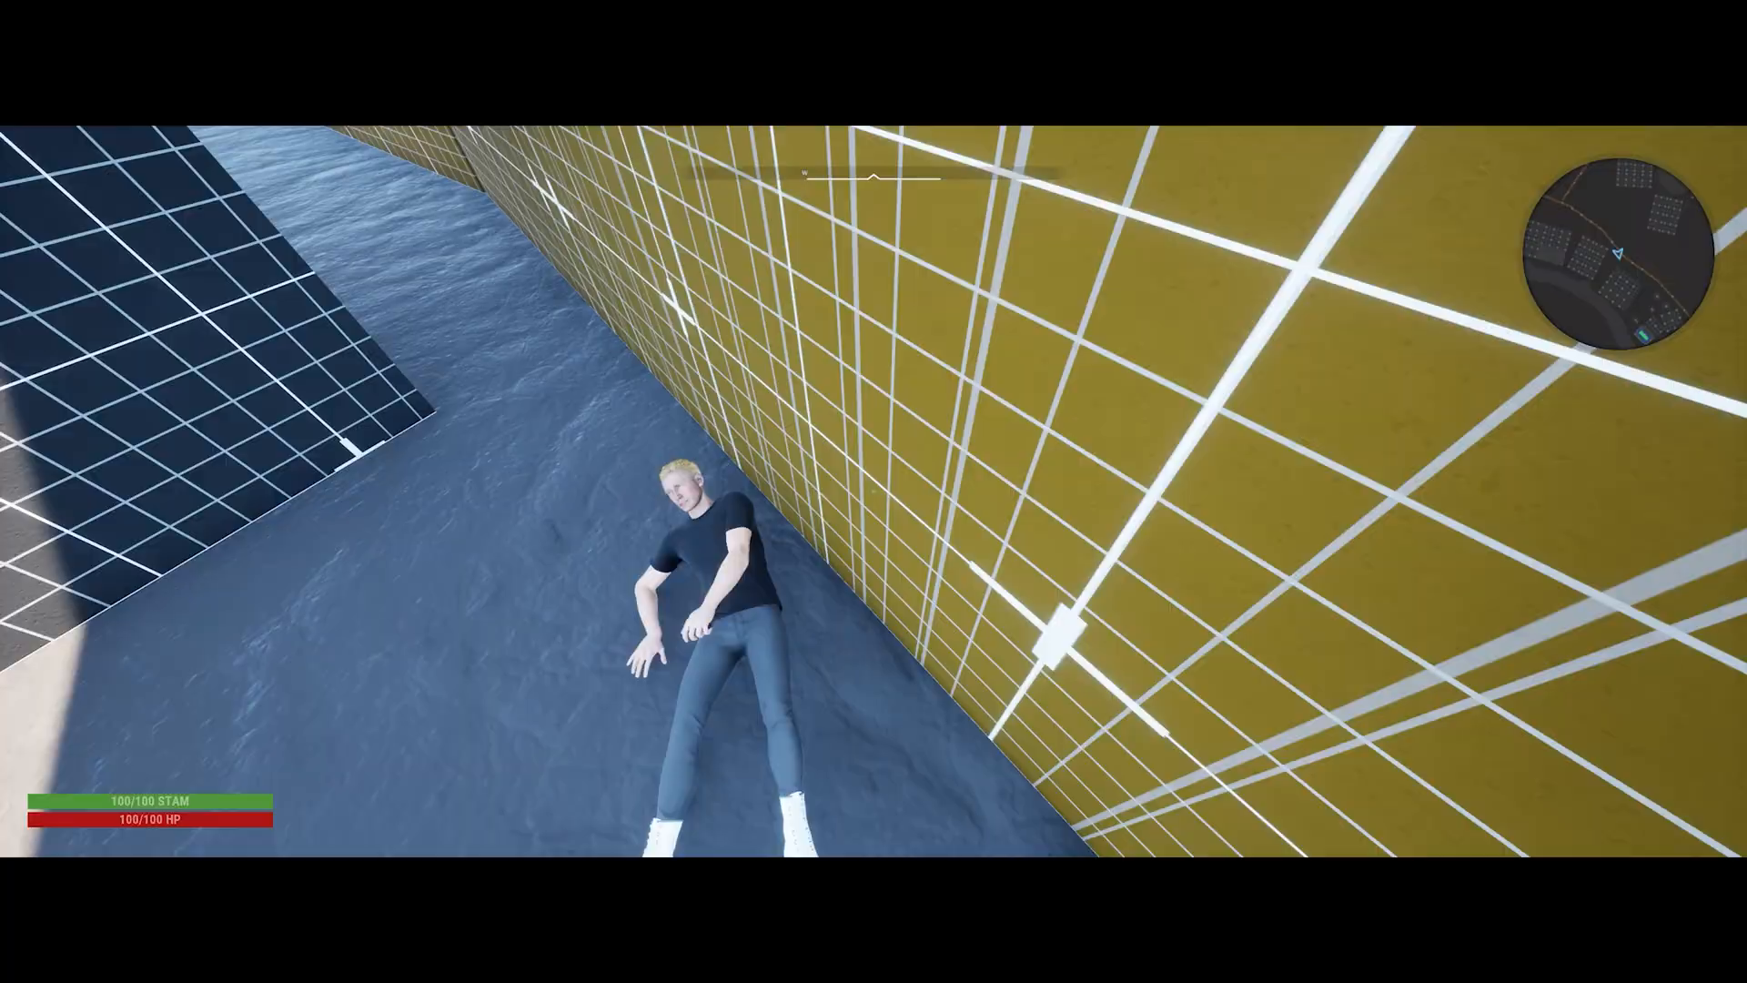
- Walk the player character forward during the play session before it ragdolls
key(w)
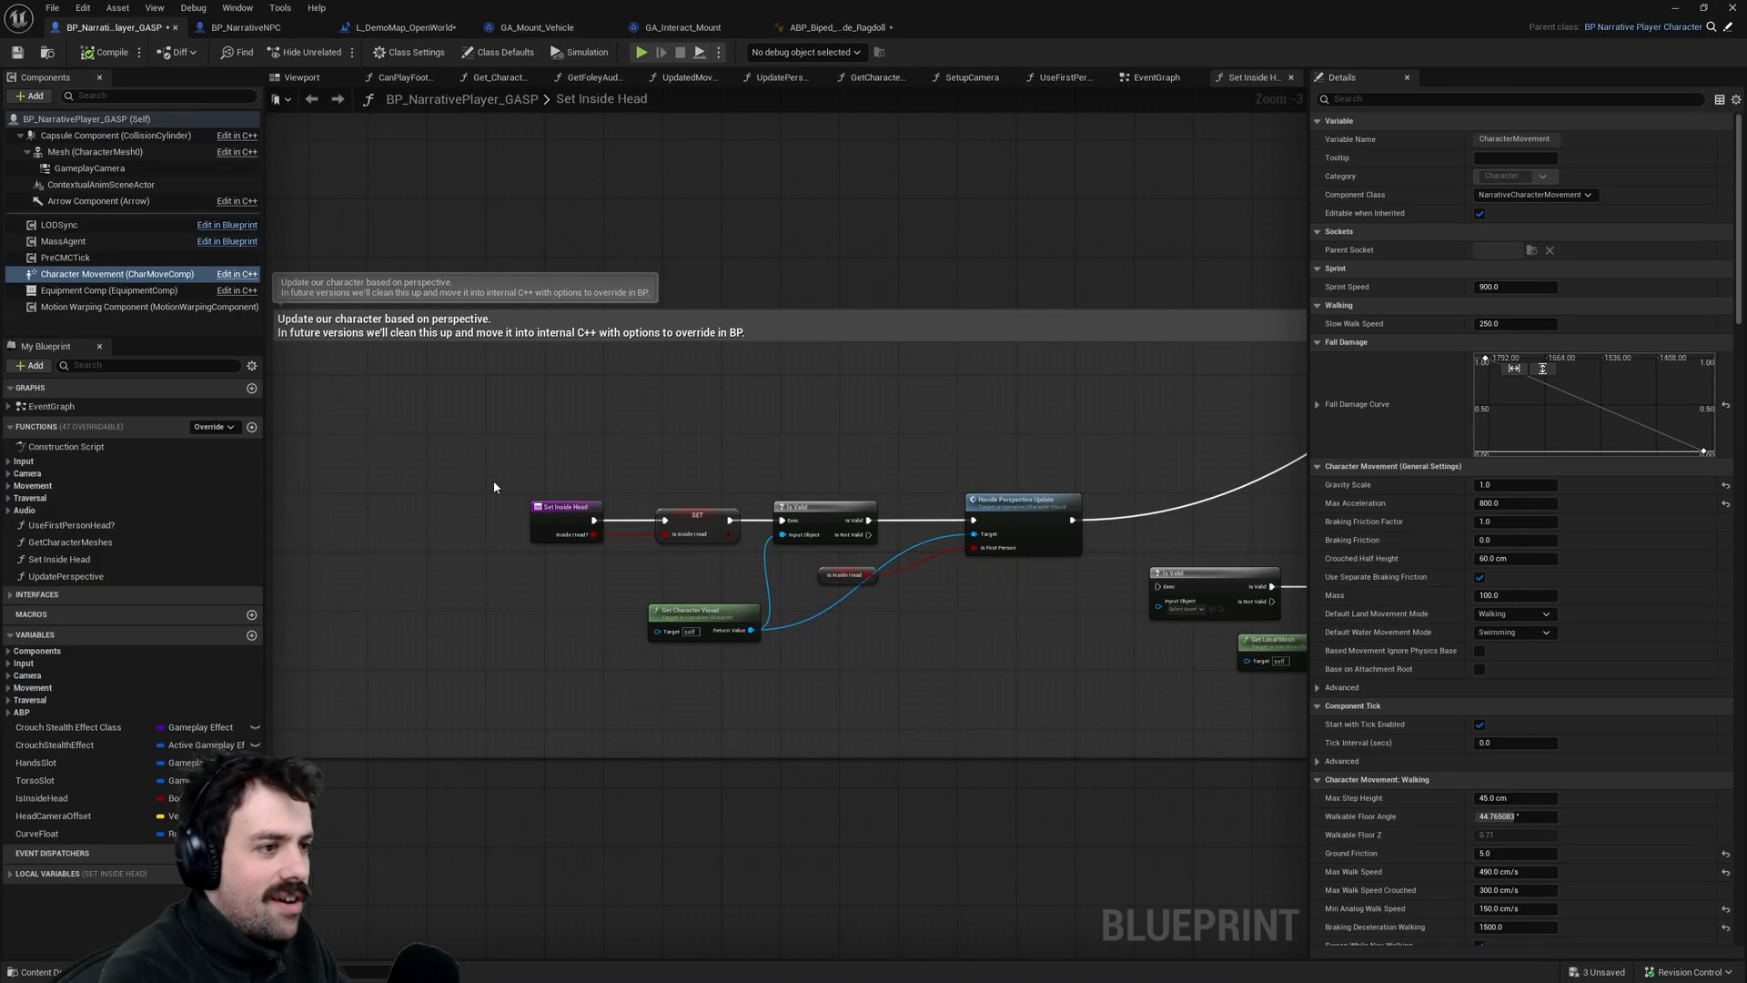
mouse_move(357, 231)
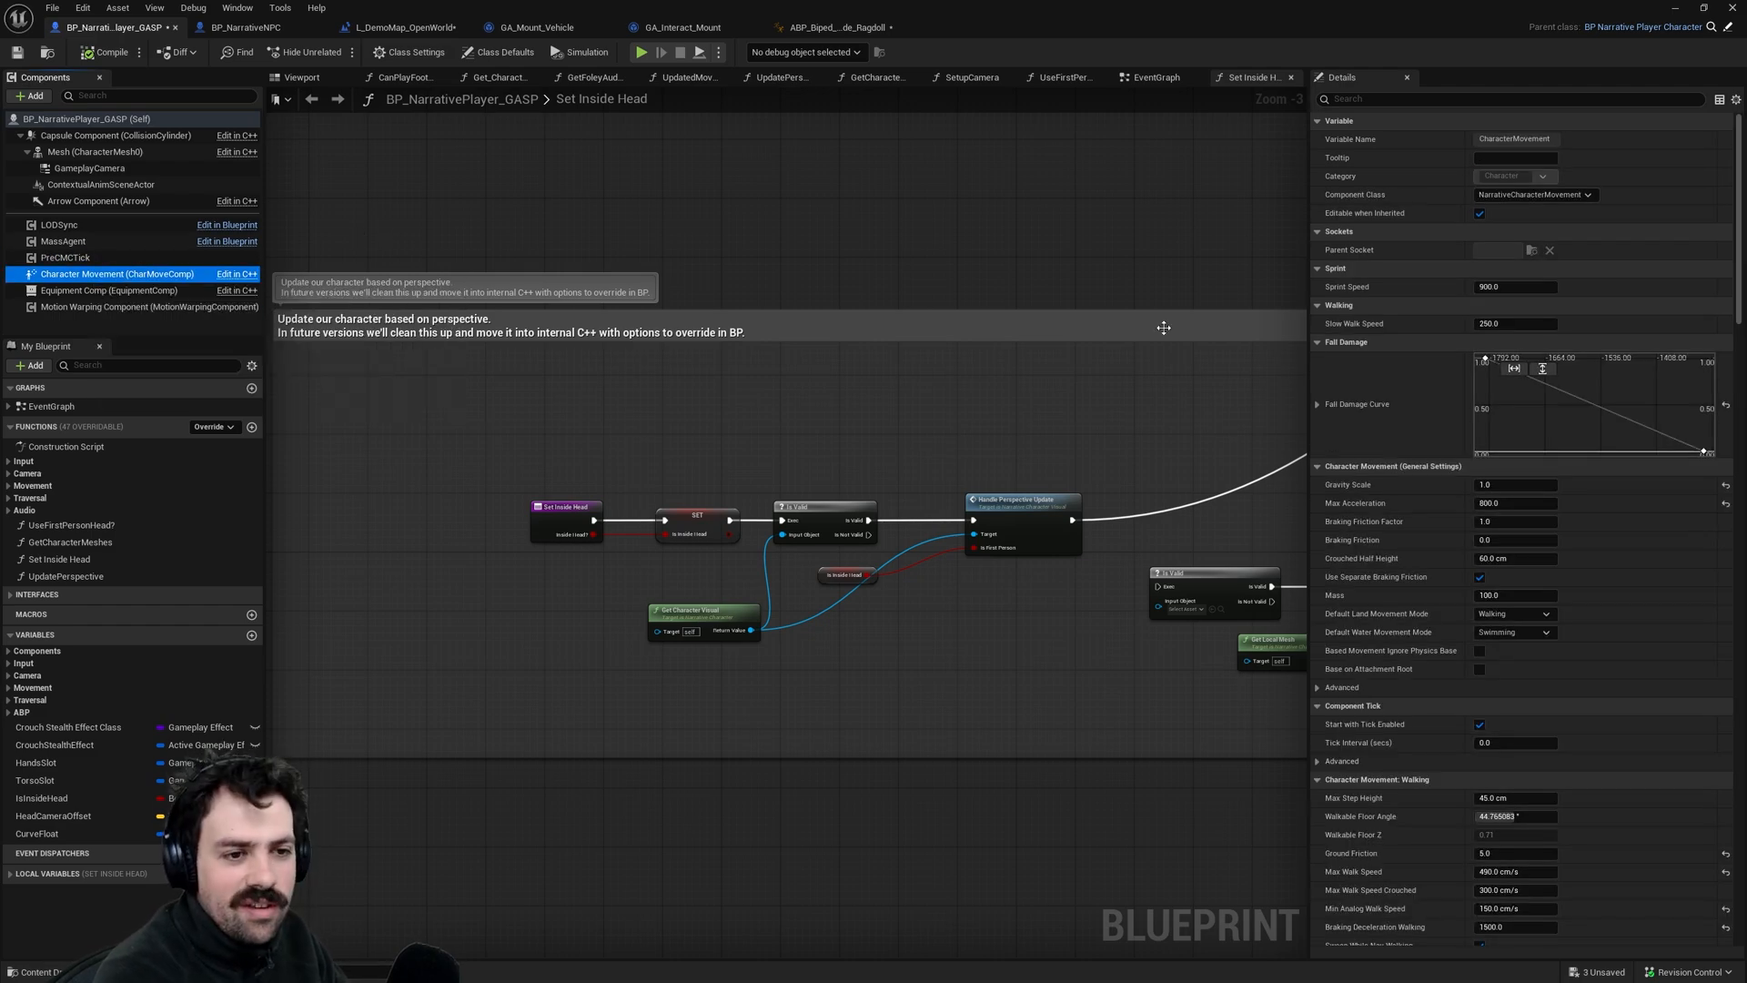
- Filter the Details panel to the Ragdoll category by searching 'ragd'
text(ragdoll)
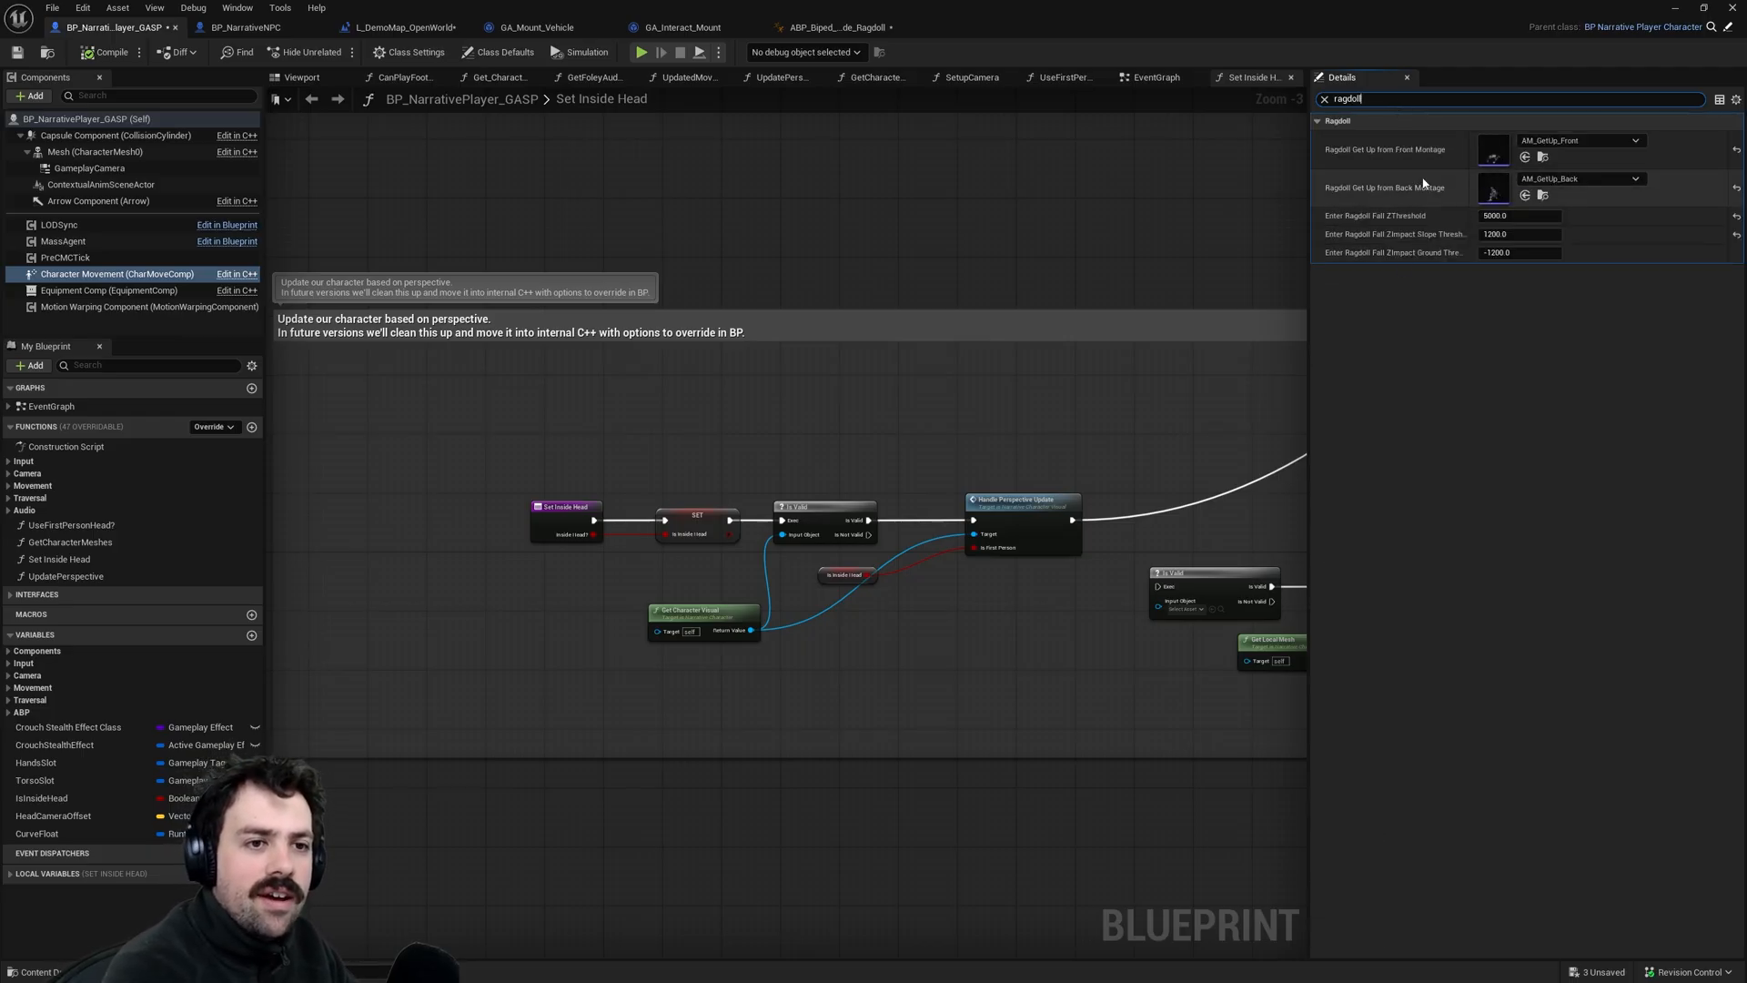
mouse_move(1492, 150)
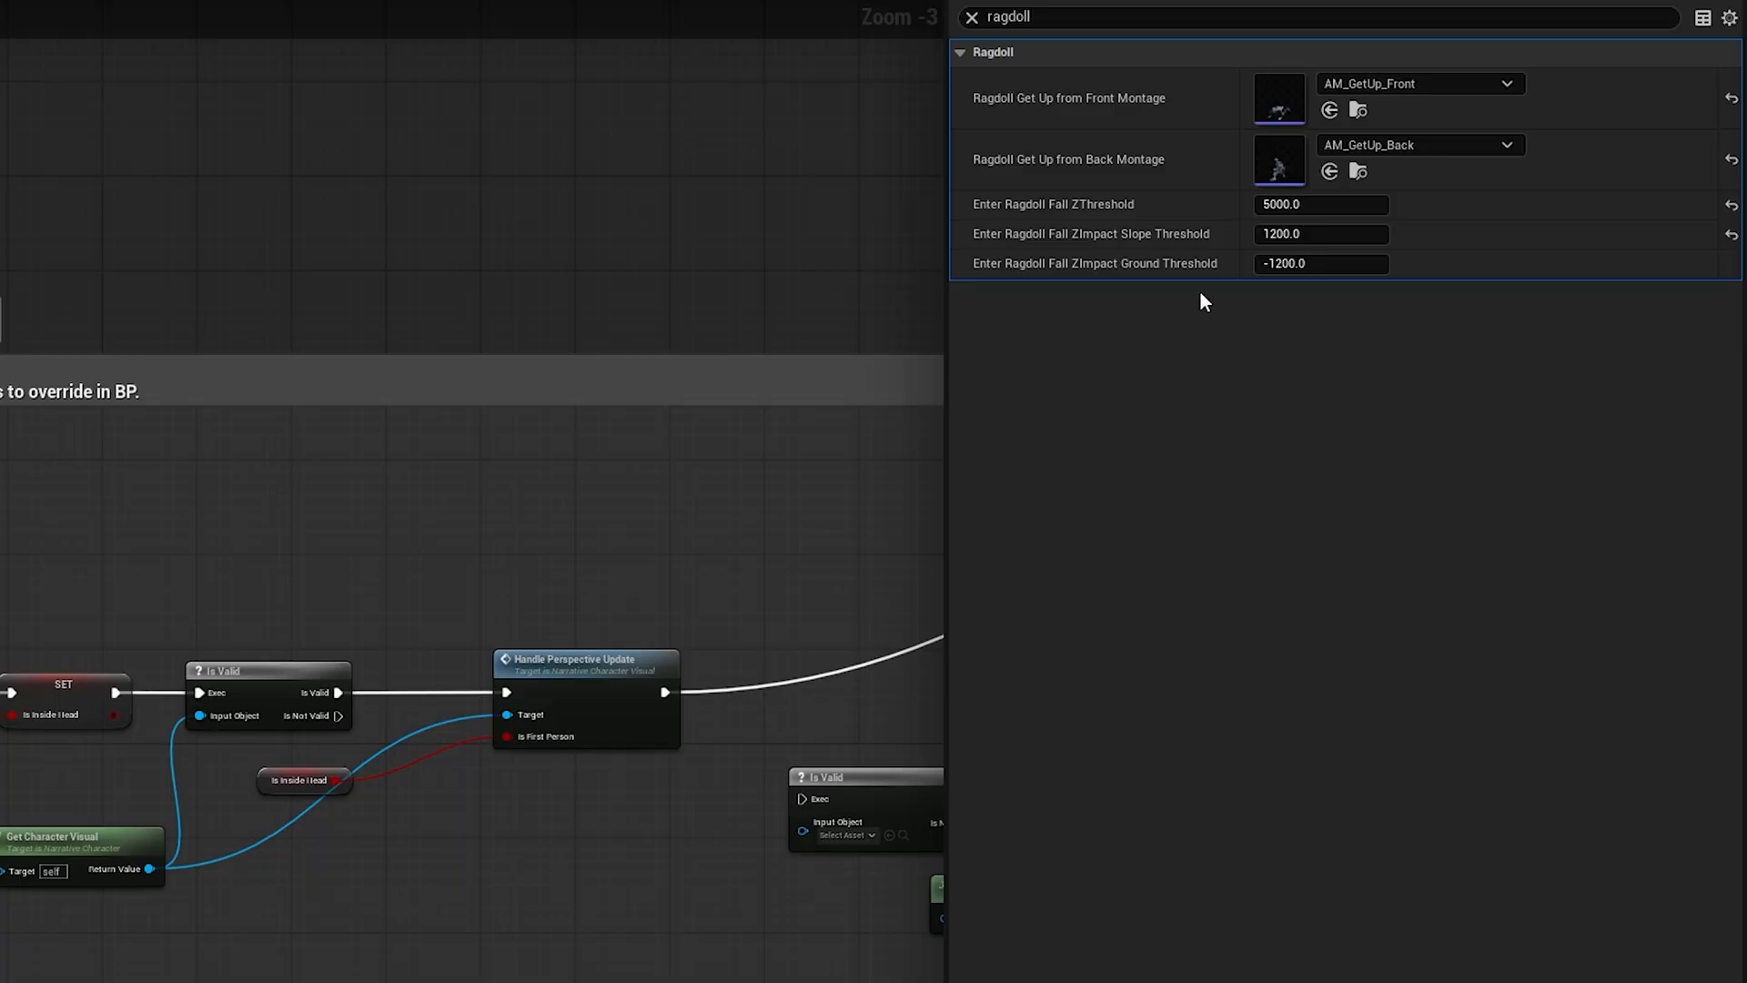
mouse_move(1243, 277)
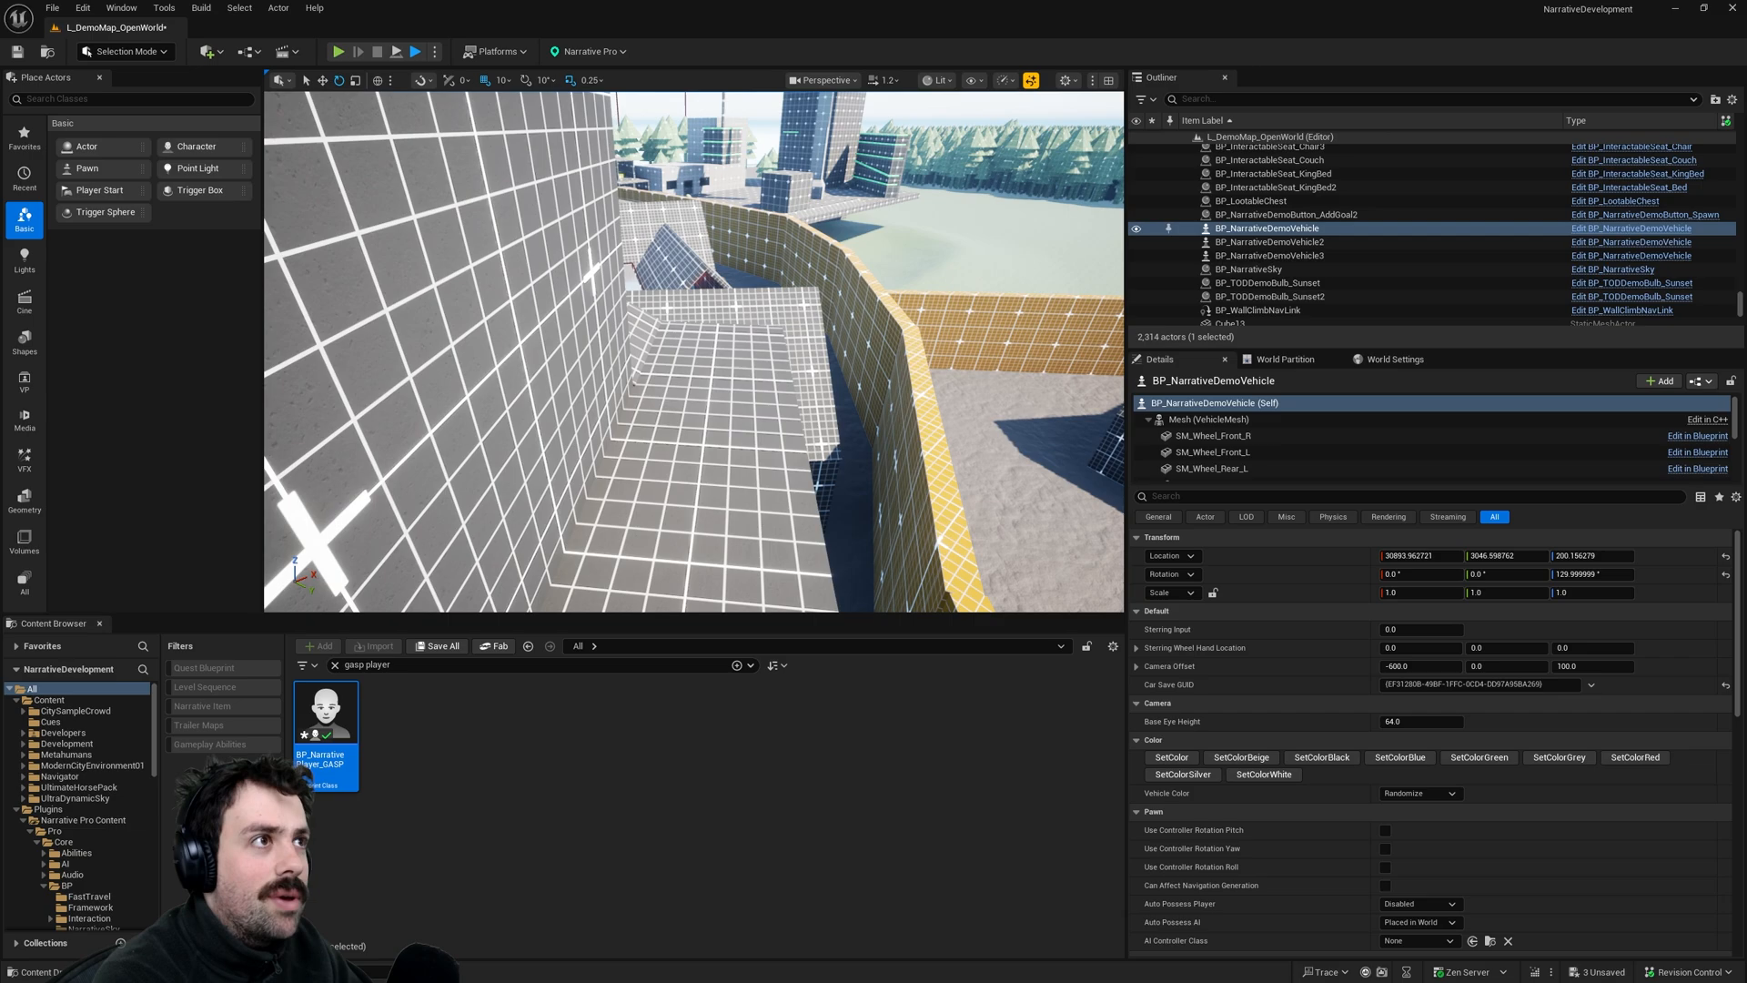
mouse_move(504, 266)
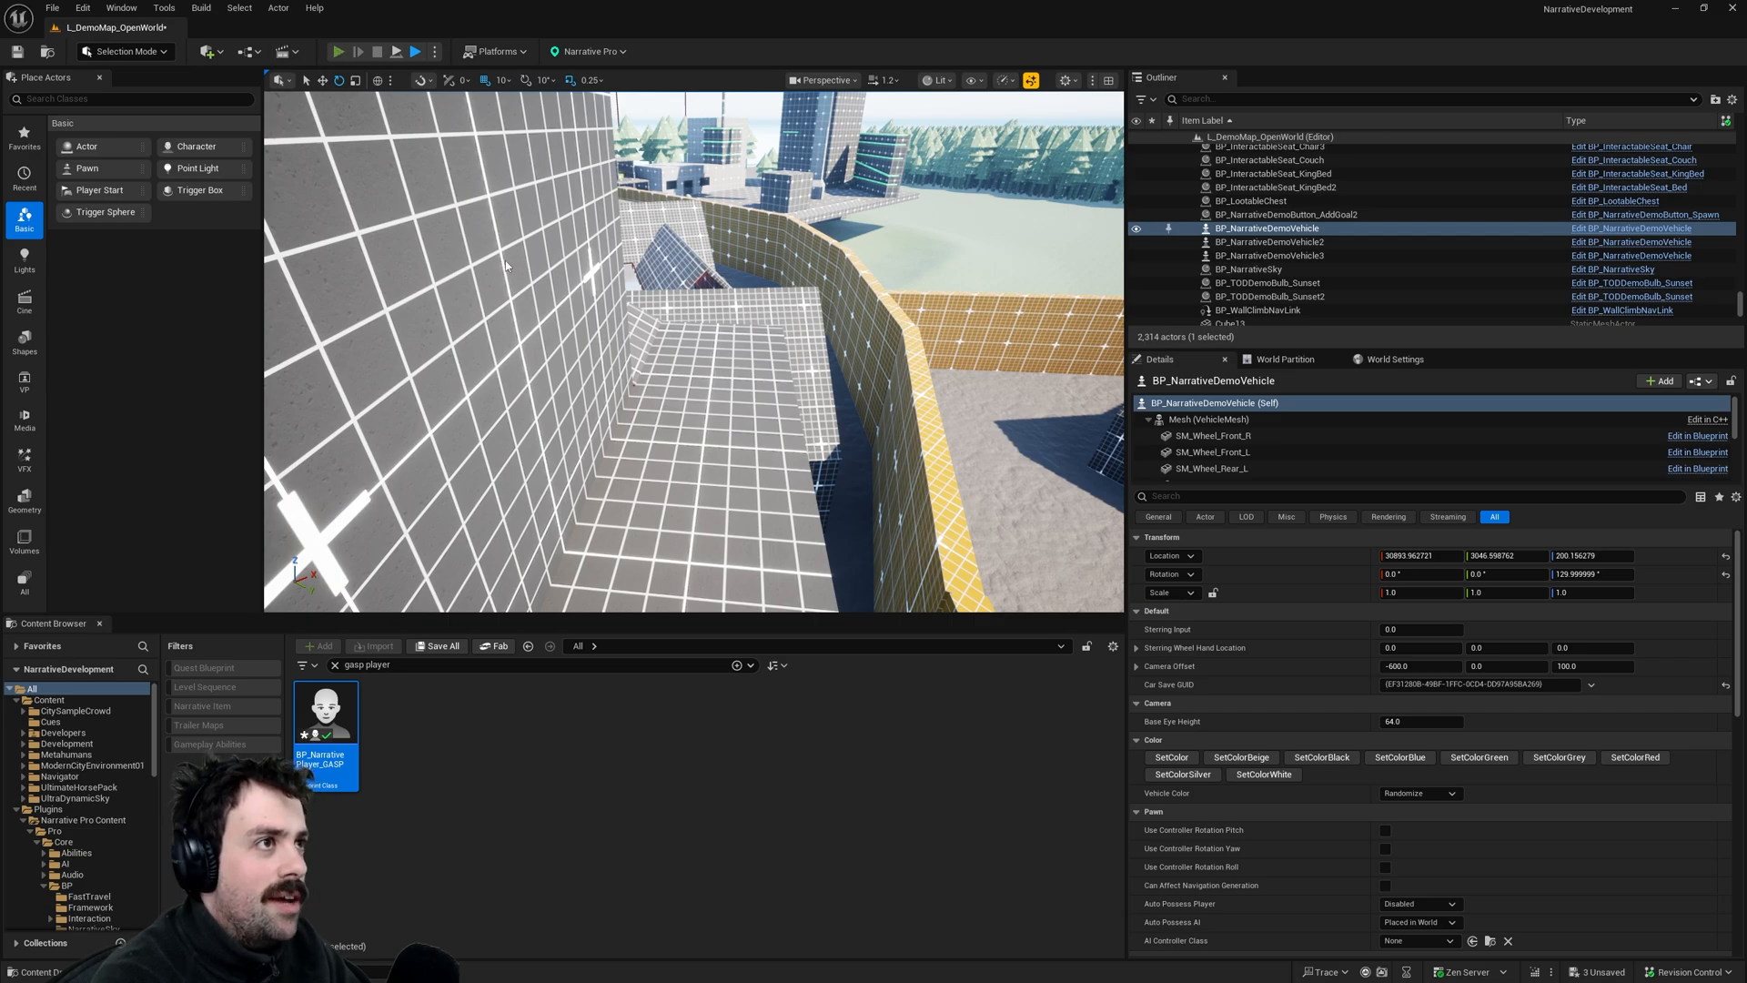
mouse_move(668, 314)
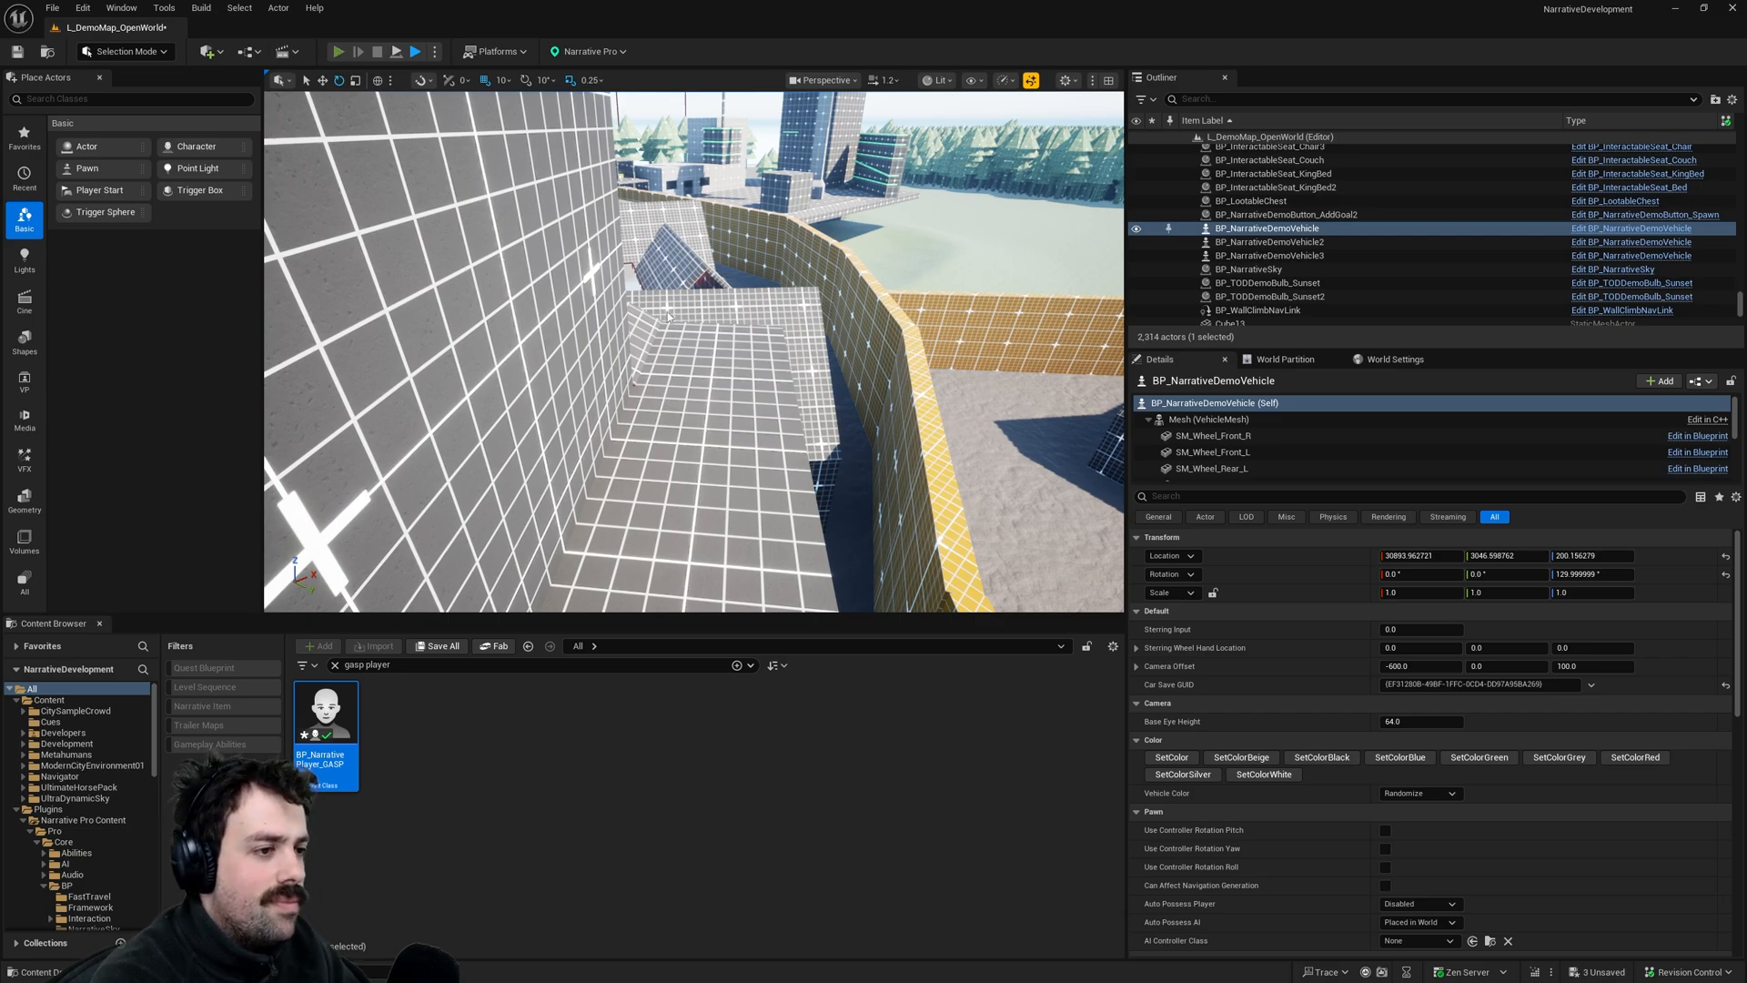
click(342, 51)
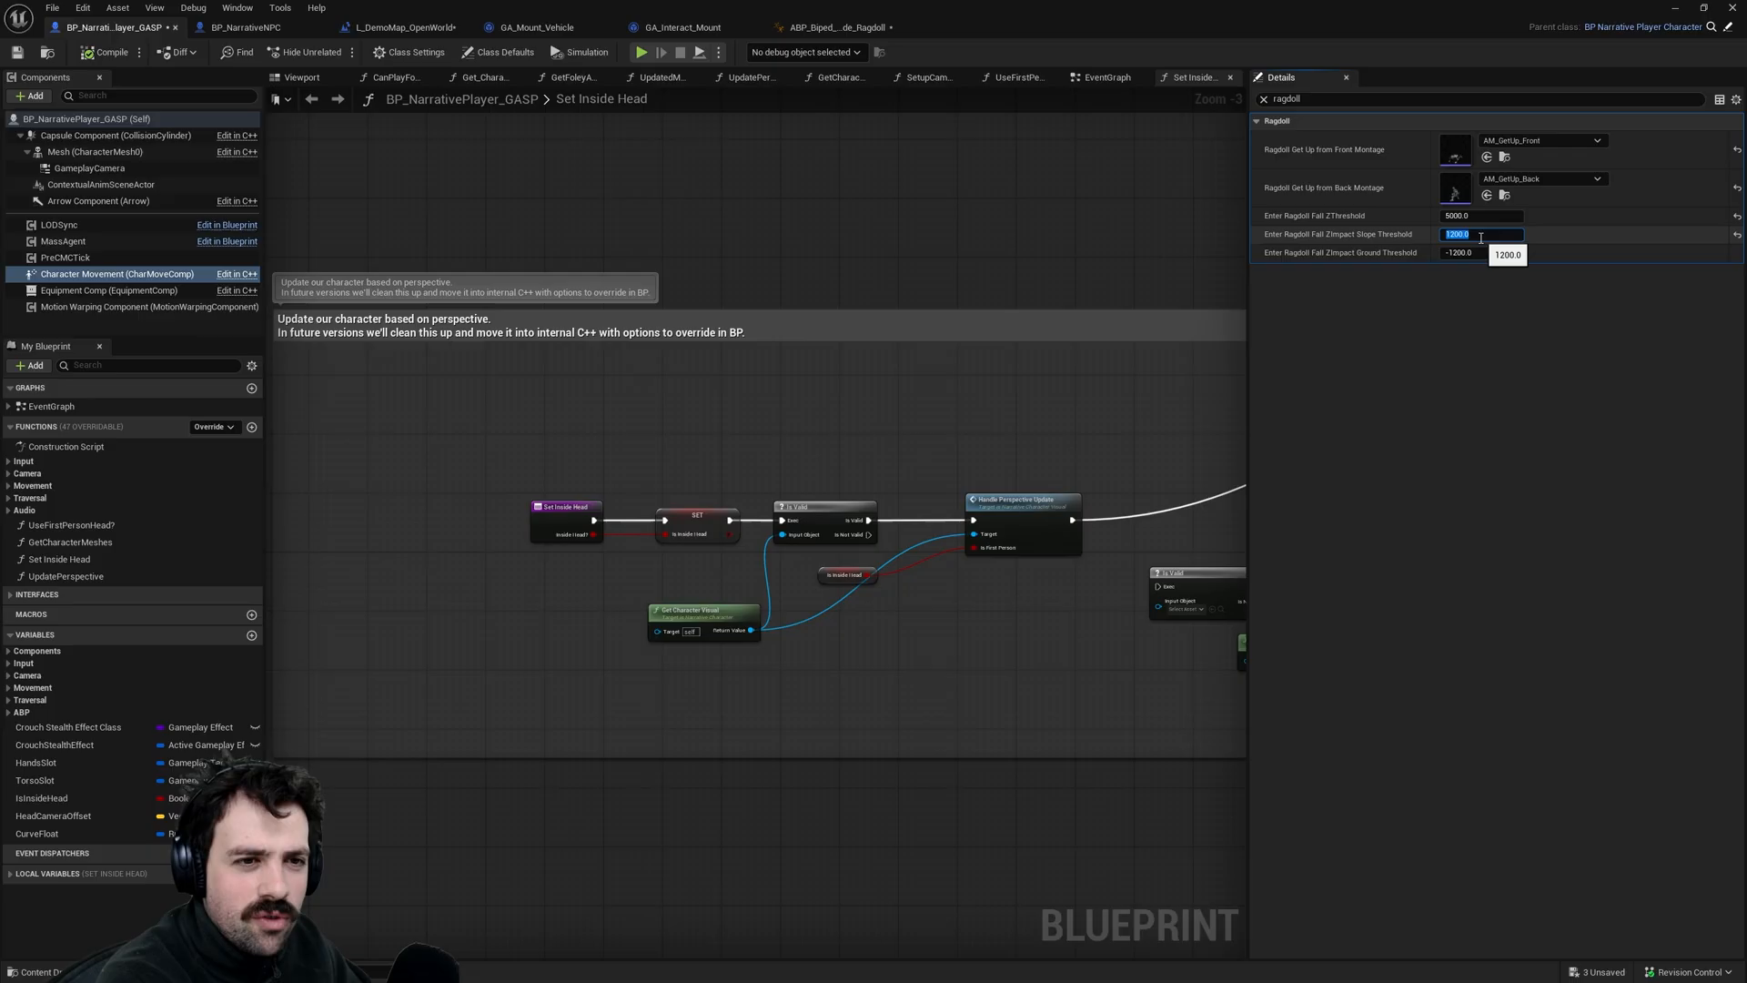
- Set Enter Ragdoll Fall ZImpact Slope Threshold to 5000 and compile the blueprint
text(5000)
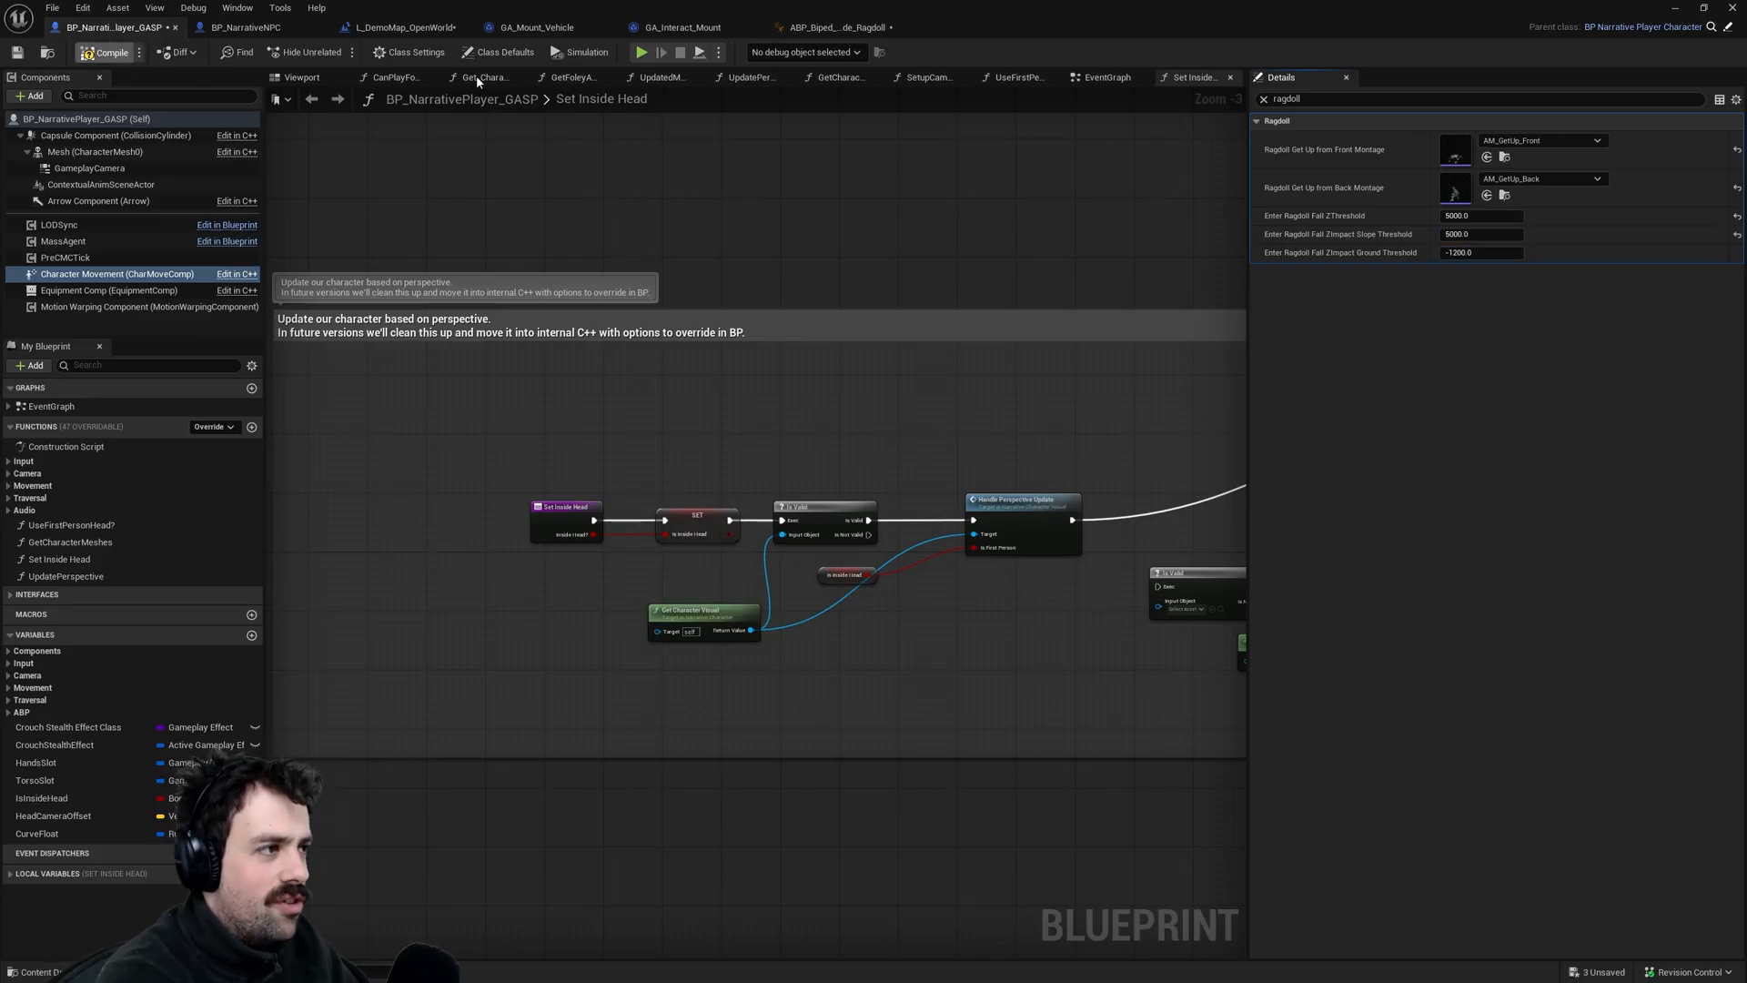
click(399, 27)
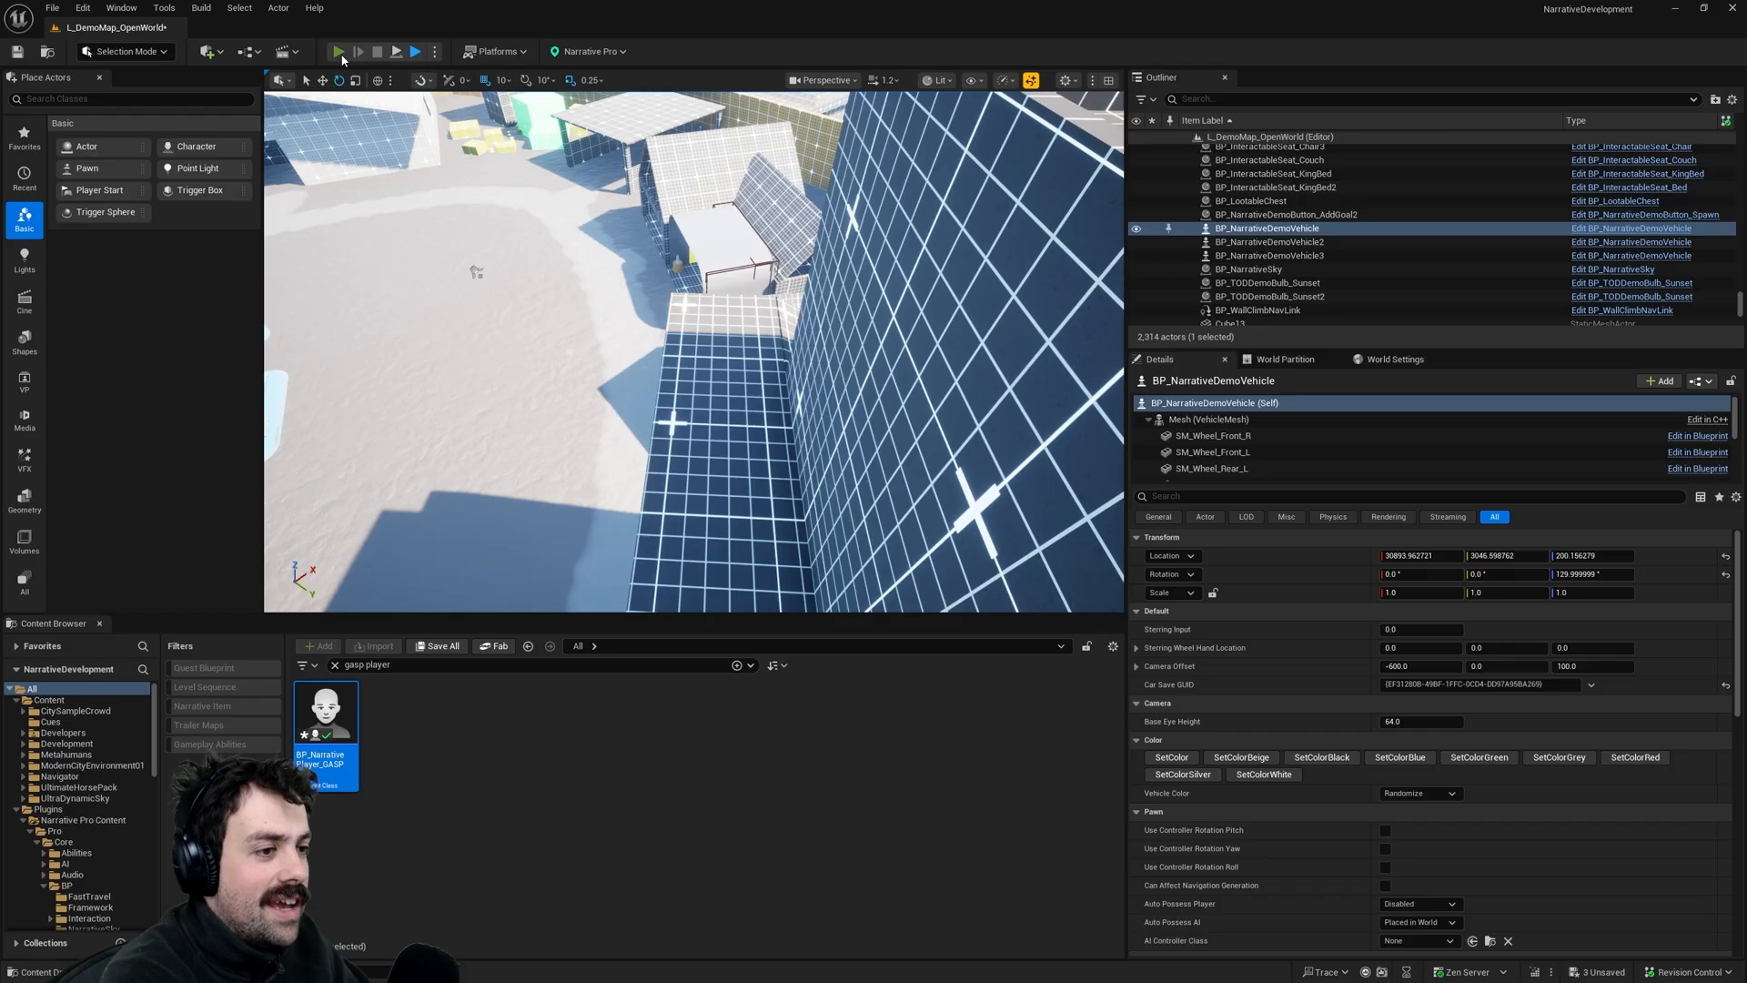
- Start a play session in the demo level and jump the character off the building
click(340, 51)
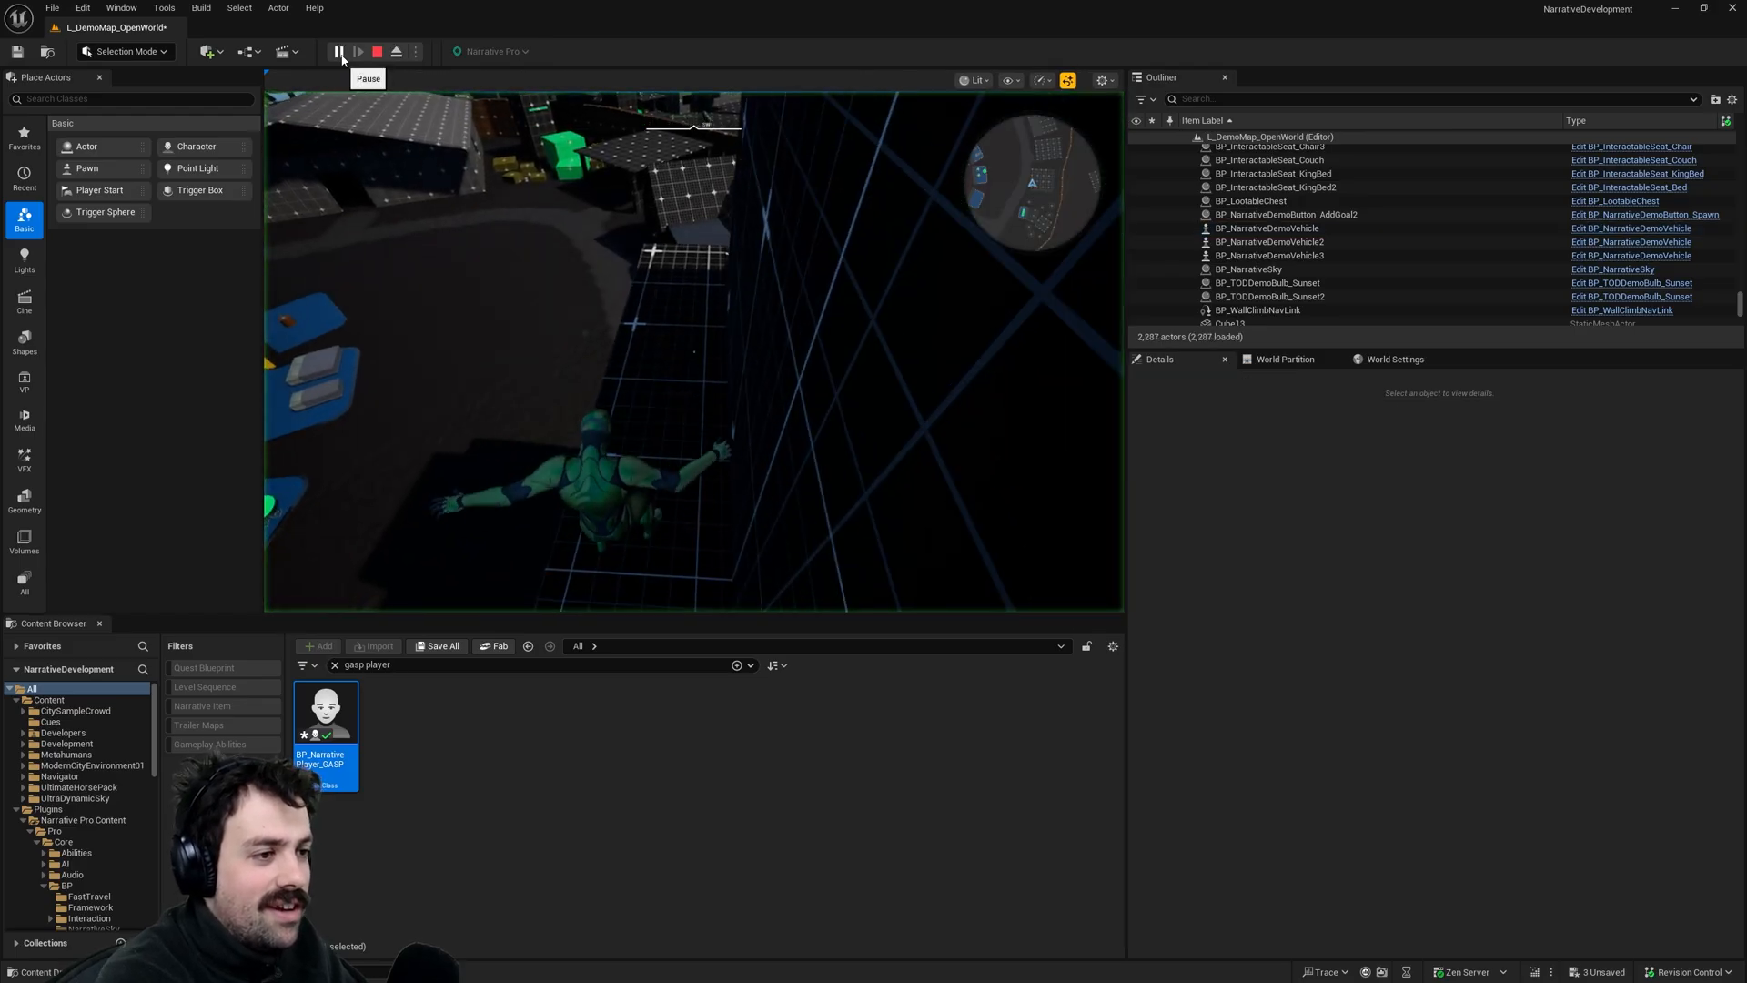
click(338, 51)
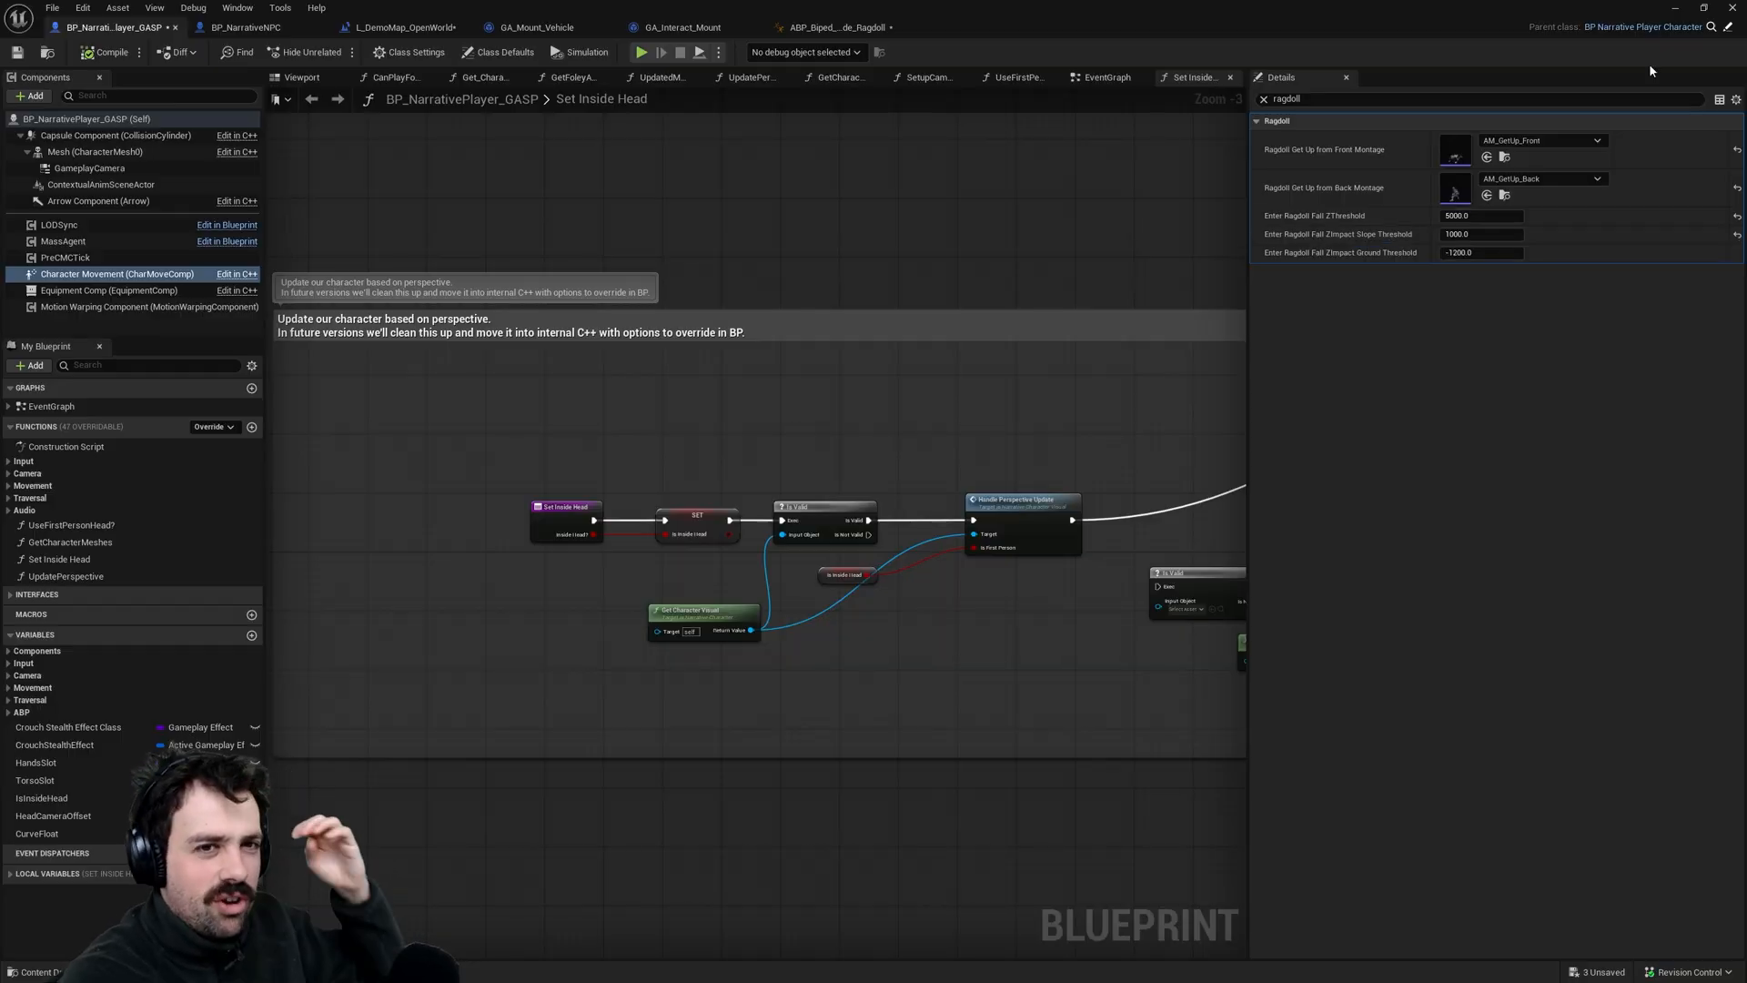
- Return to the L_DemoMap_OpenWorld level and focus its viewport for another play test
click(403, 27)
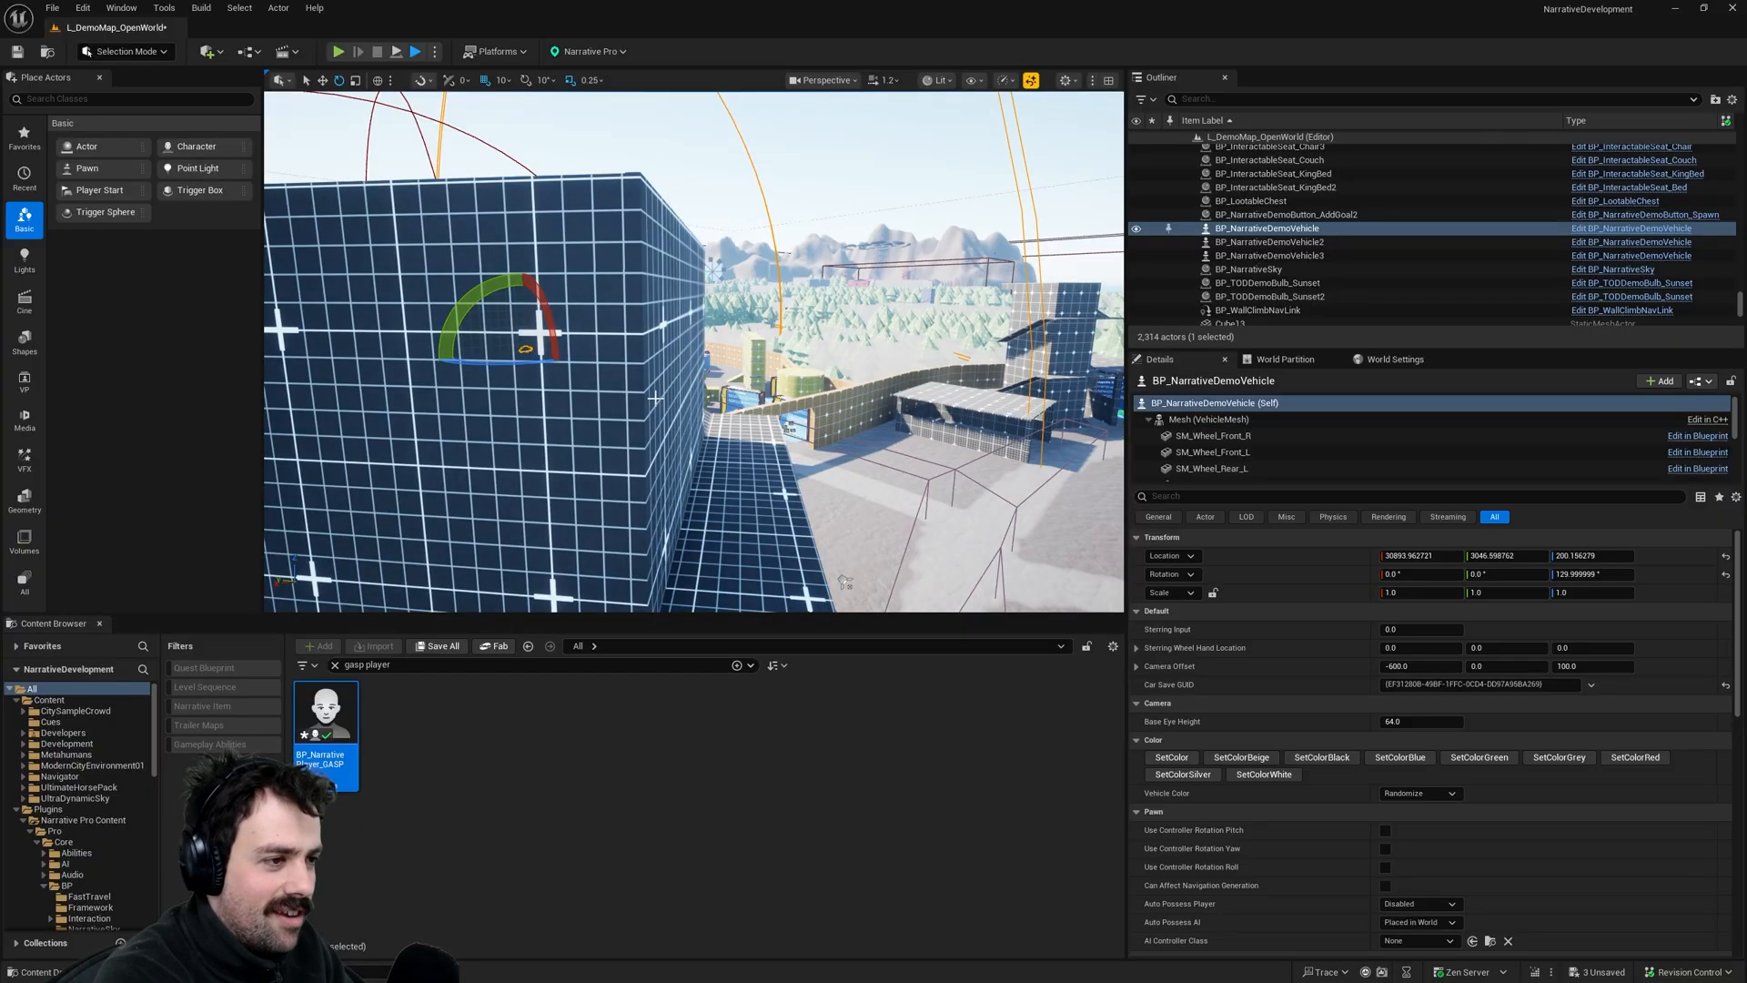
double_click(325, 712)
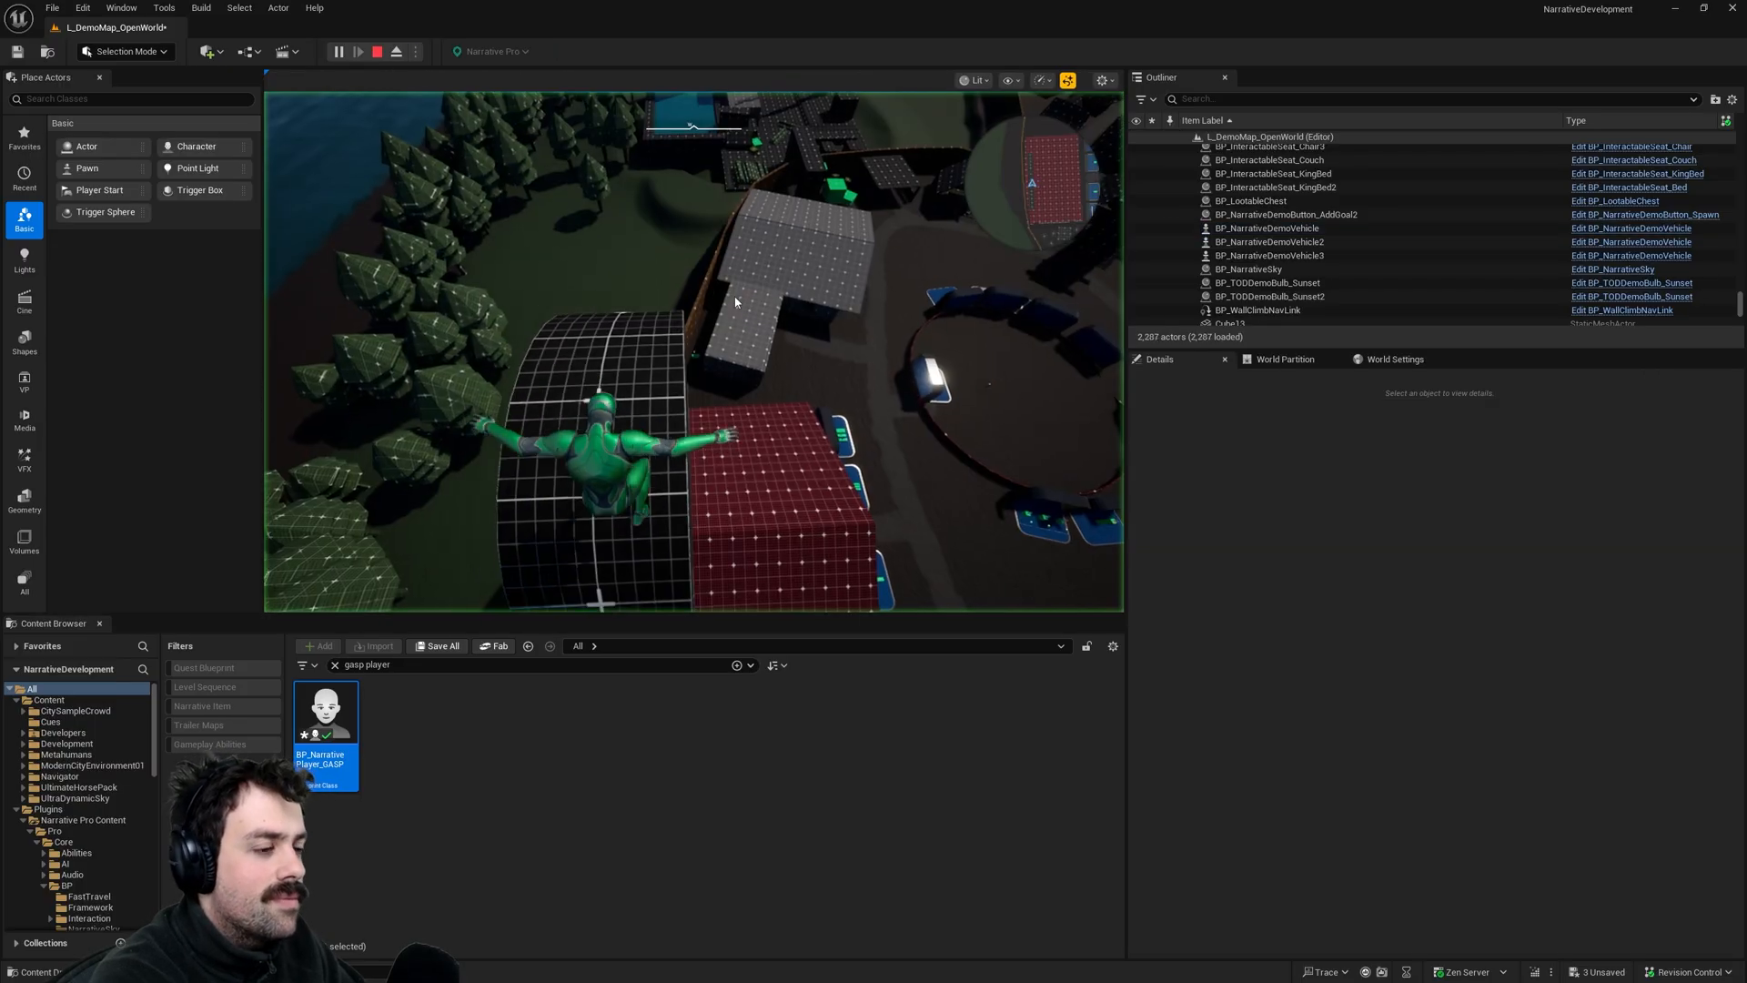
- Watch the debug-view fall to the ground, then stop the play session
click(339, 50)
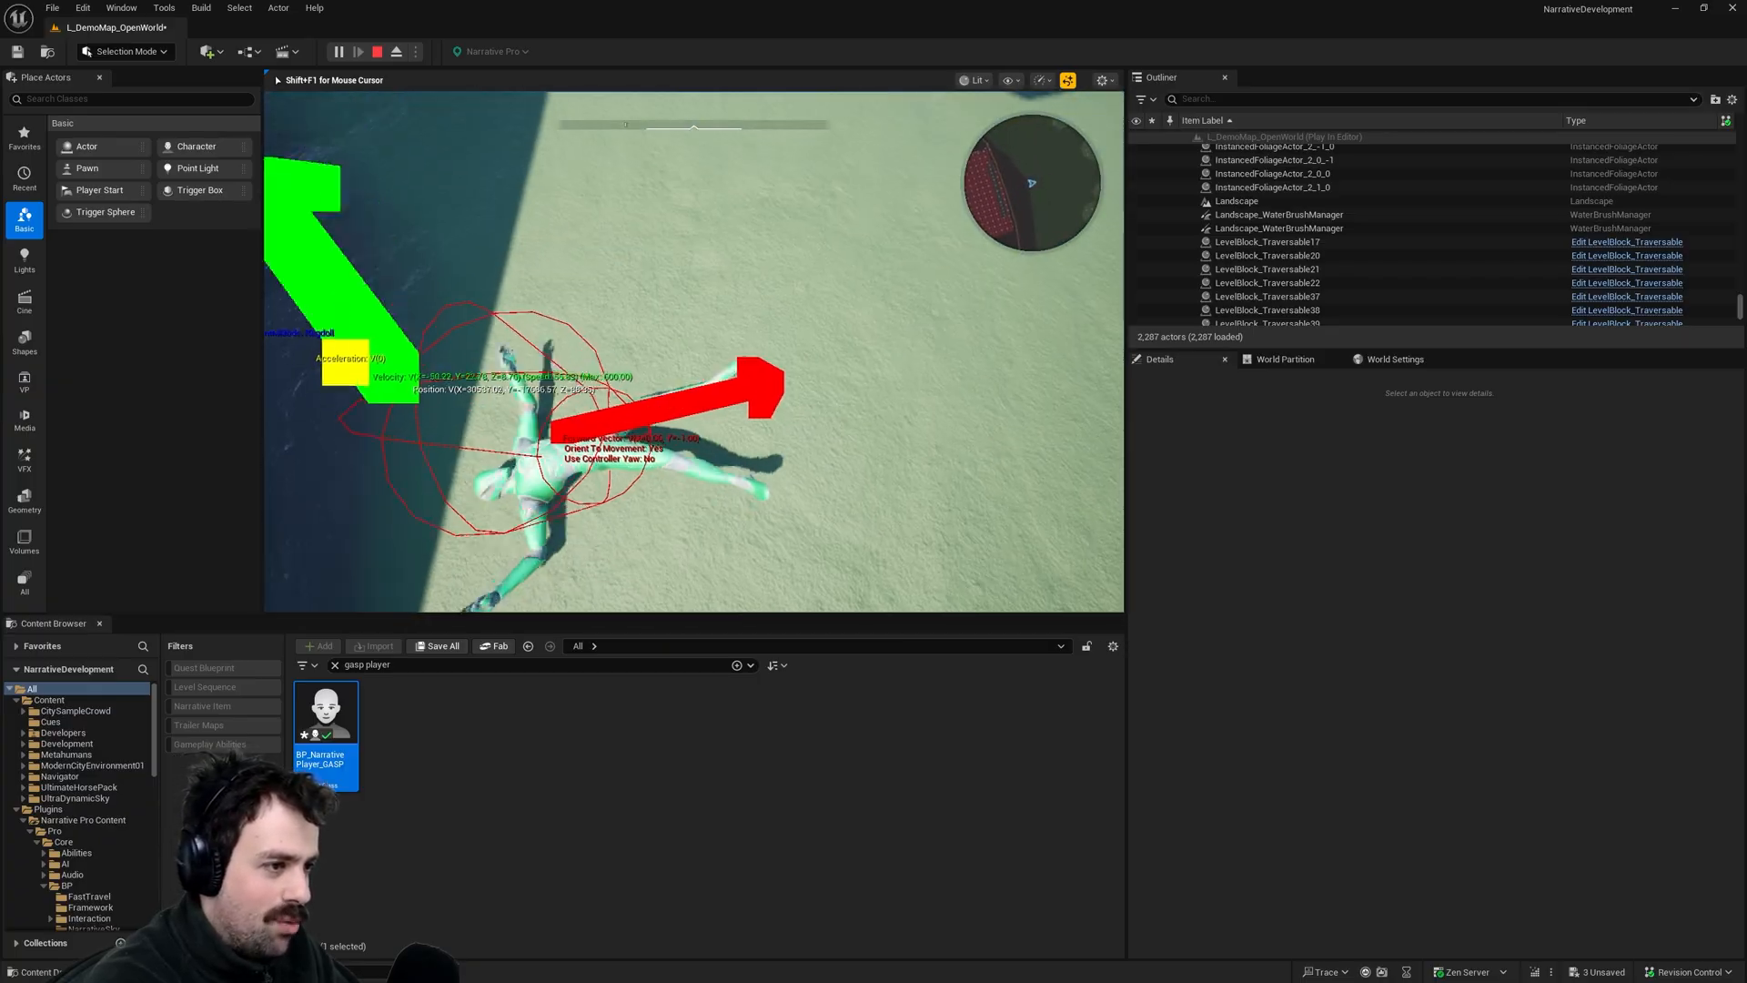
click(376, 51)
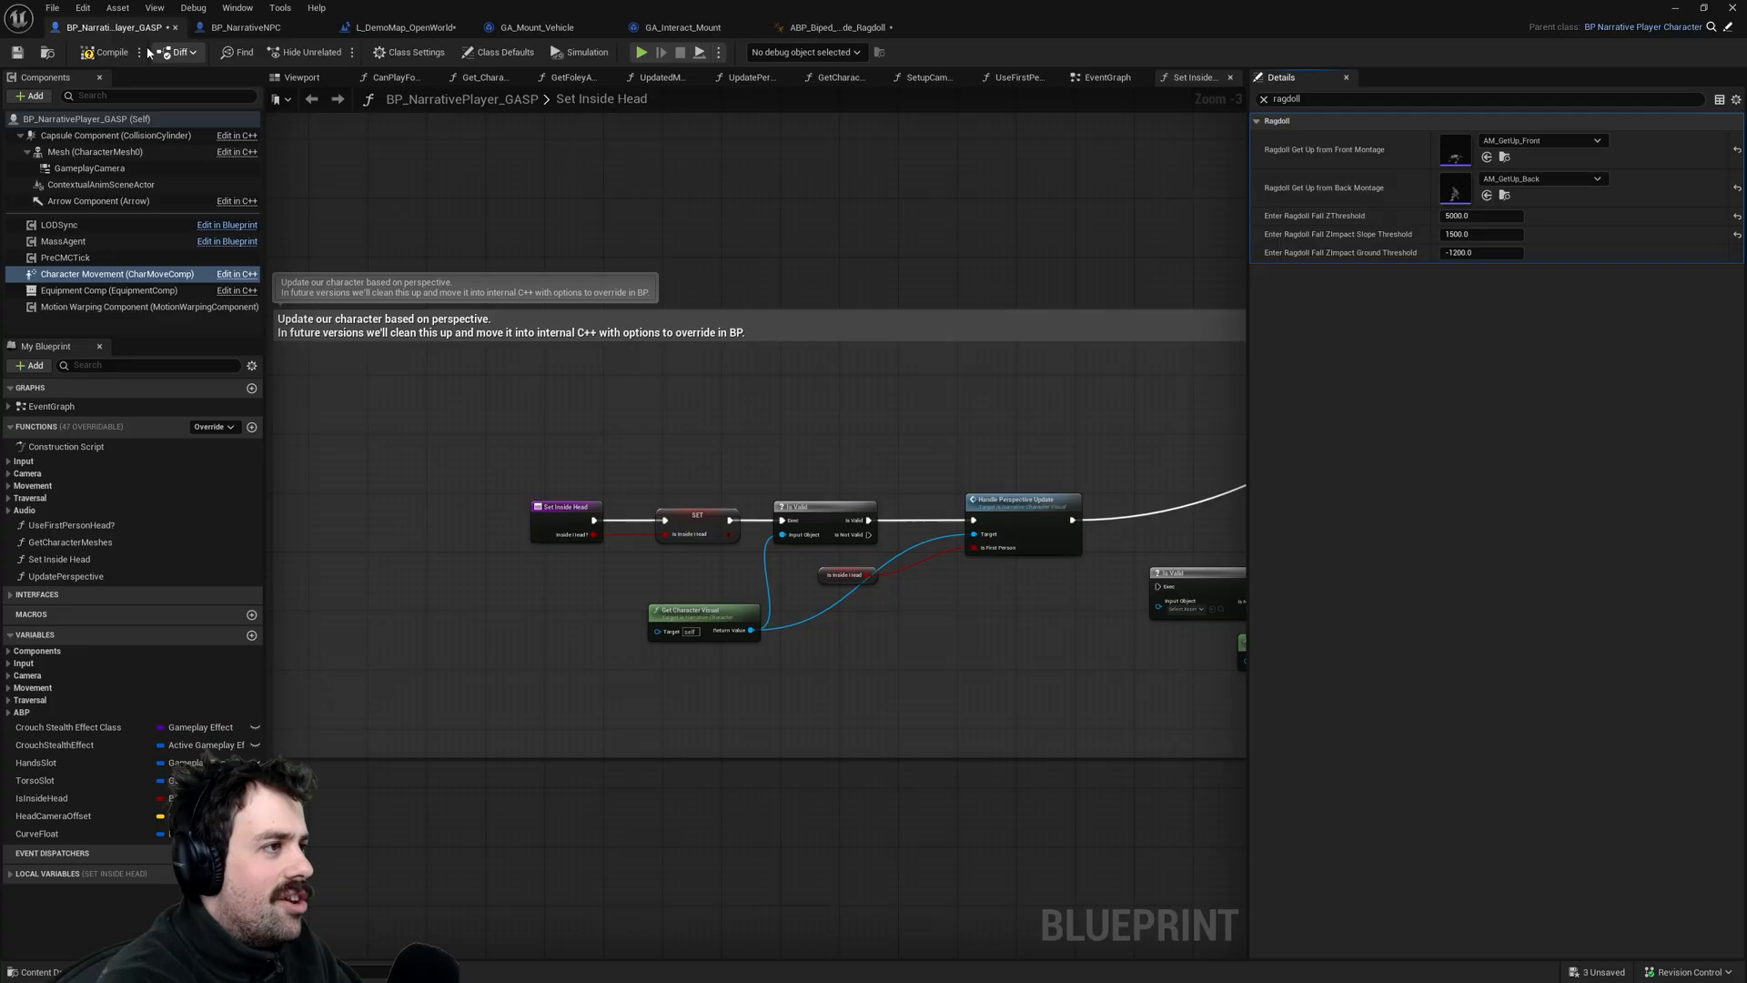
- Show BP_NarrativeNPC's 3D preview to review its Character Movement fall damage
click(245, 27)
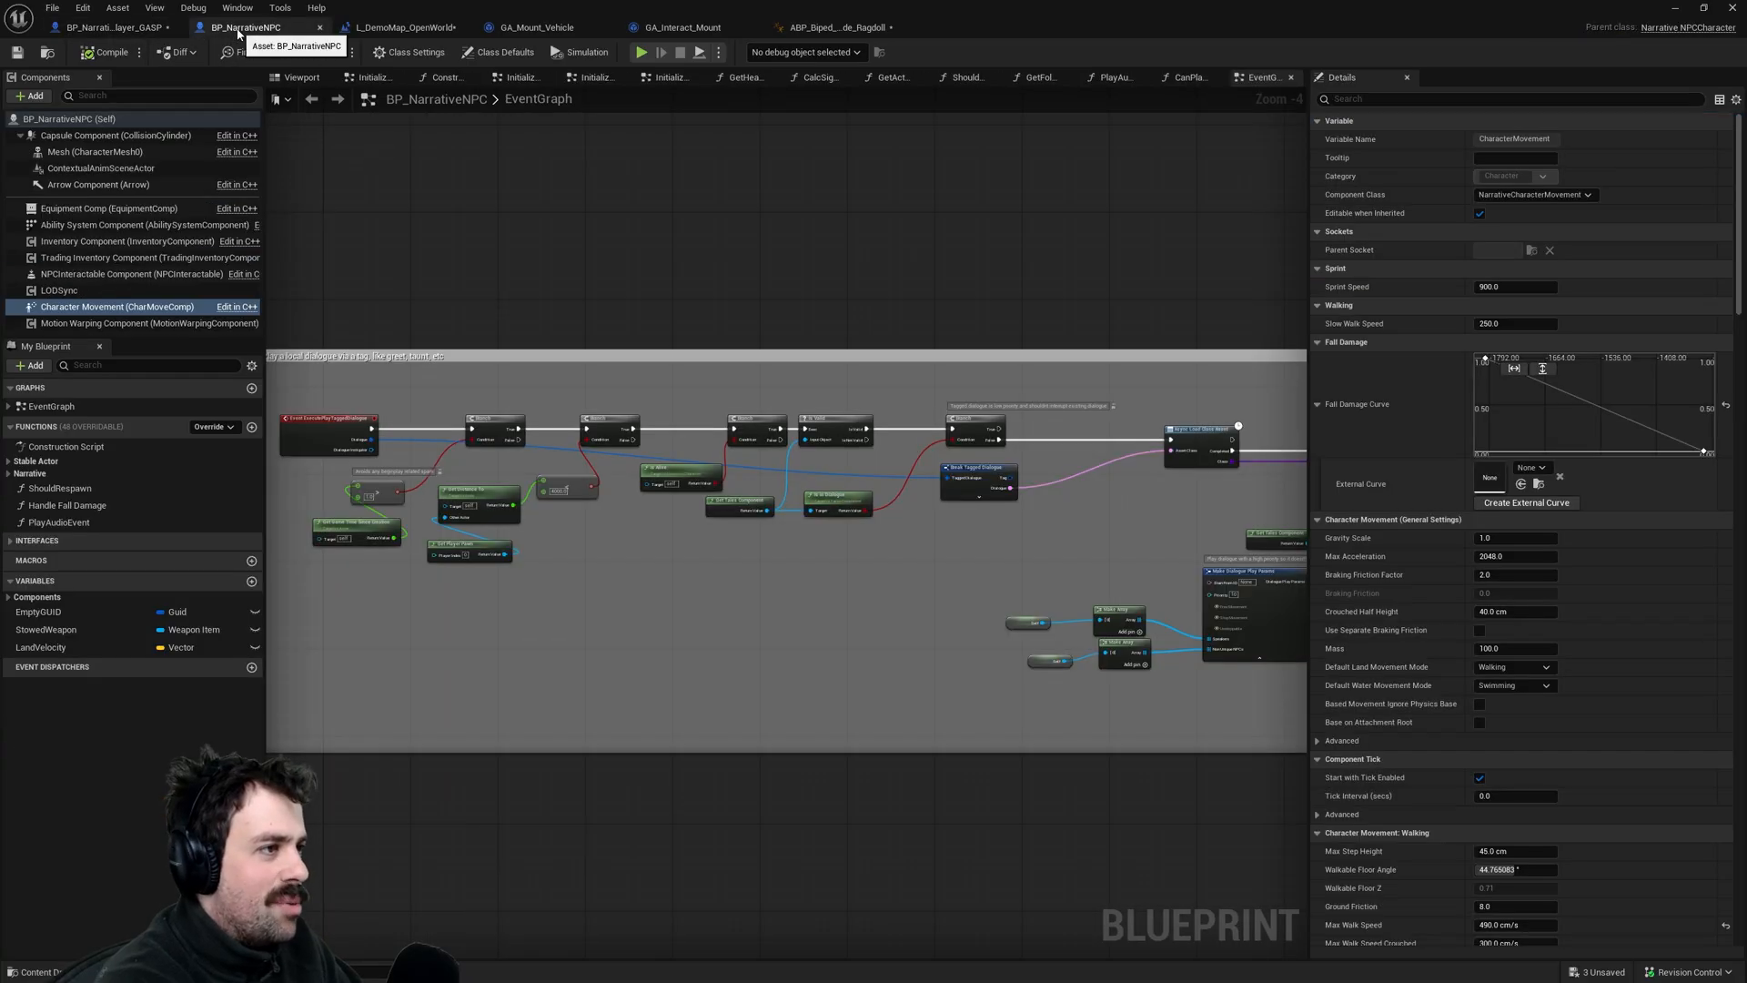
click(300, 76)
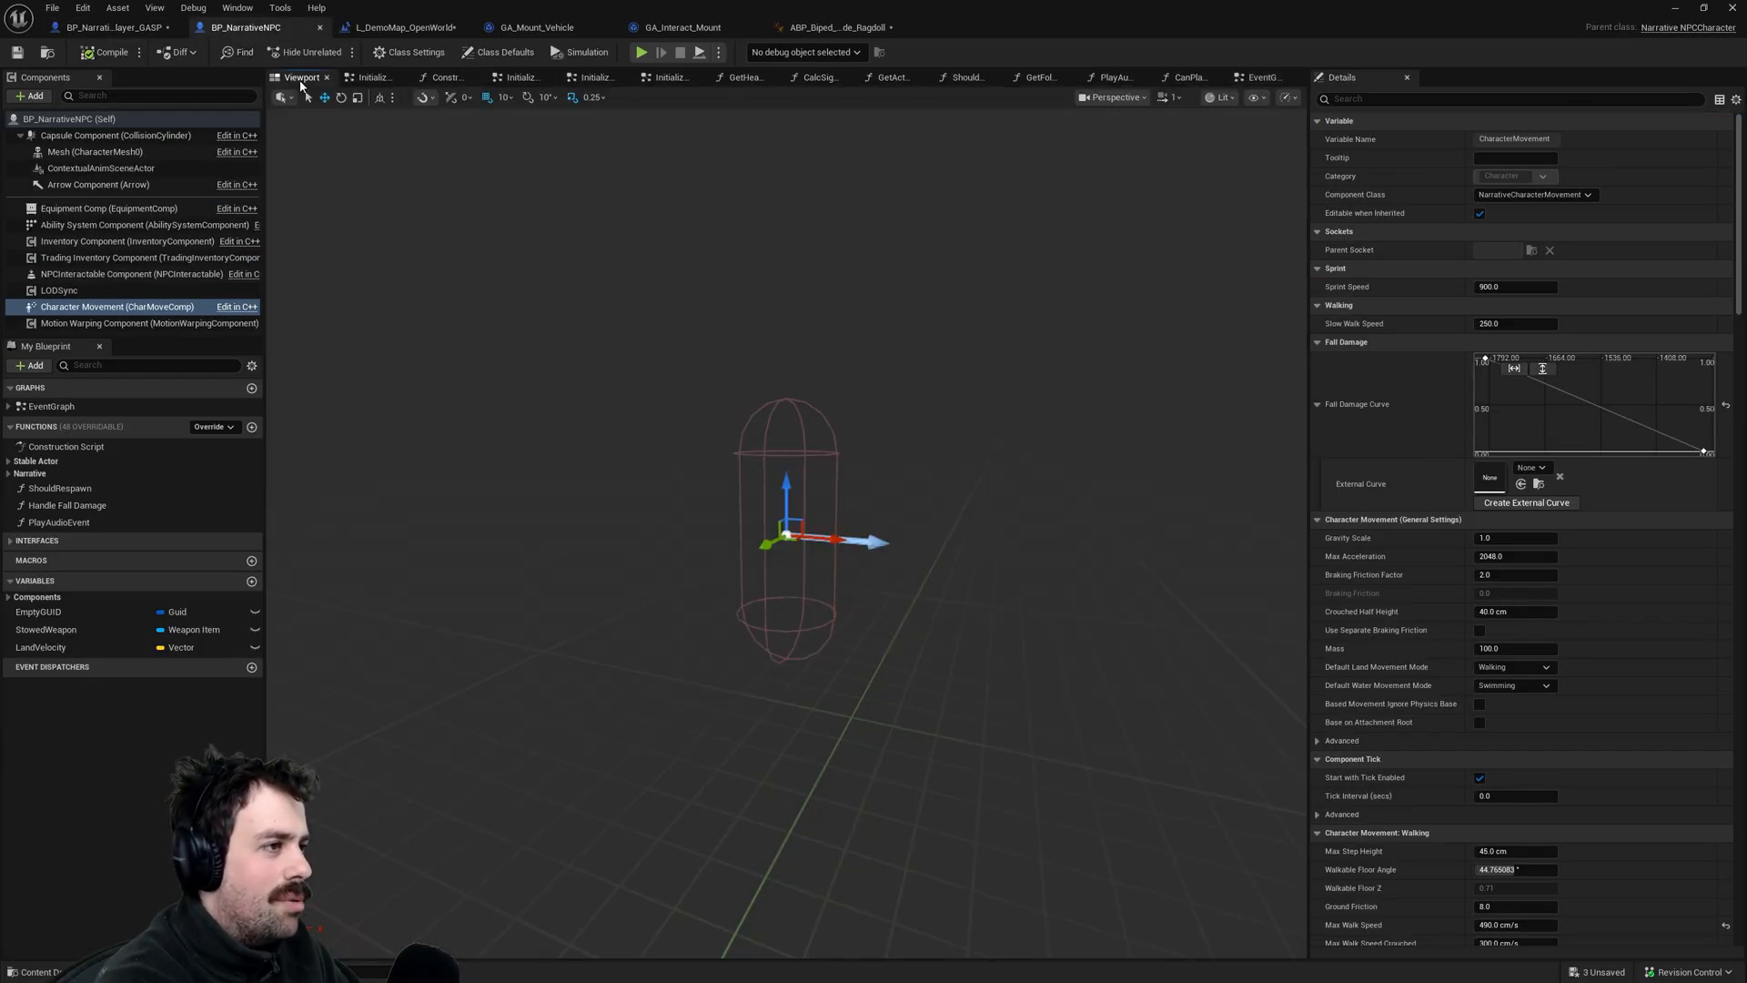
mouse_move(117, 306)
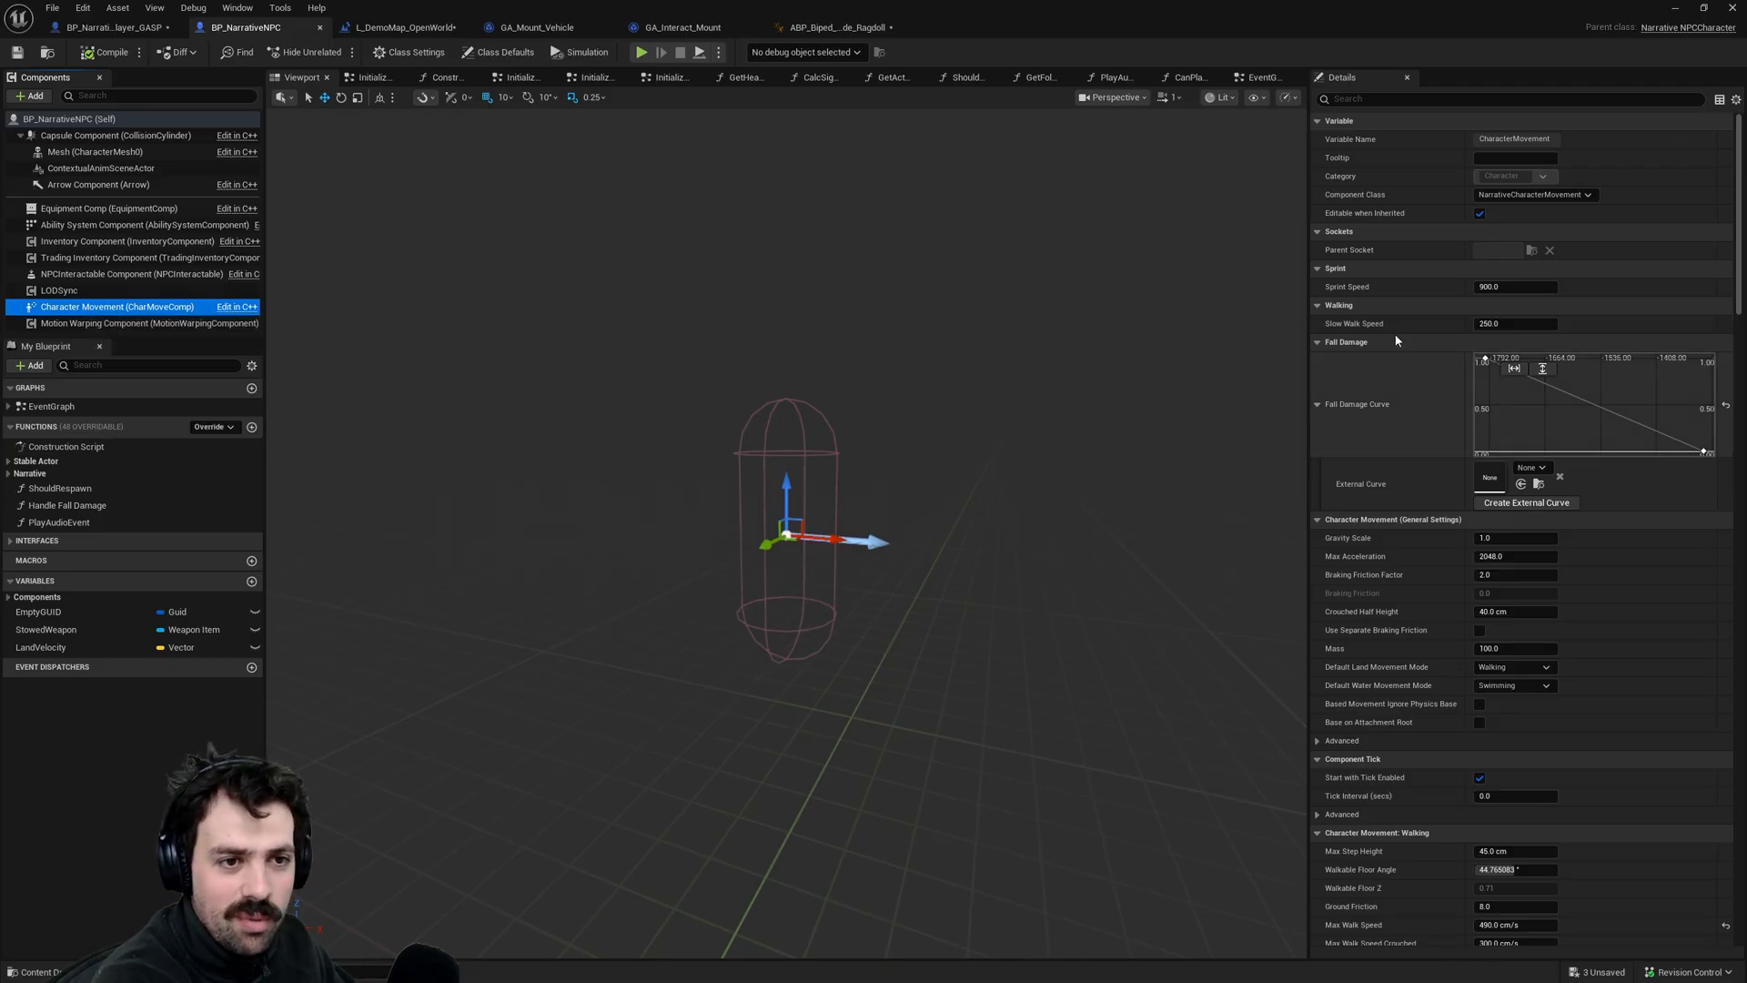
mouse_move(1703, 36)
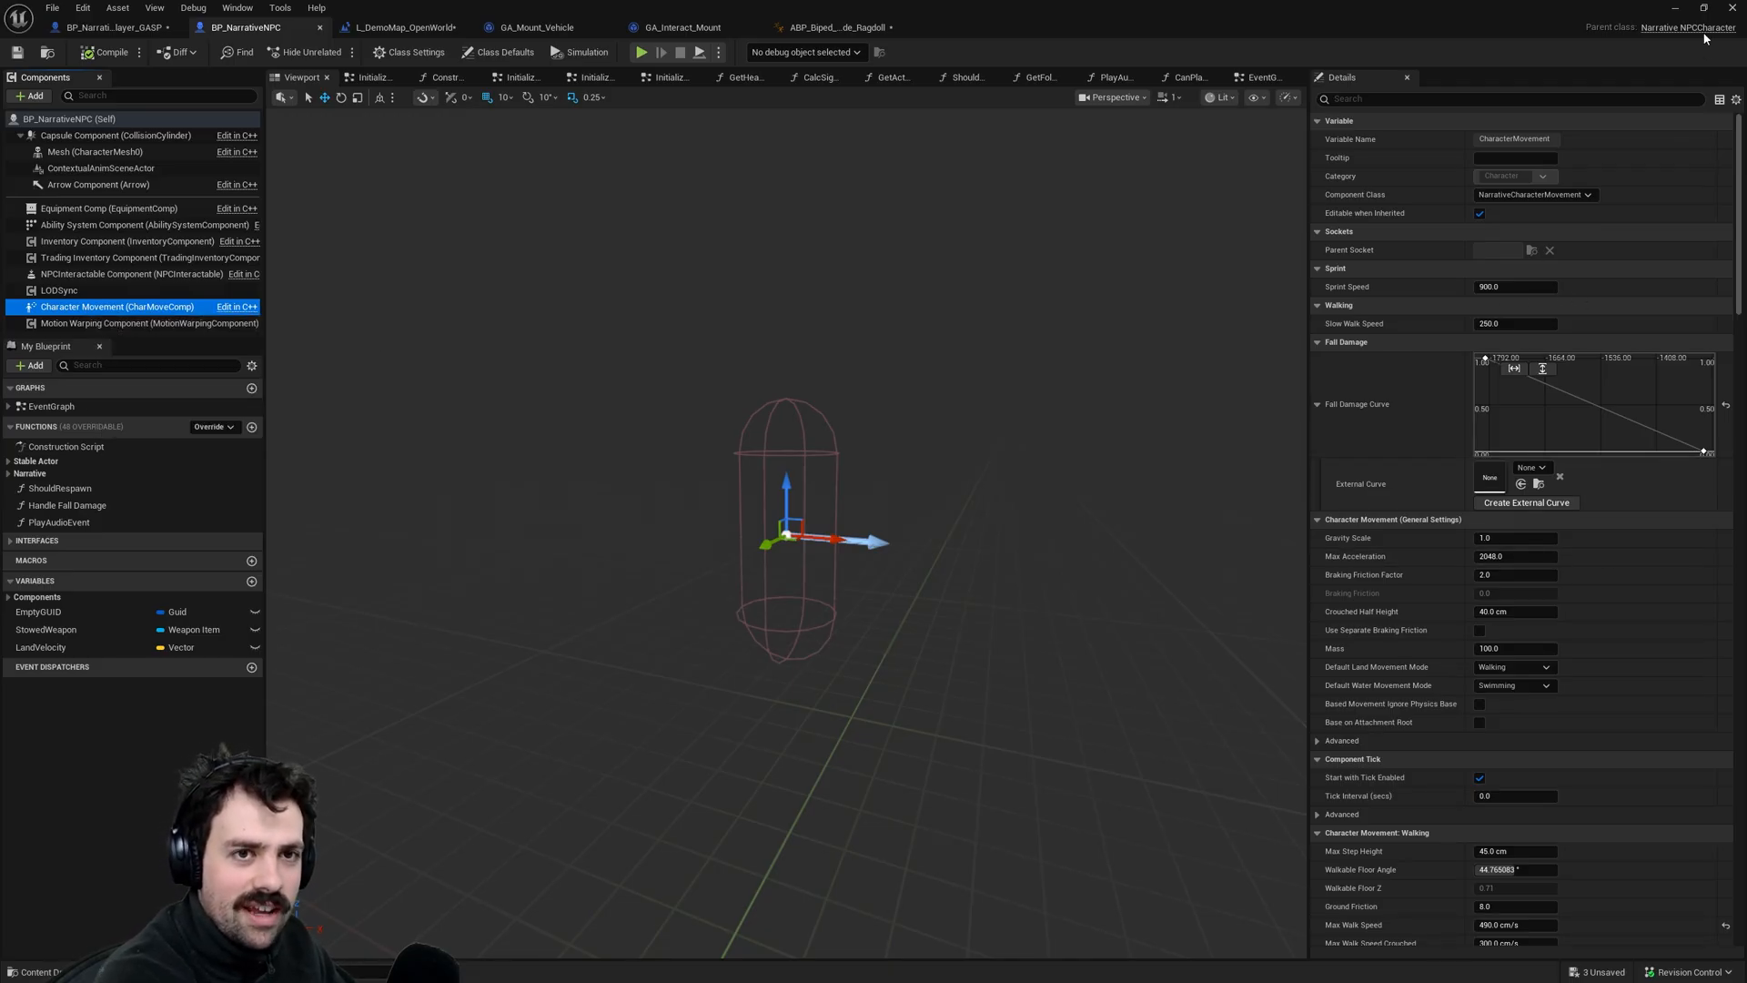
- Switch back to the demo map level as another editor window appears
click(396, 27)
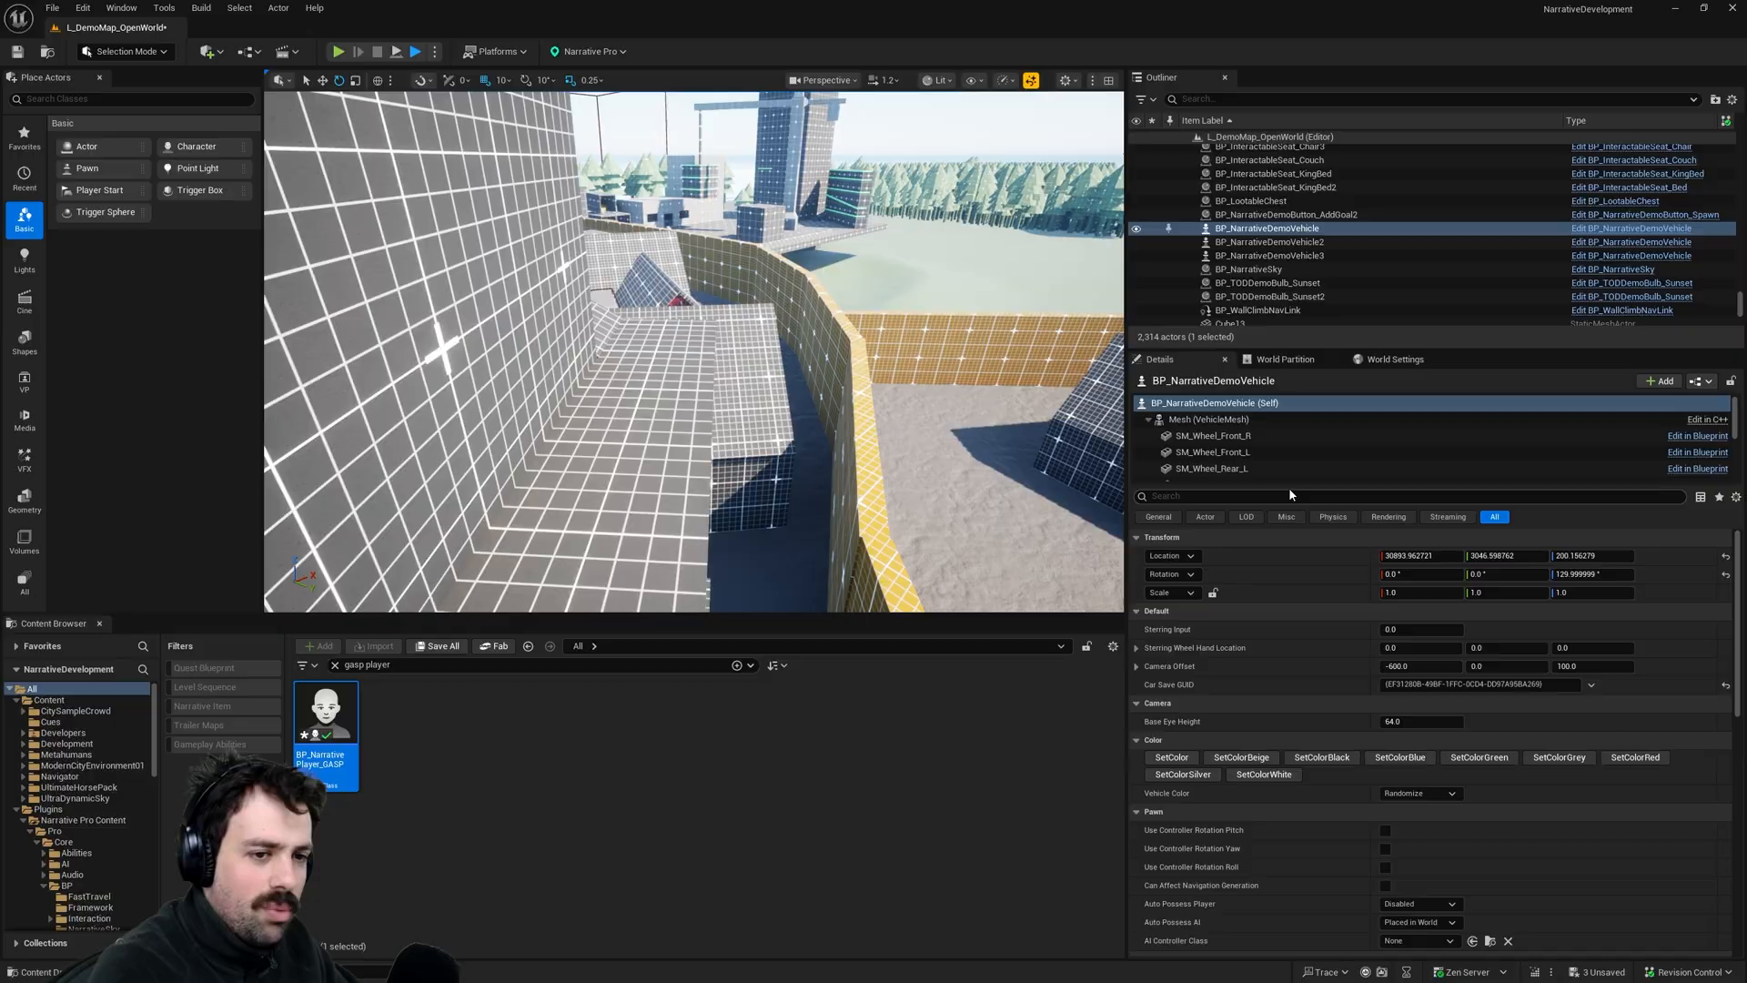
click(1392, 359)
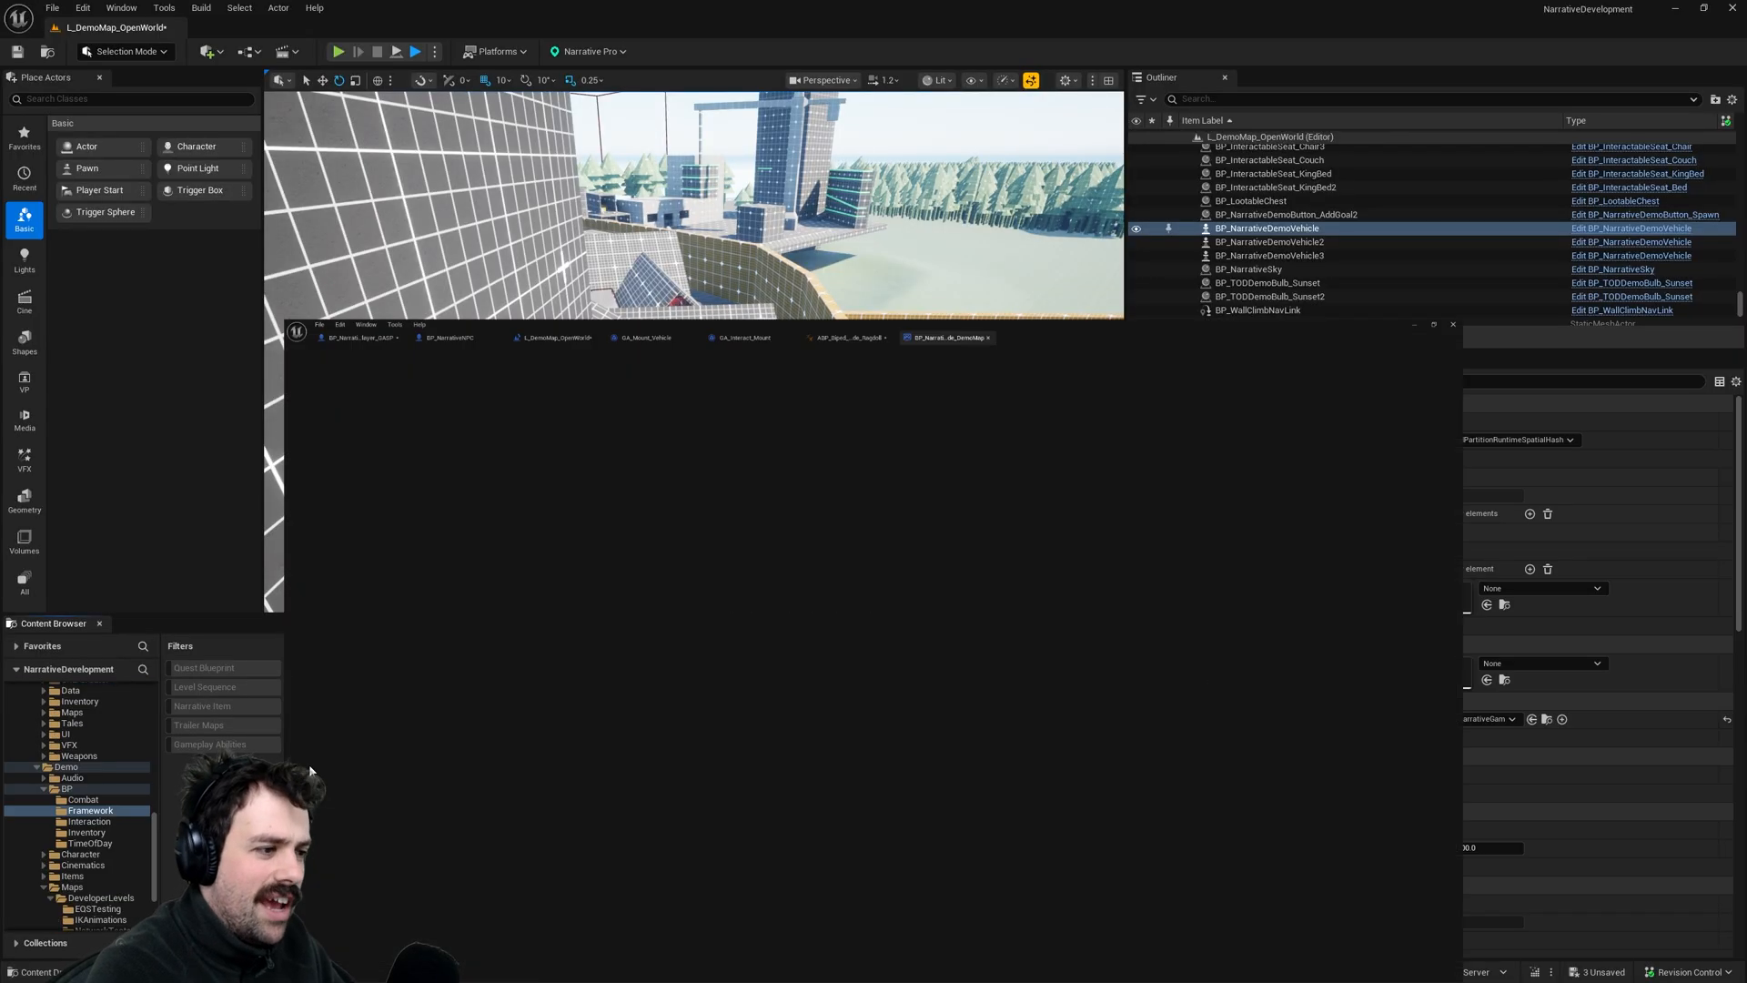
- Bring up the asset editor window holding the CD_DefaultPlayer definition
click(947, 336)
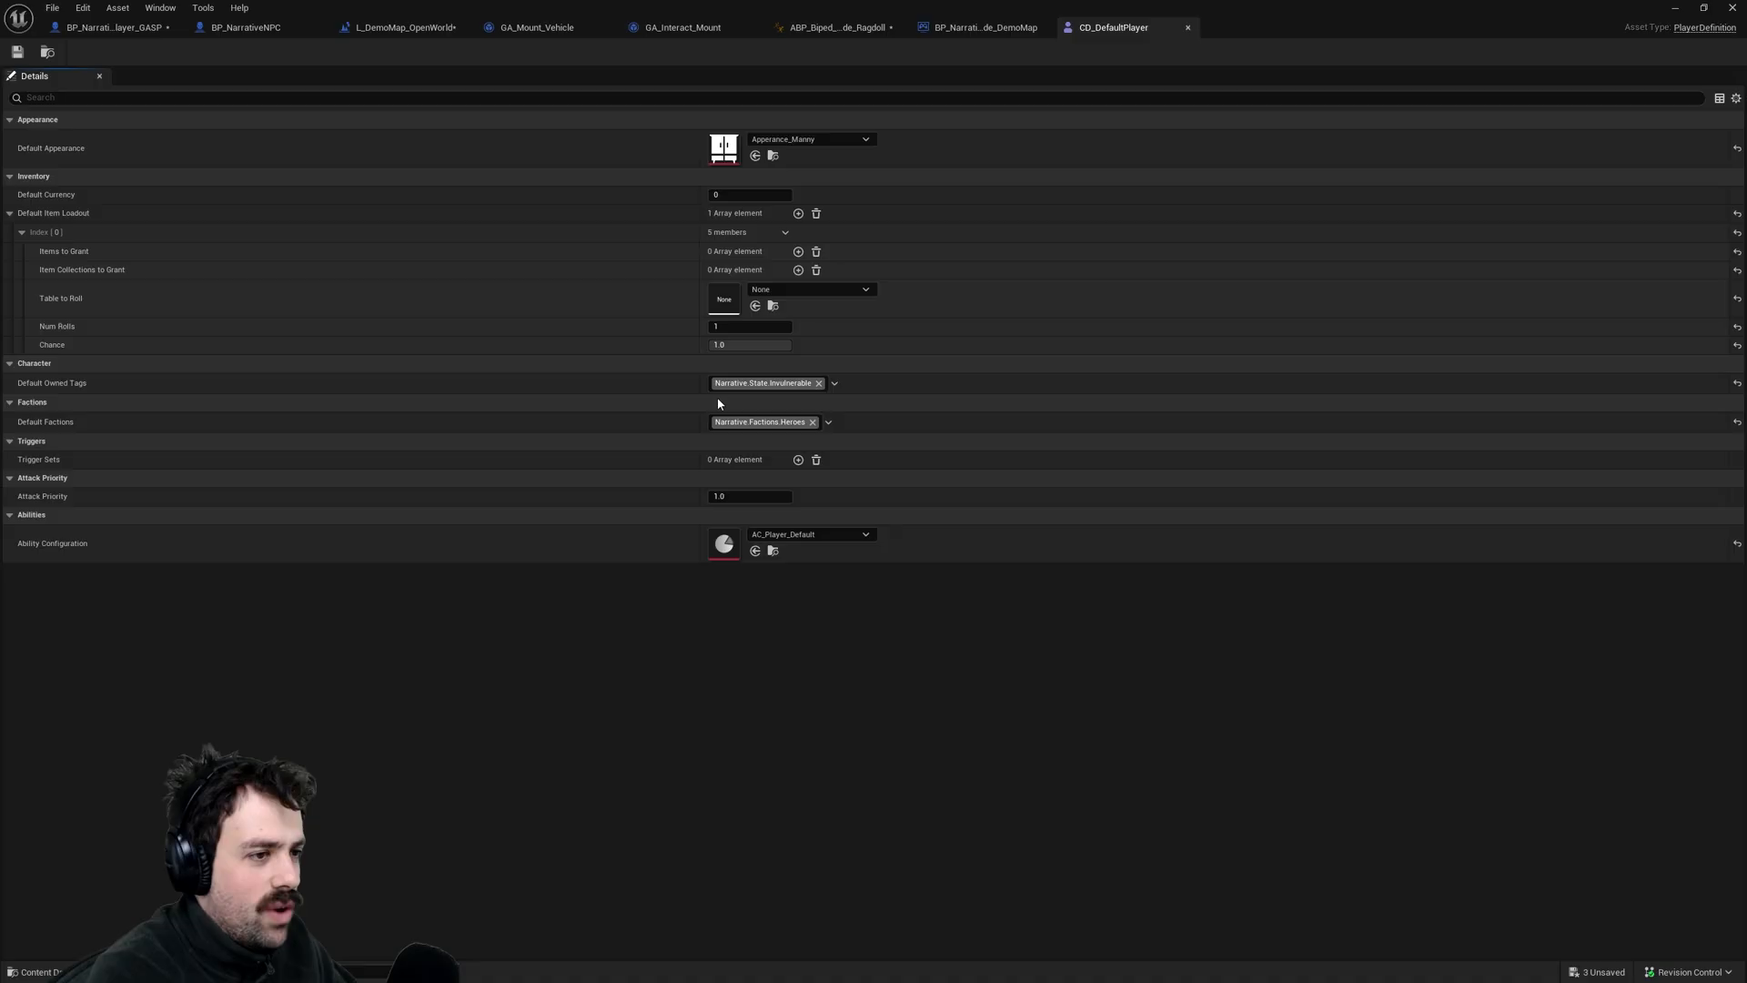
mouse_move(817, 383)
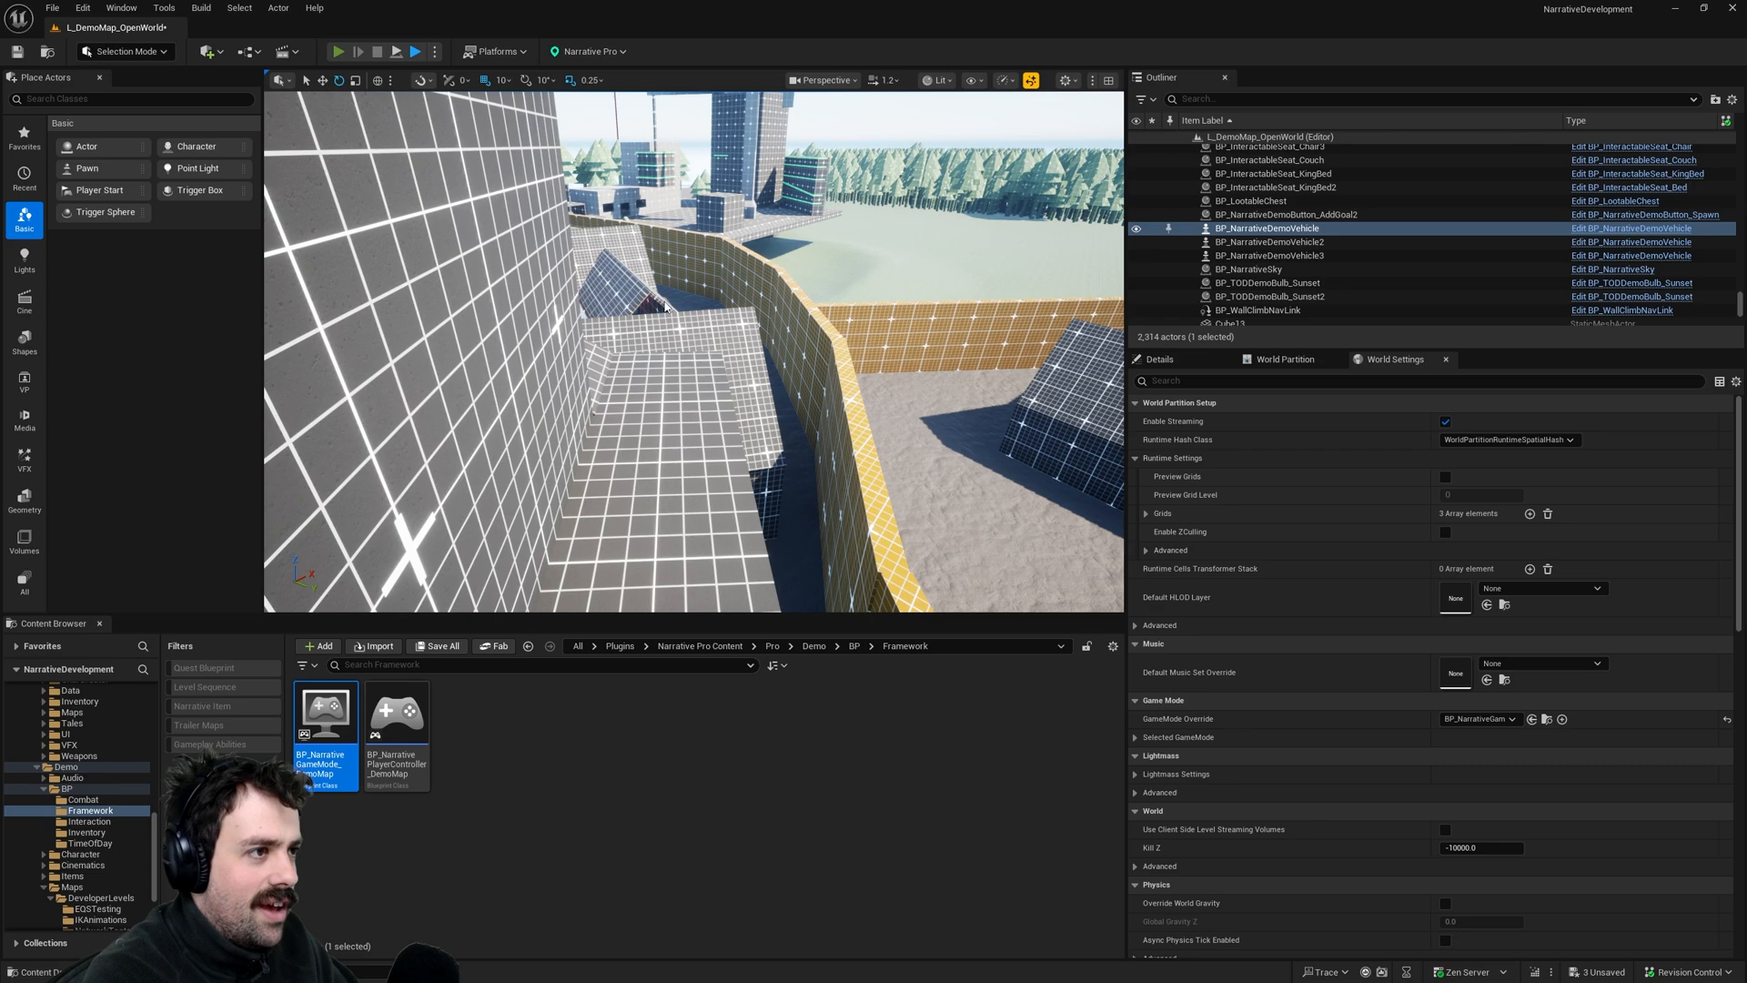
click(355, 51)
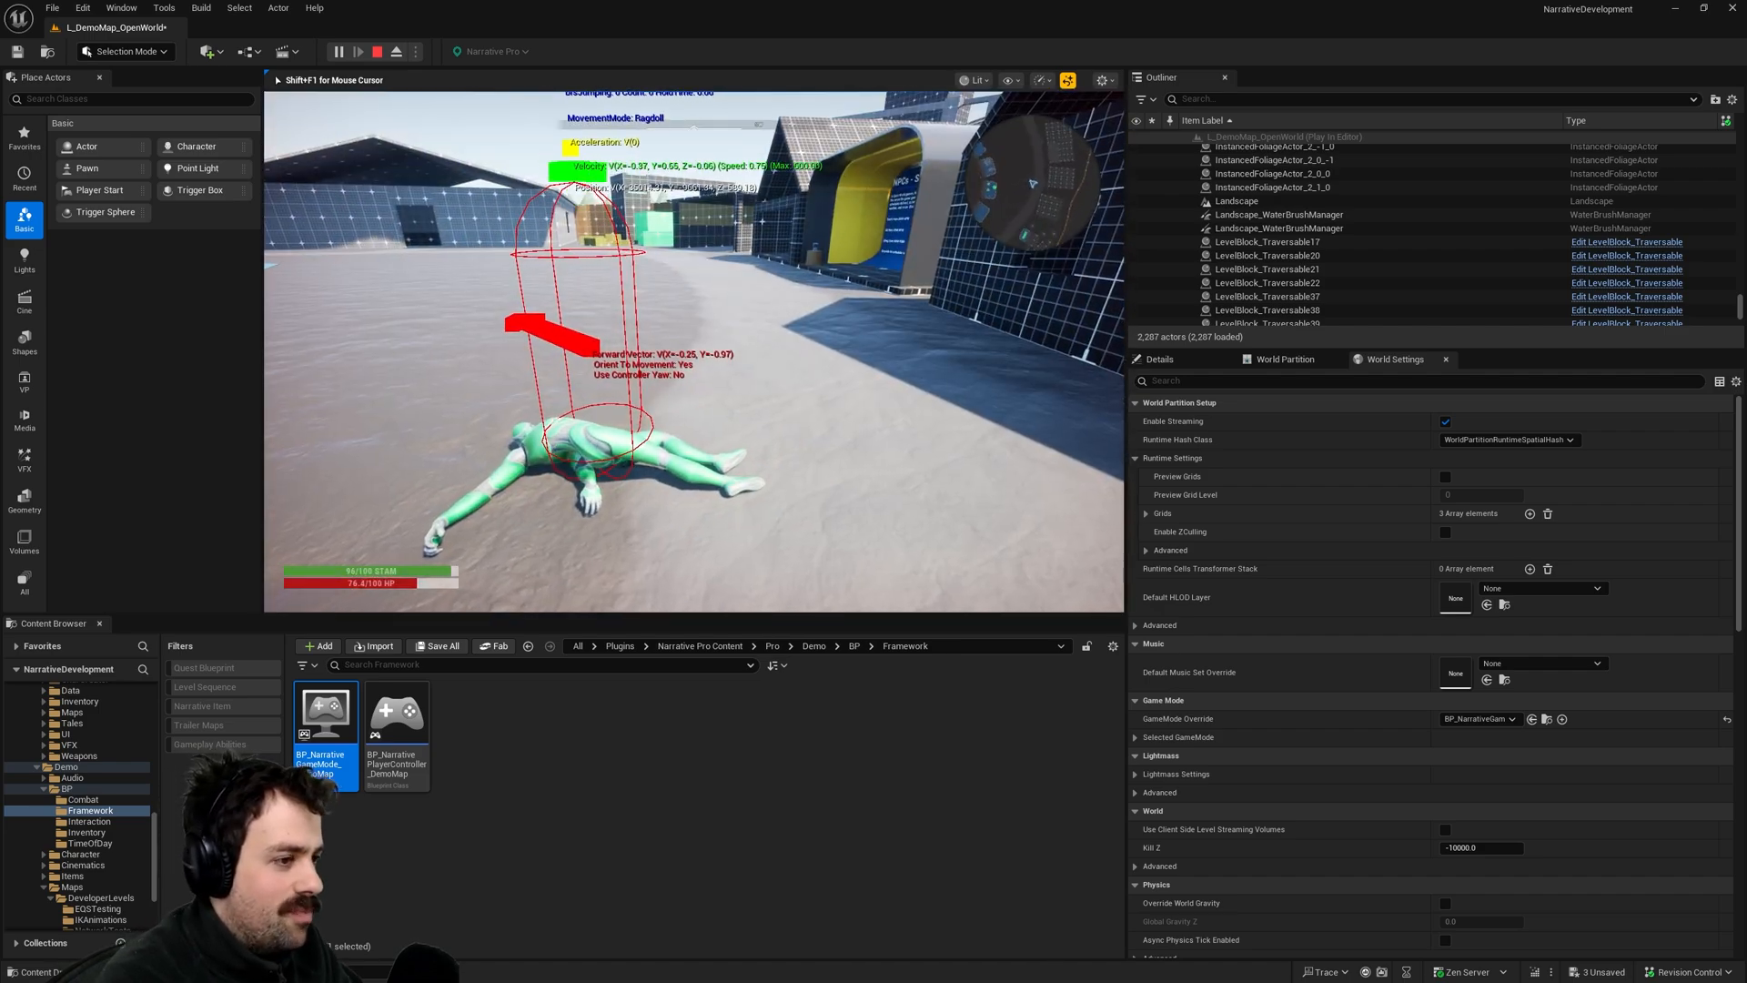
click(377, 51)
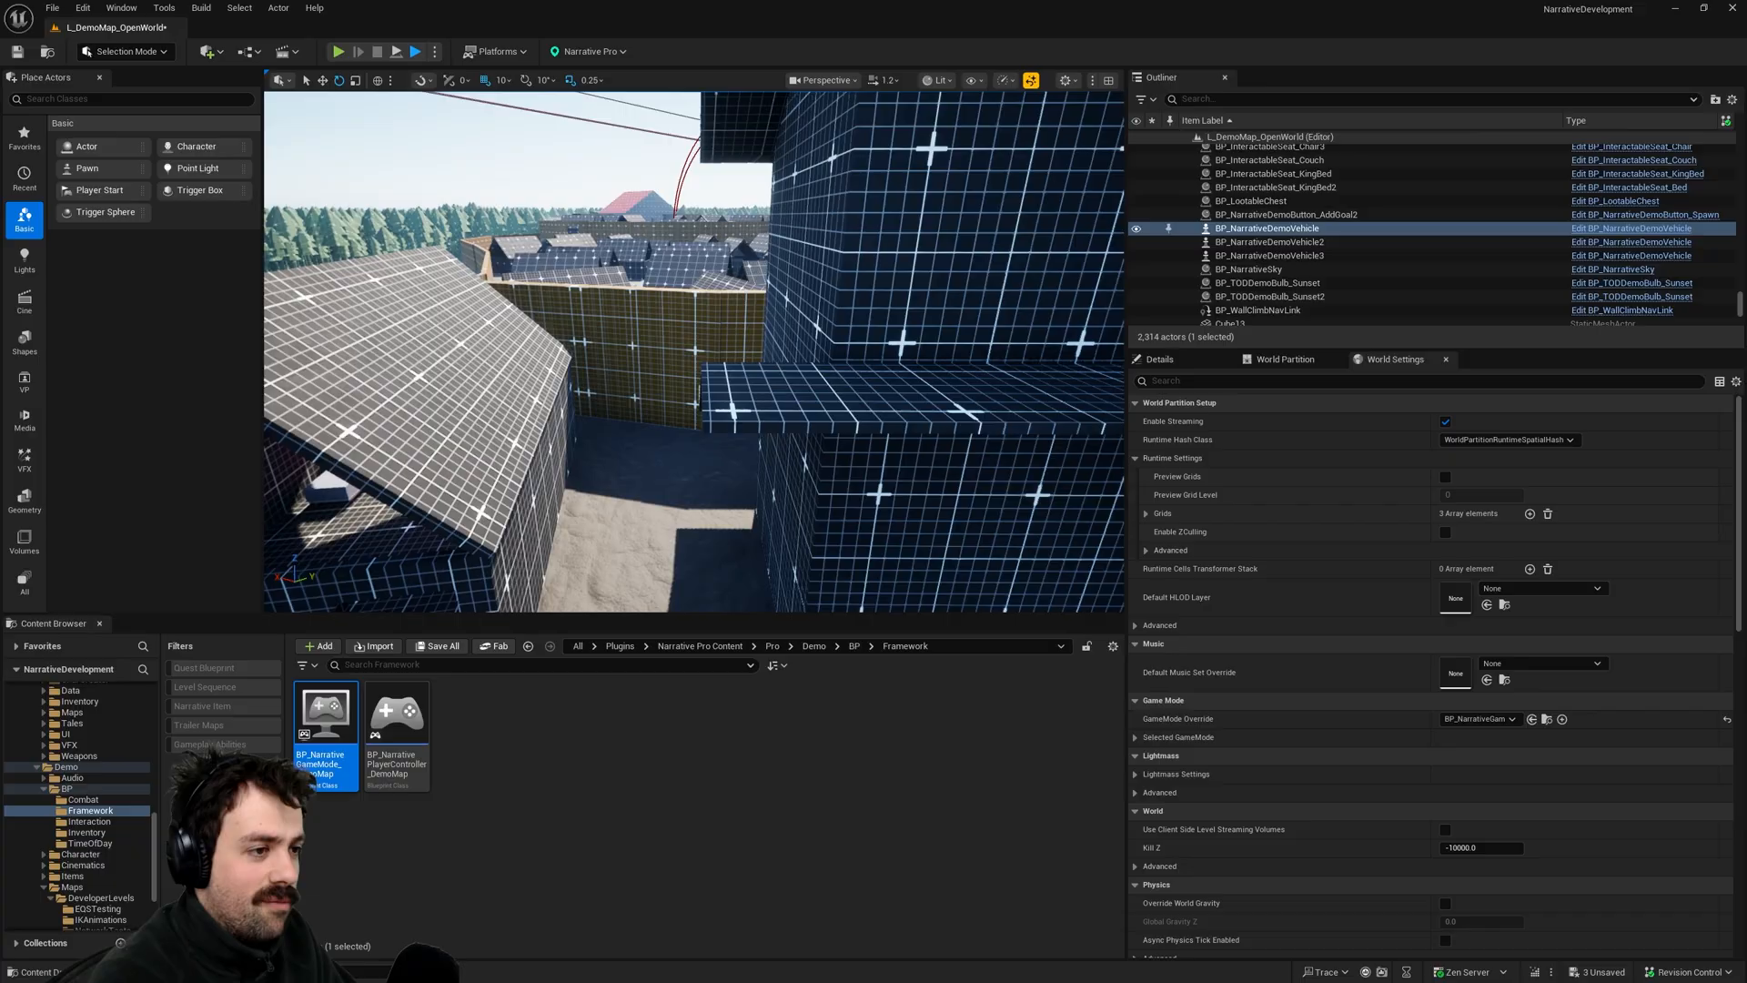
- Fly the editor camera high above the arena and focus the game view
drag(692, 334, 691, 222)
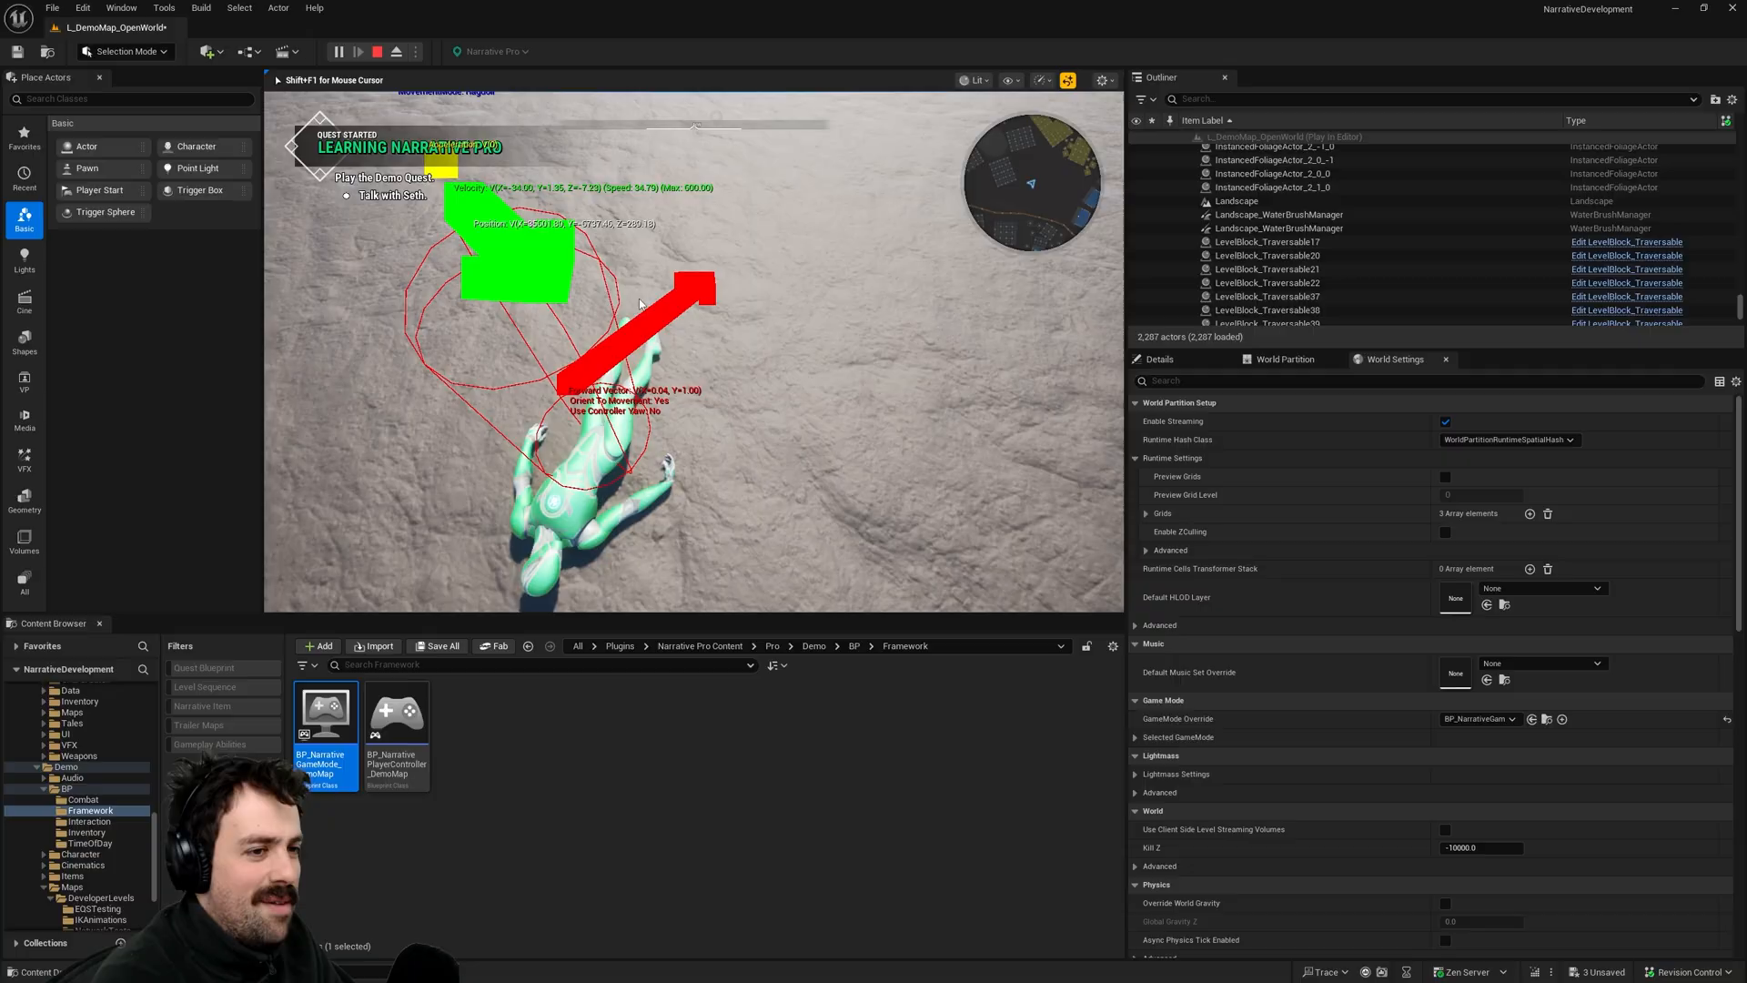
click(394, 51)
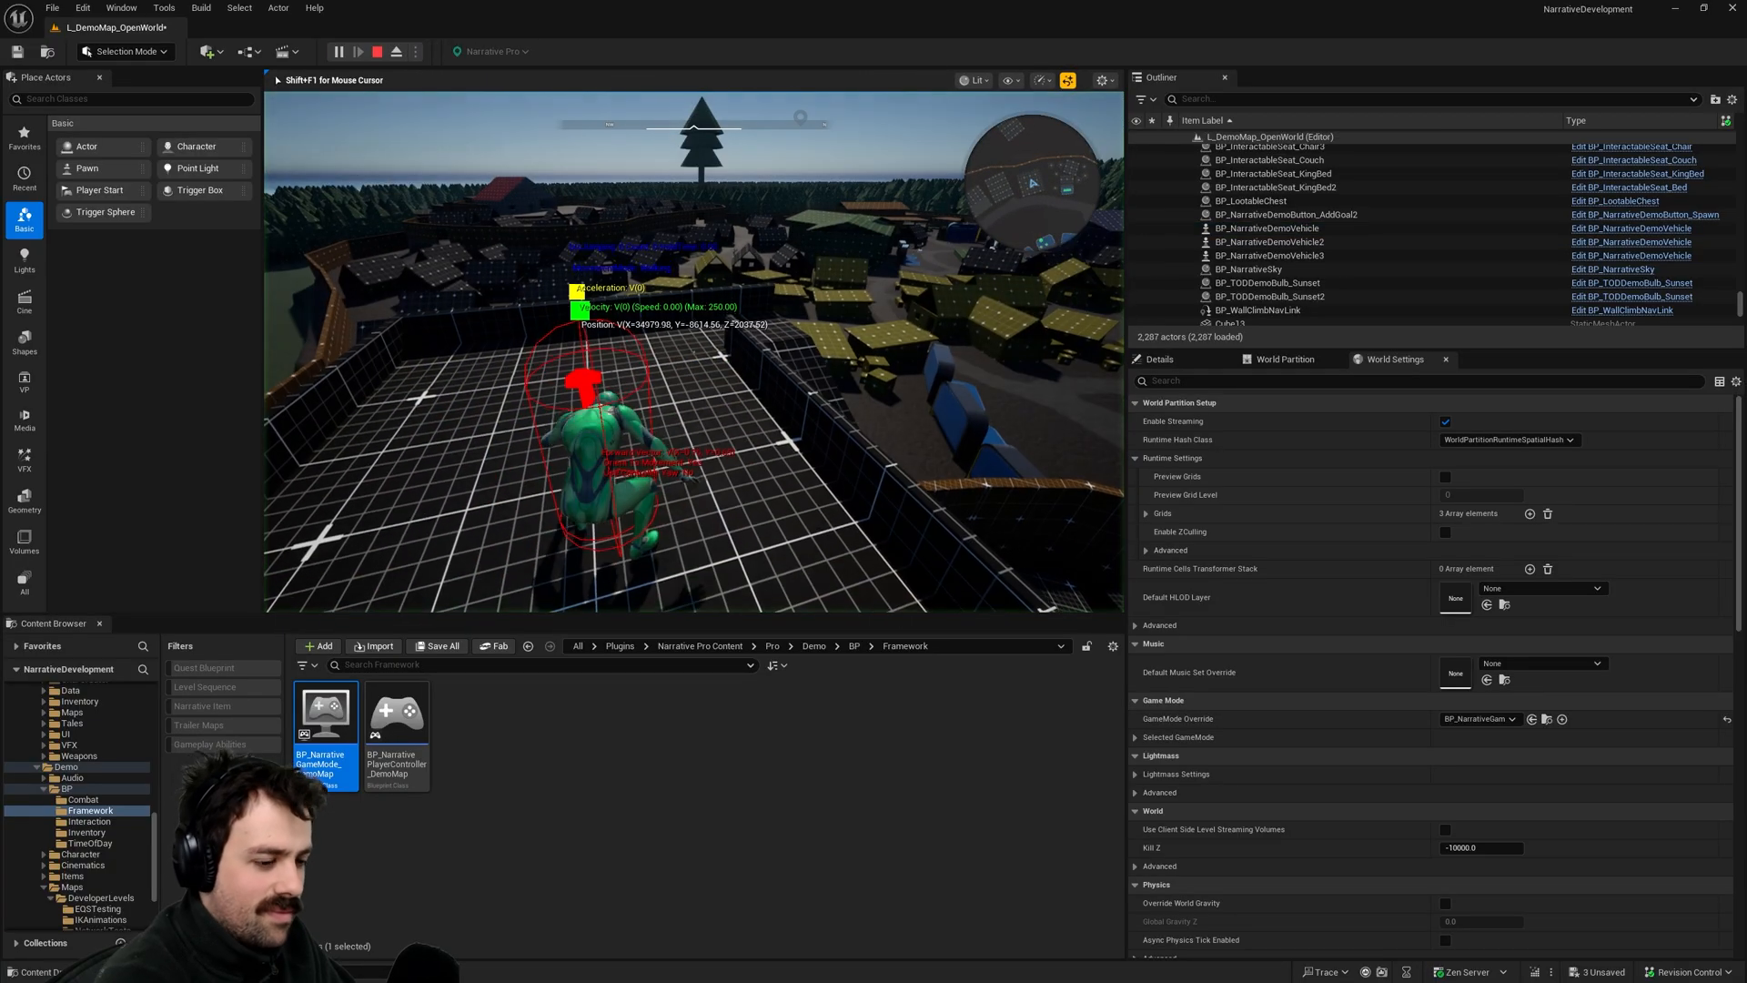
- Fall until the death screen appears, then end the play session
click(340, 51)
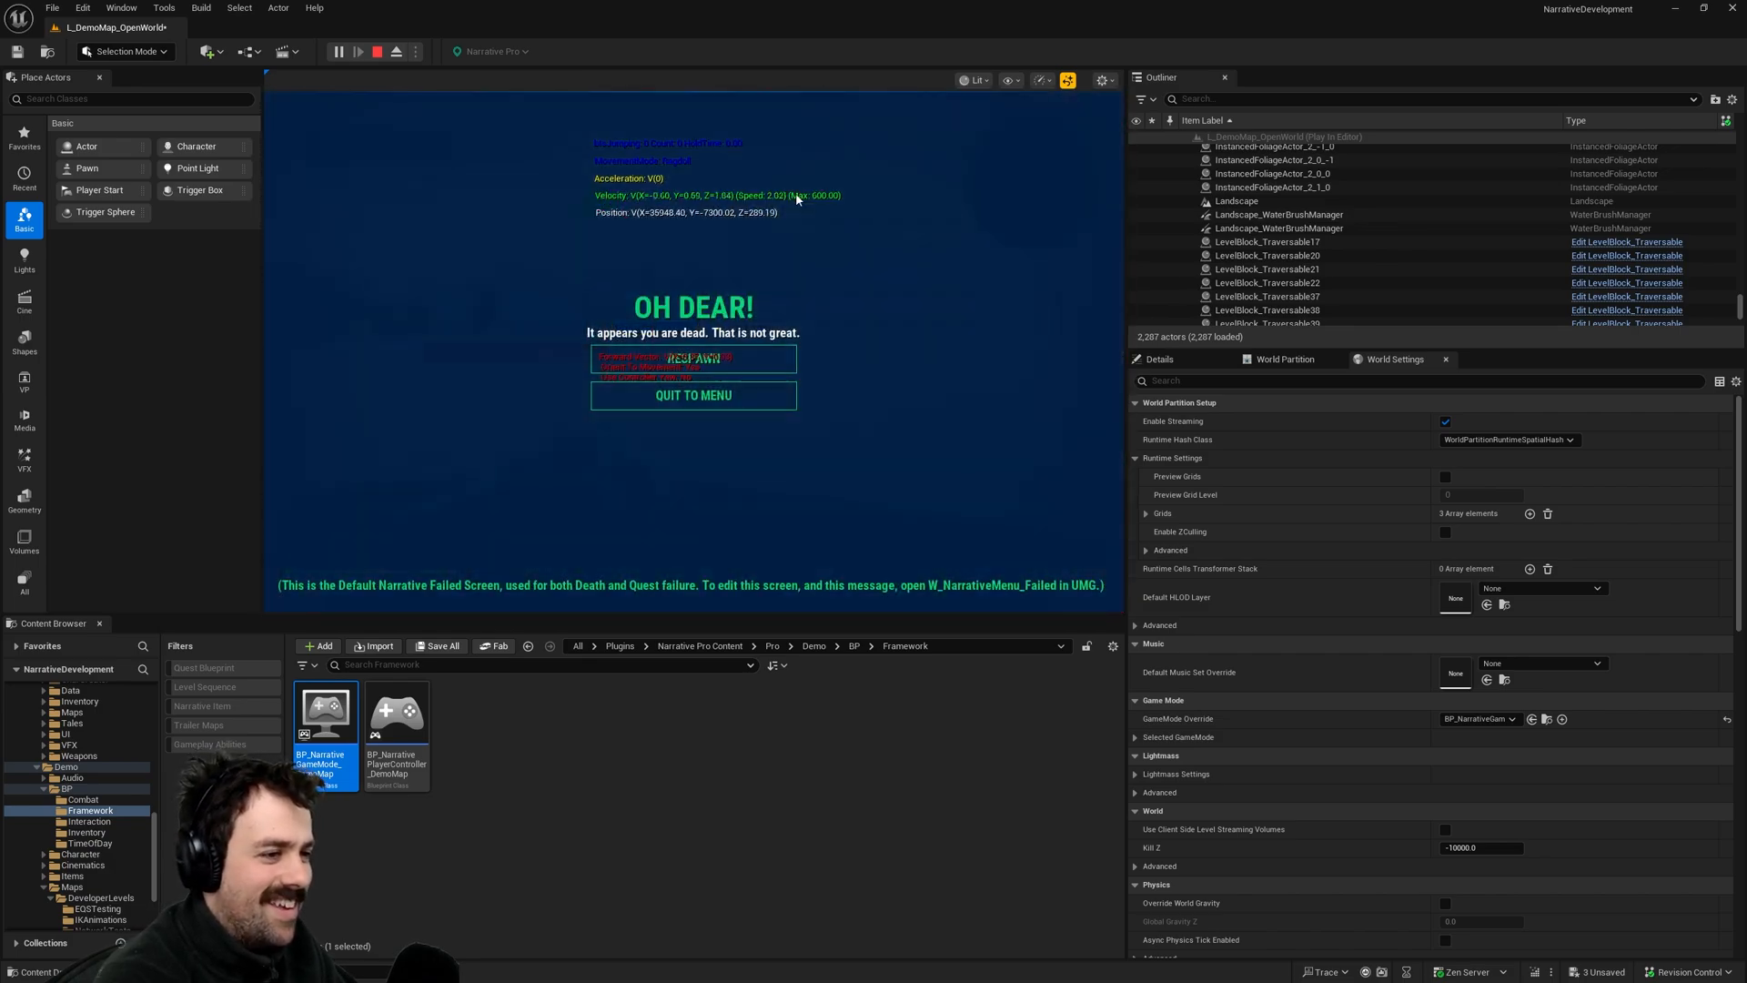
click(375, 51)
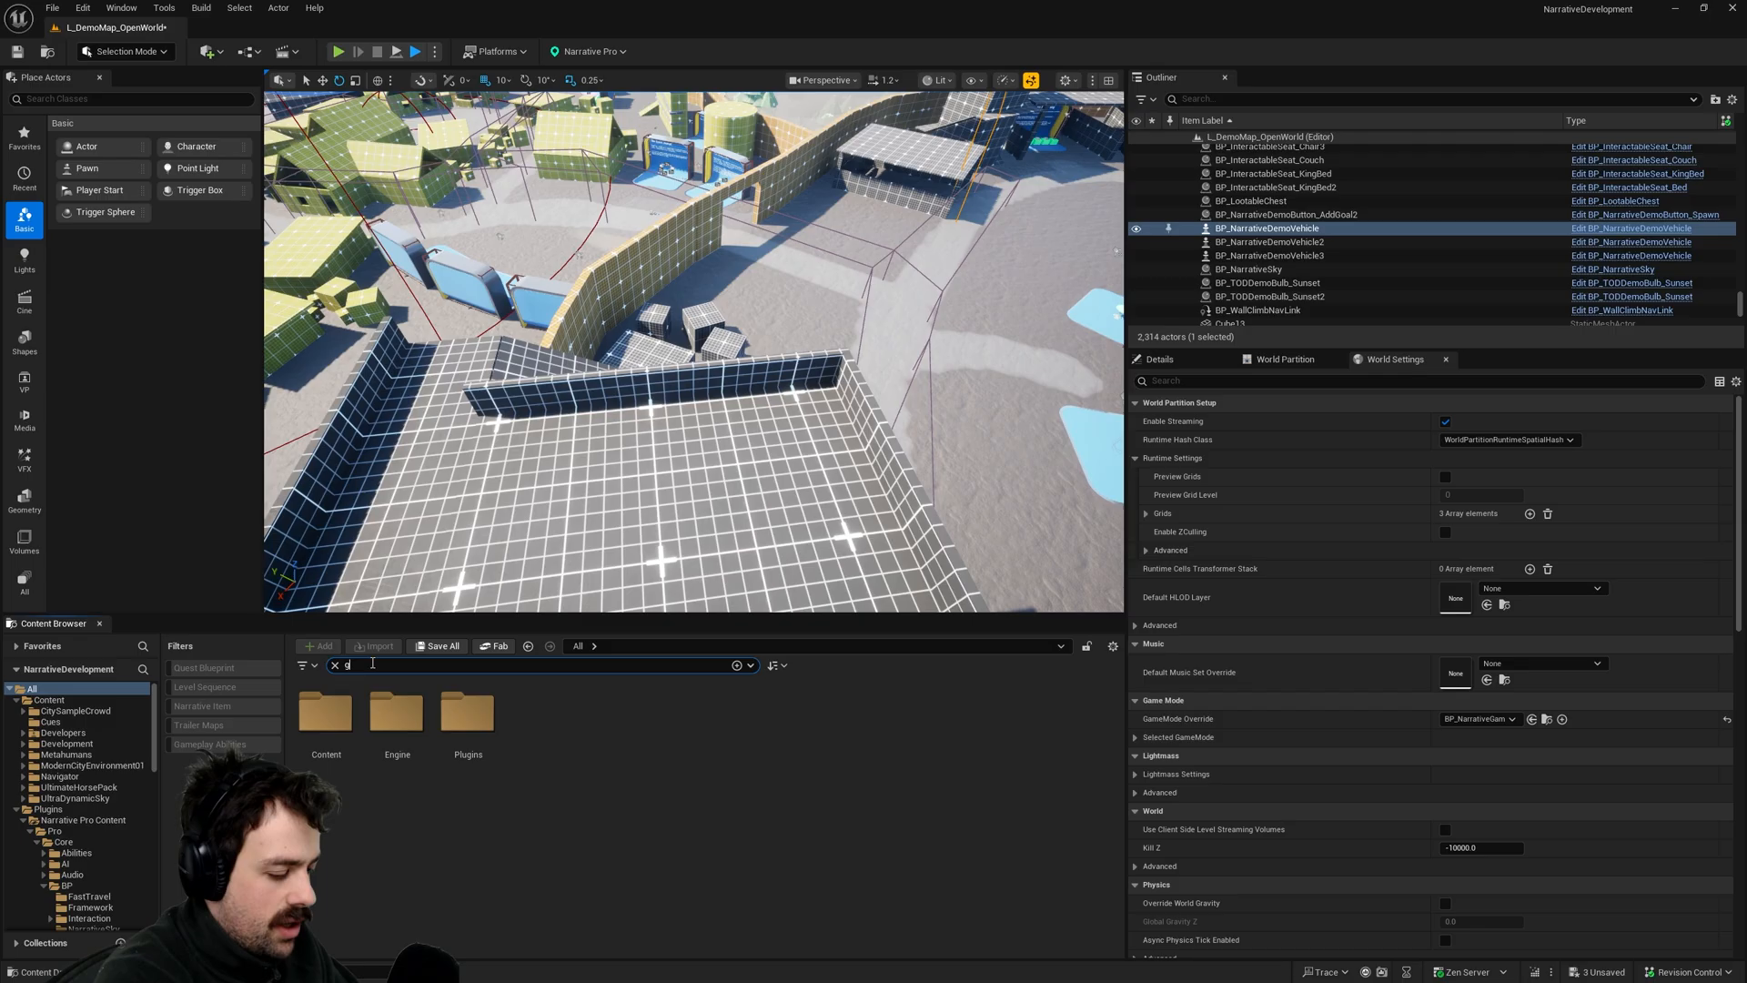
- Find BP_NarrativePlayer_GASP via 'gasp player' and select the Fall Damage Curve key at -1800
text(gasp player)
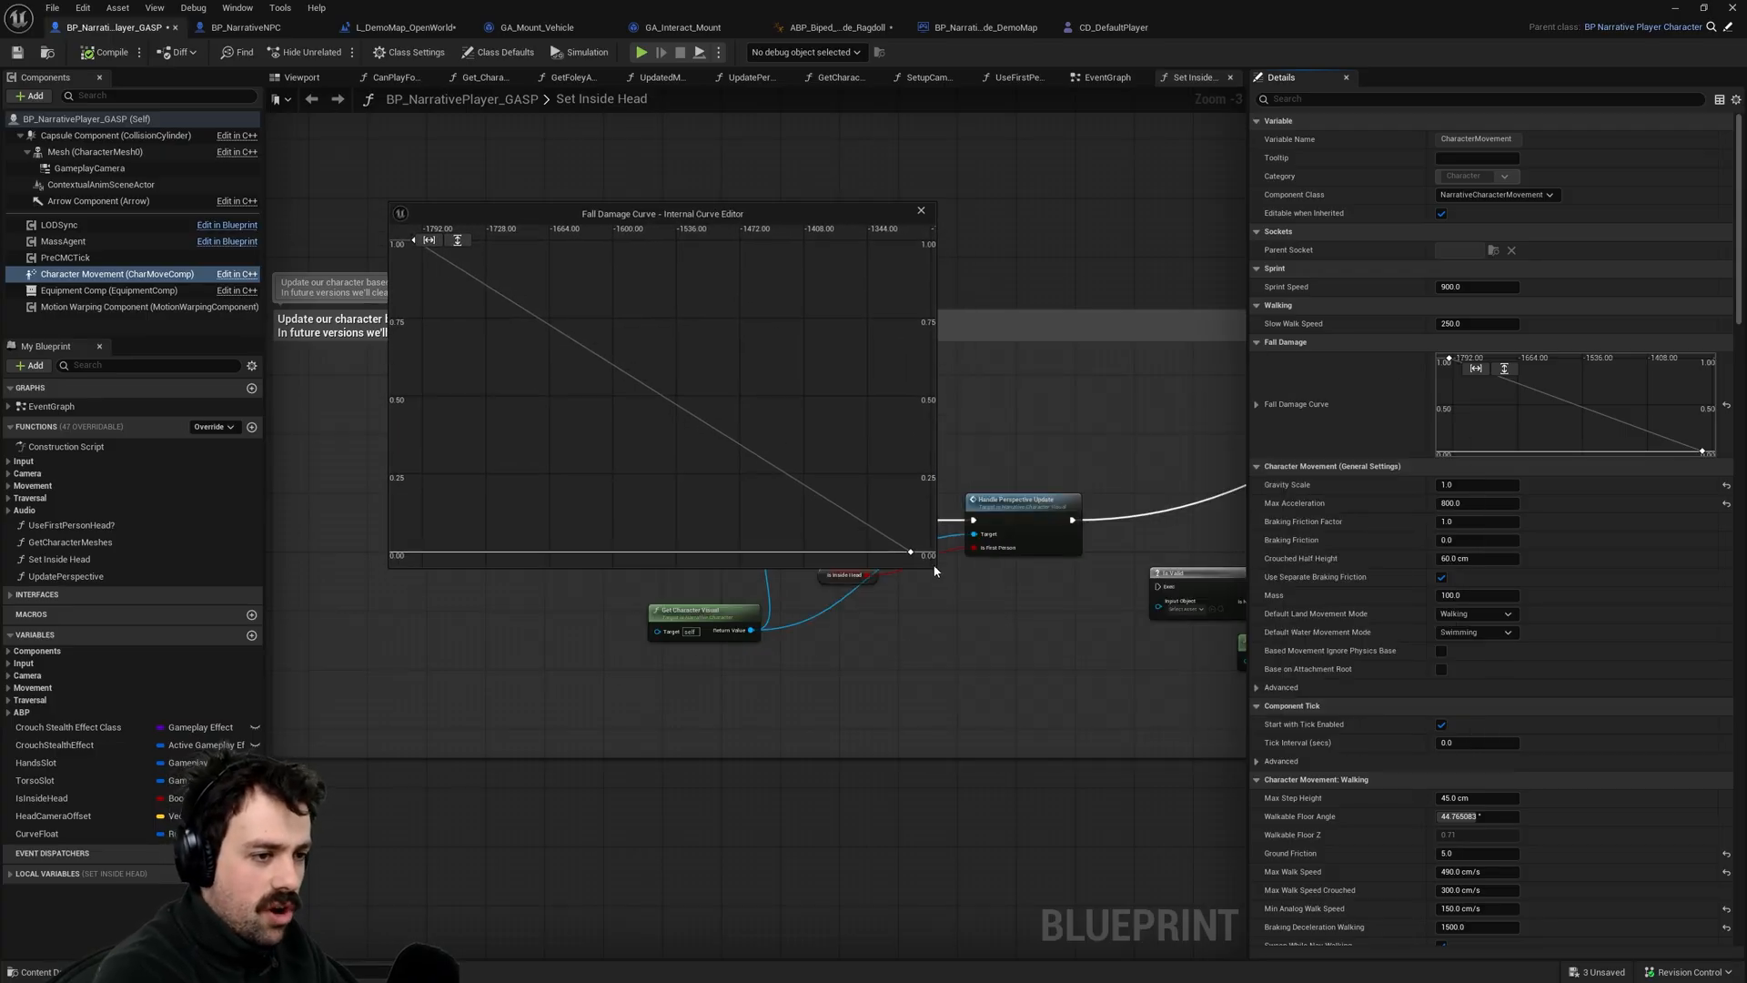
mouse_move(484, 306)
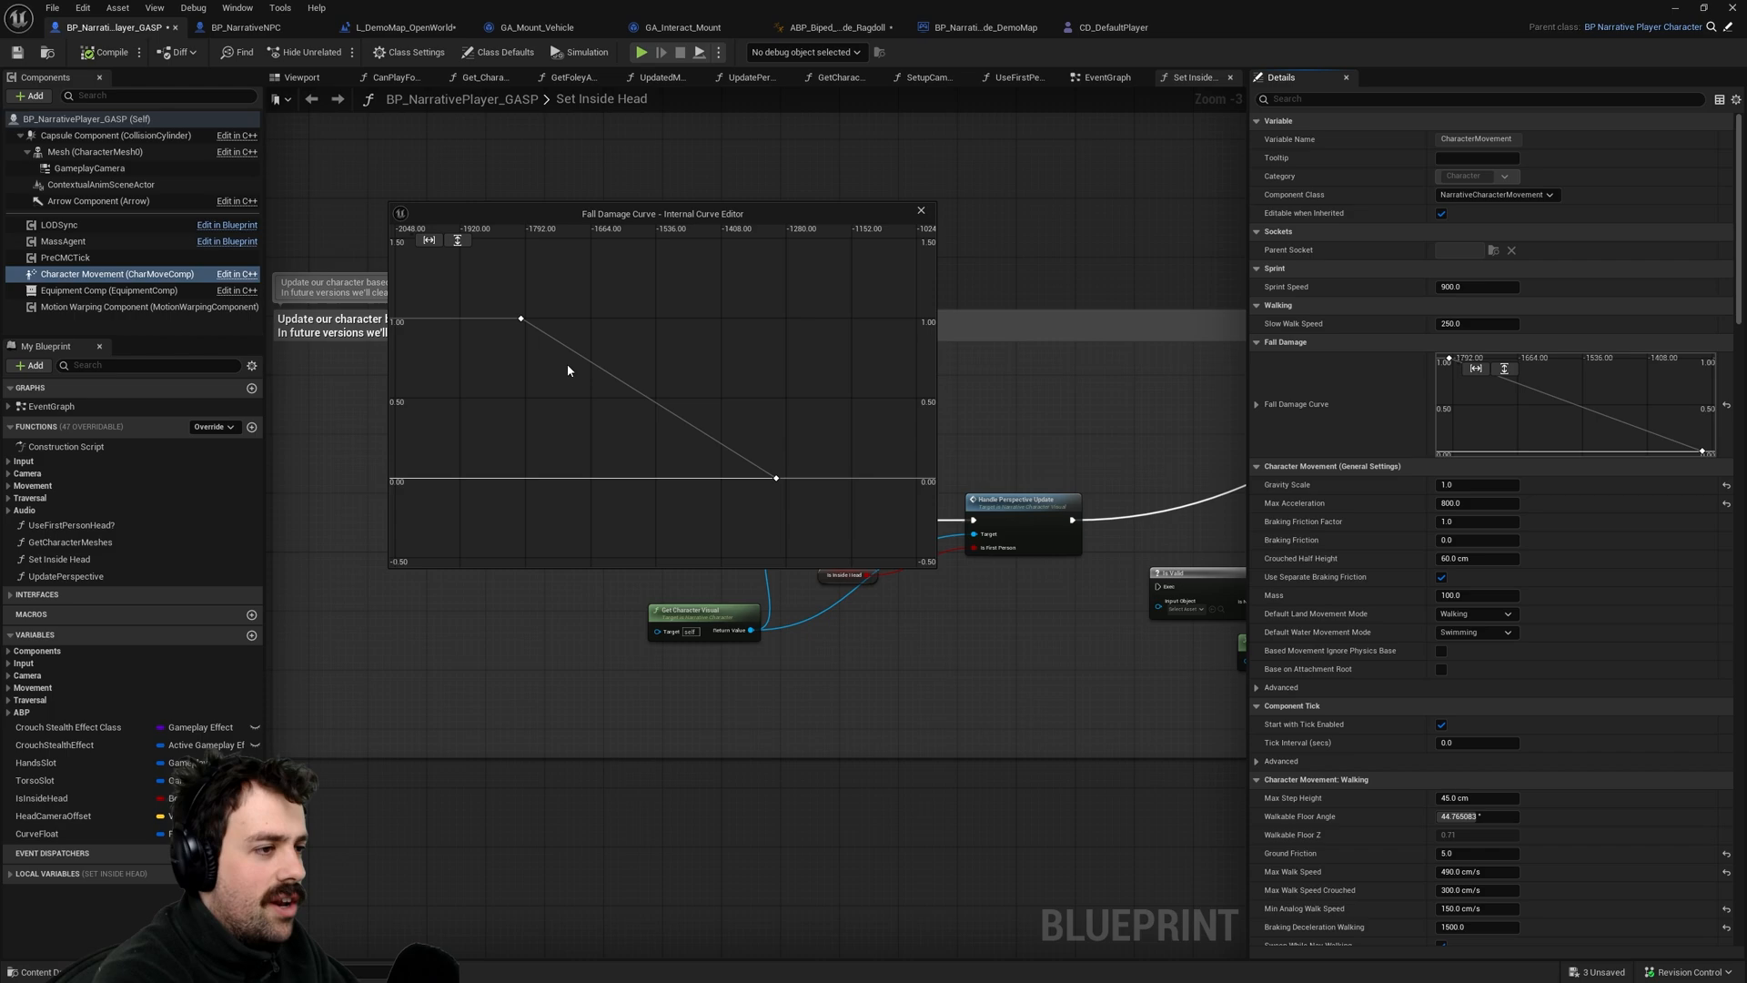
click(520, 317)
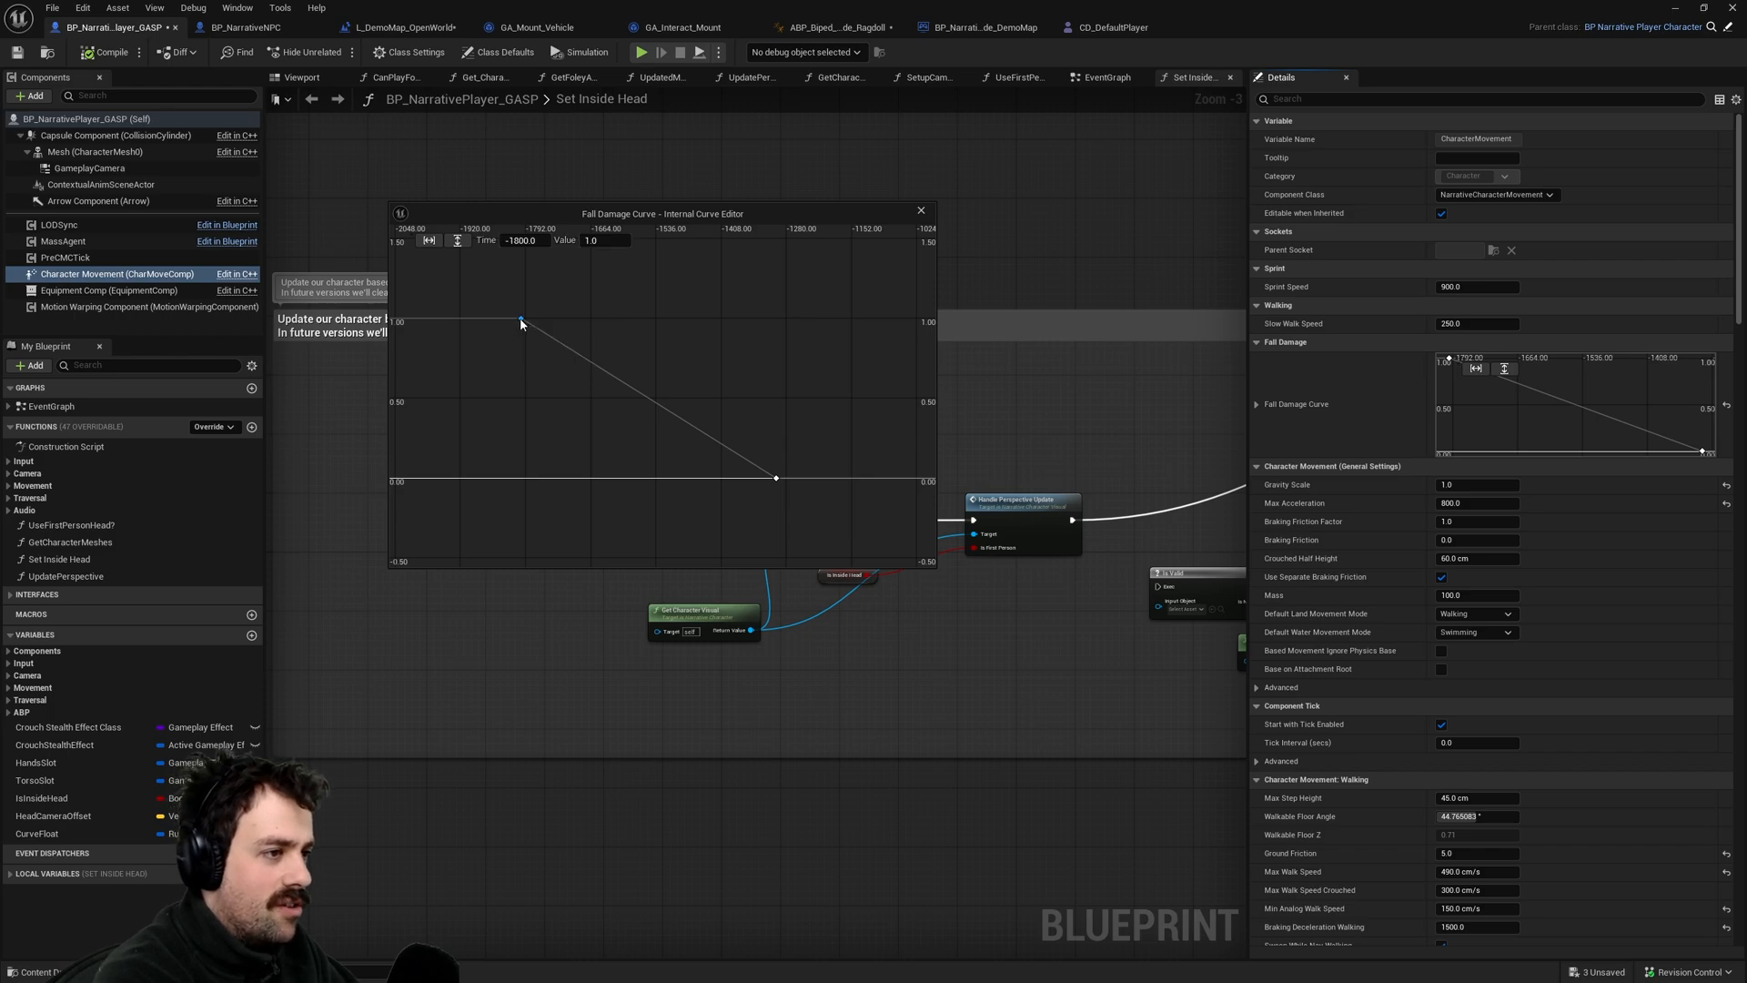
mouse_move(504, 291)
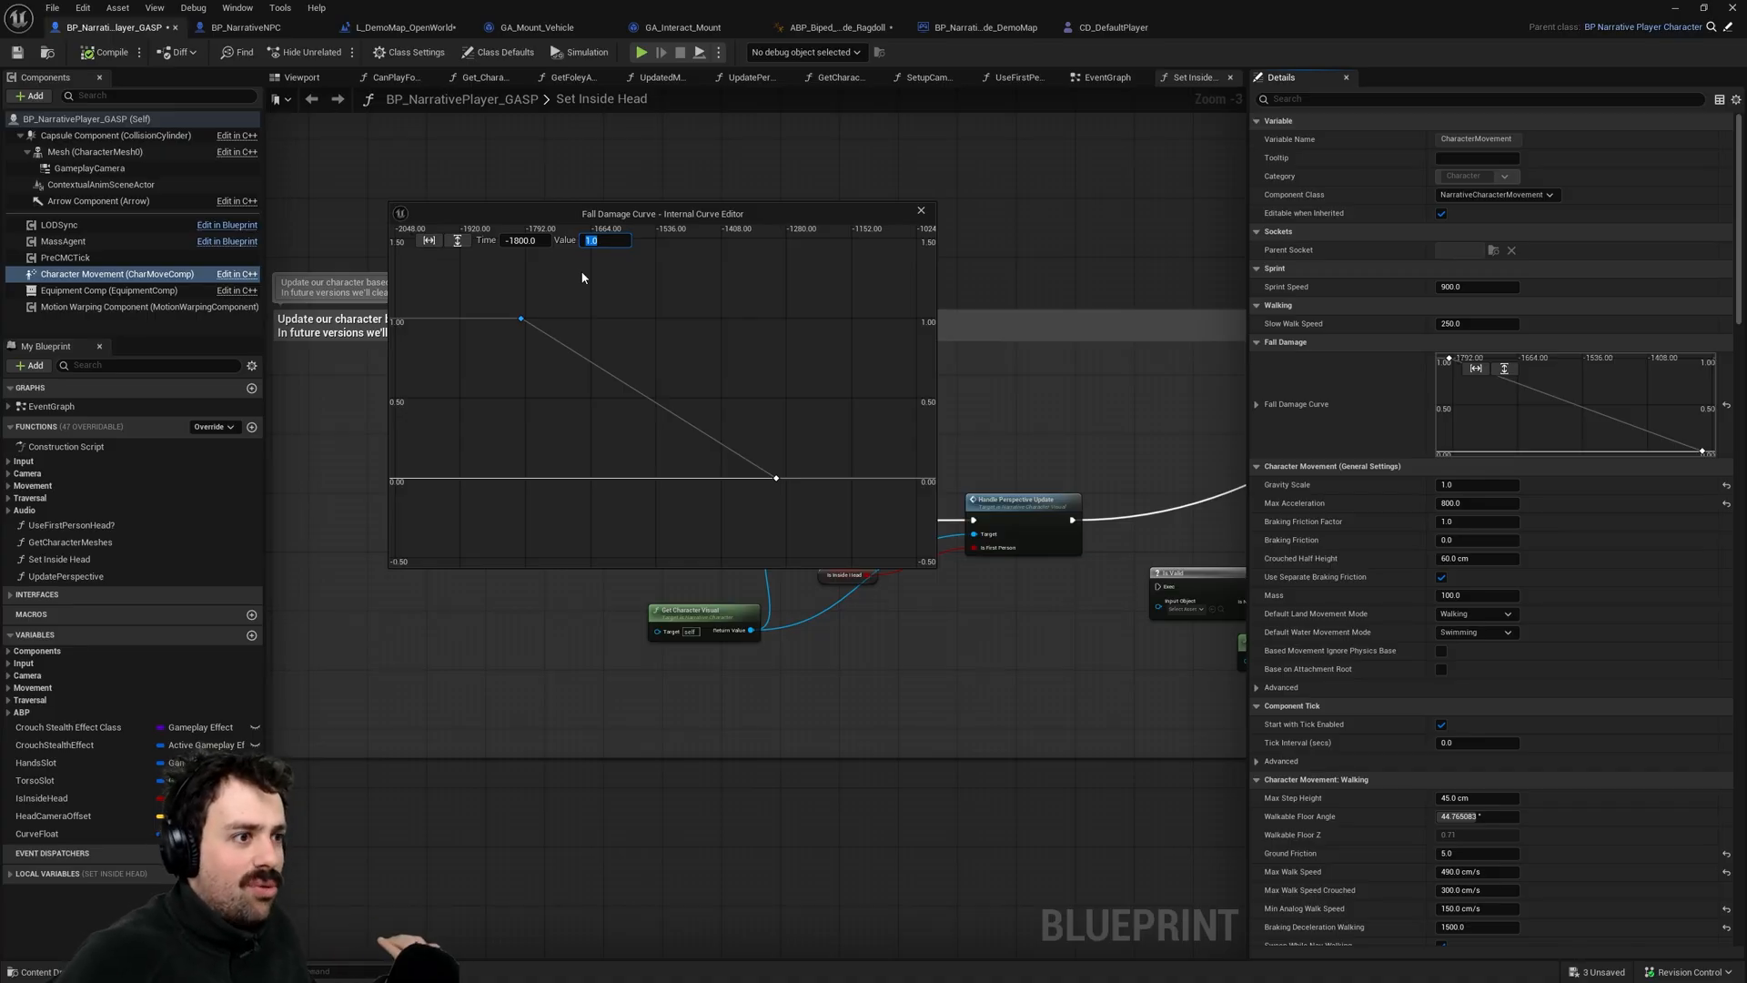
mouse_move(639, 396)
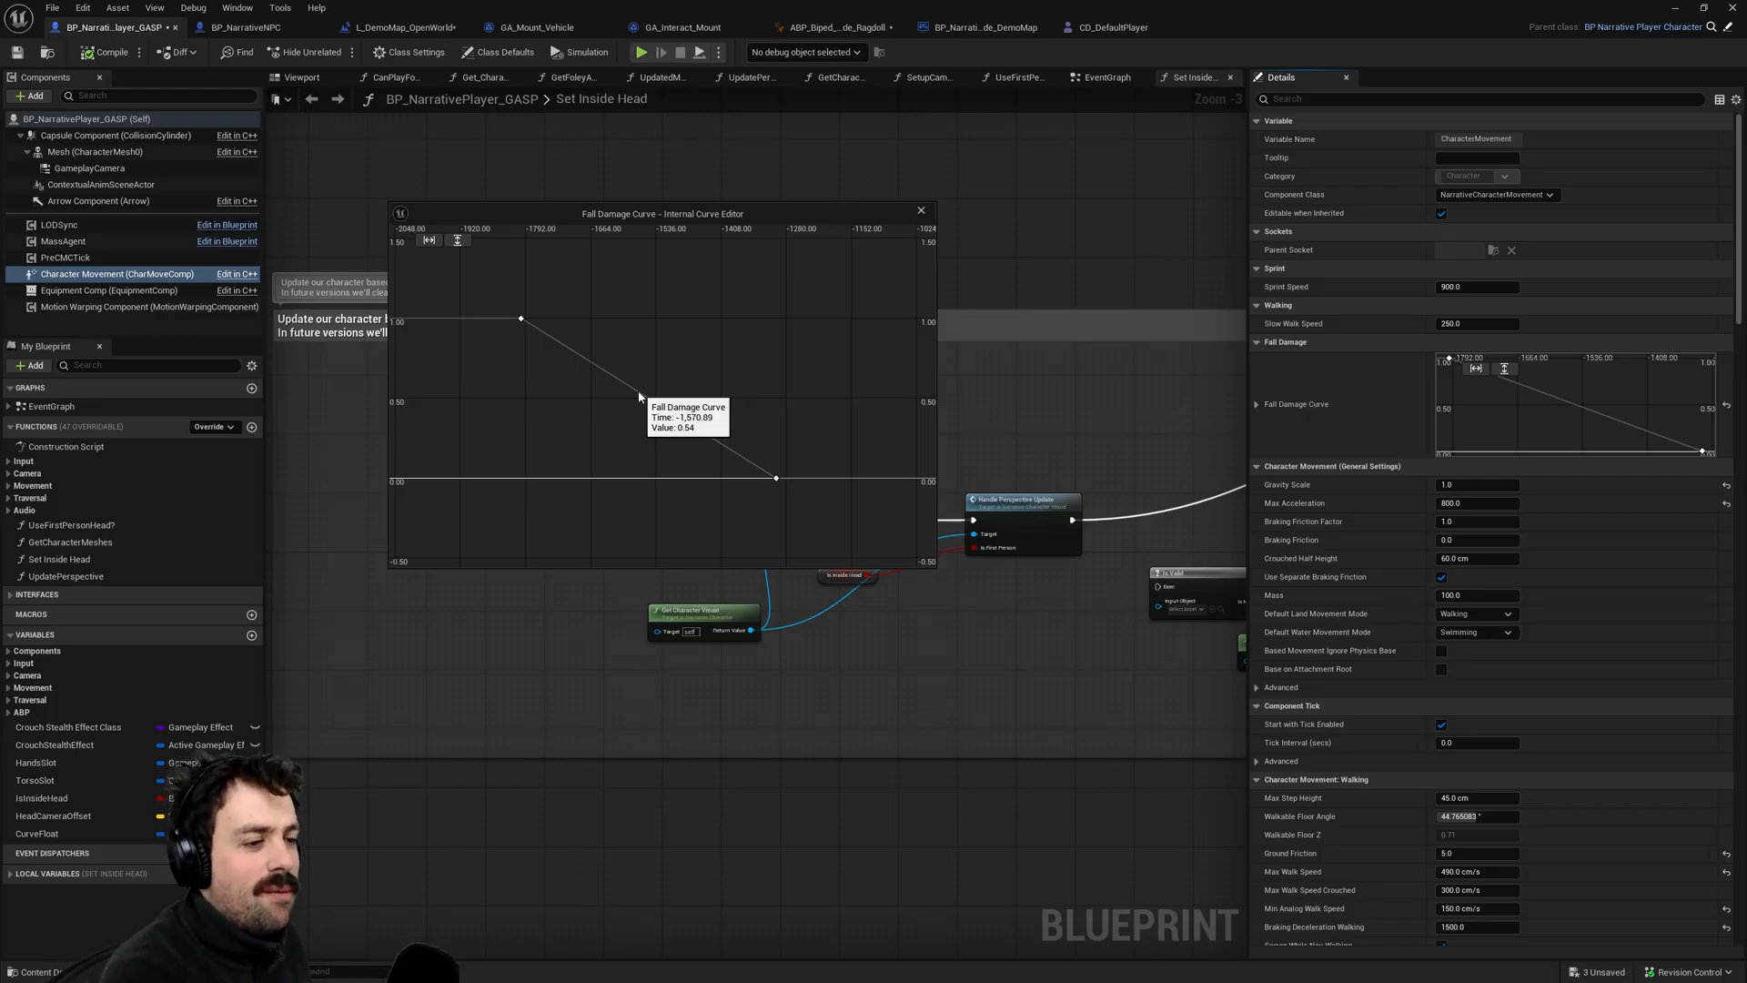
mouse_move(777, 484)
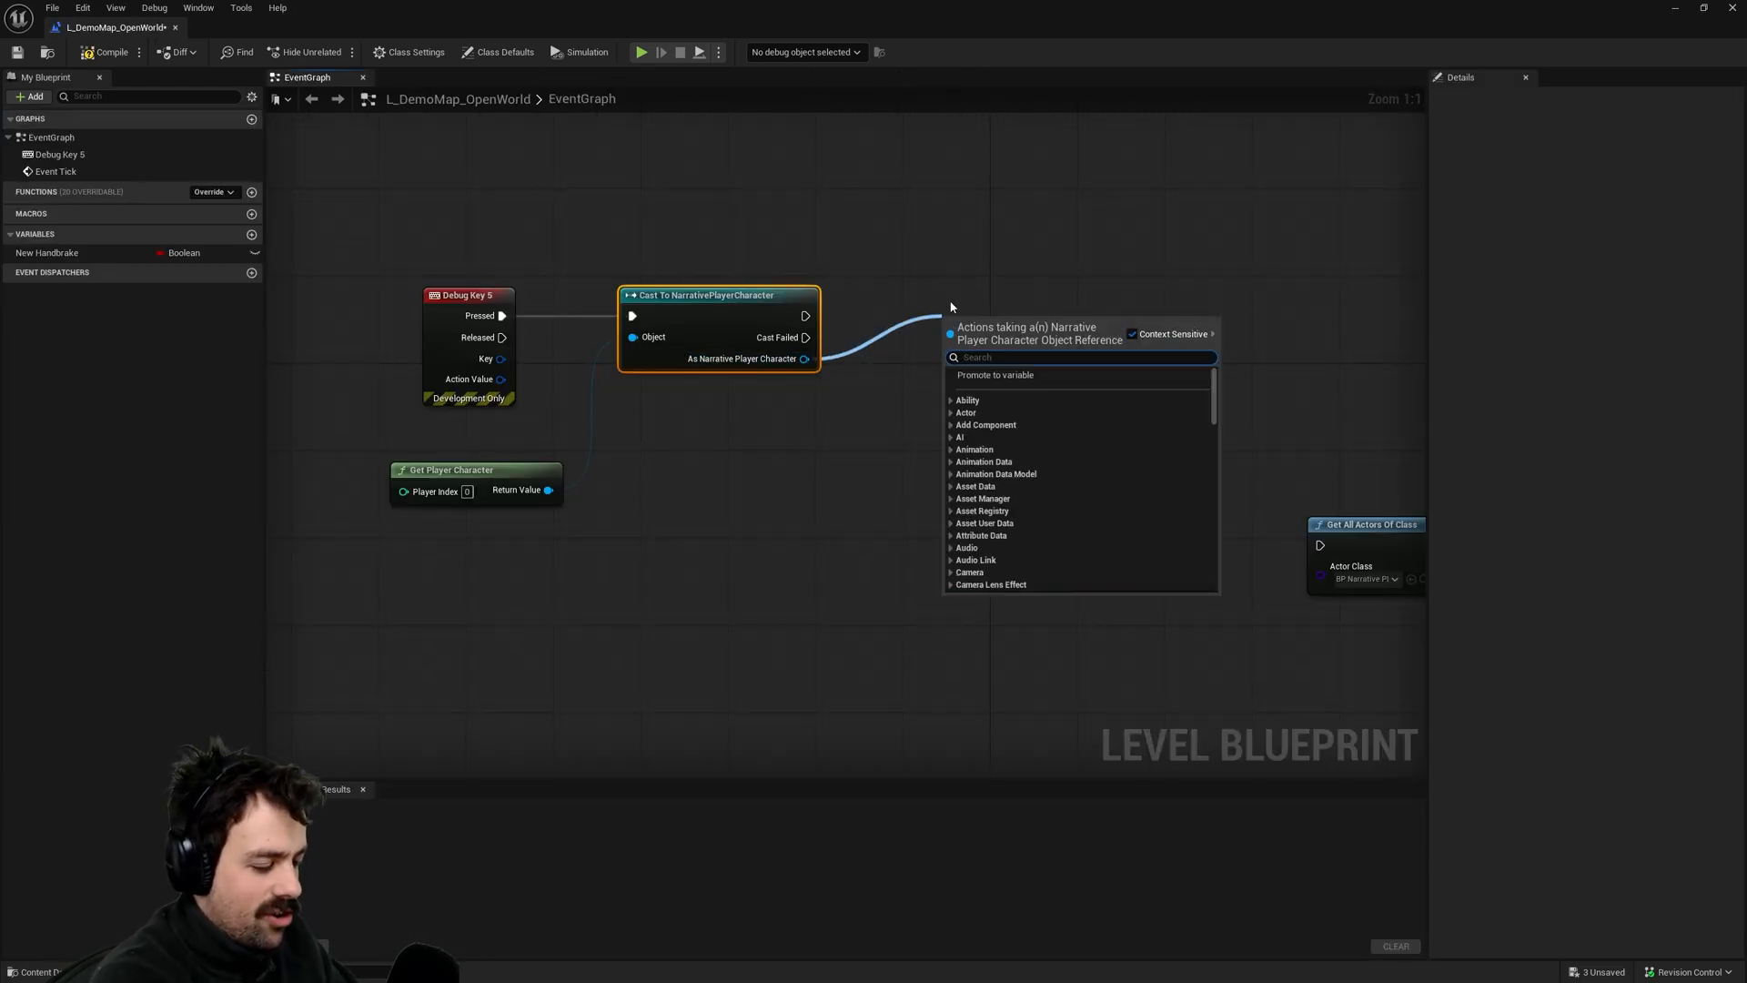
- Add a Ragdoll for Duration node from the player cast and return to the level
text(ragdoll)
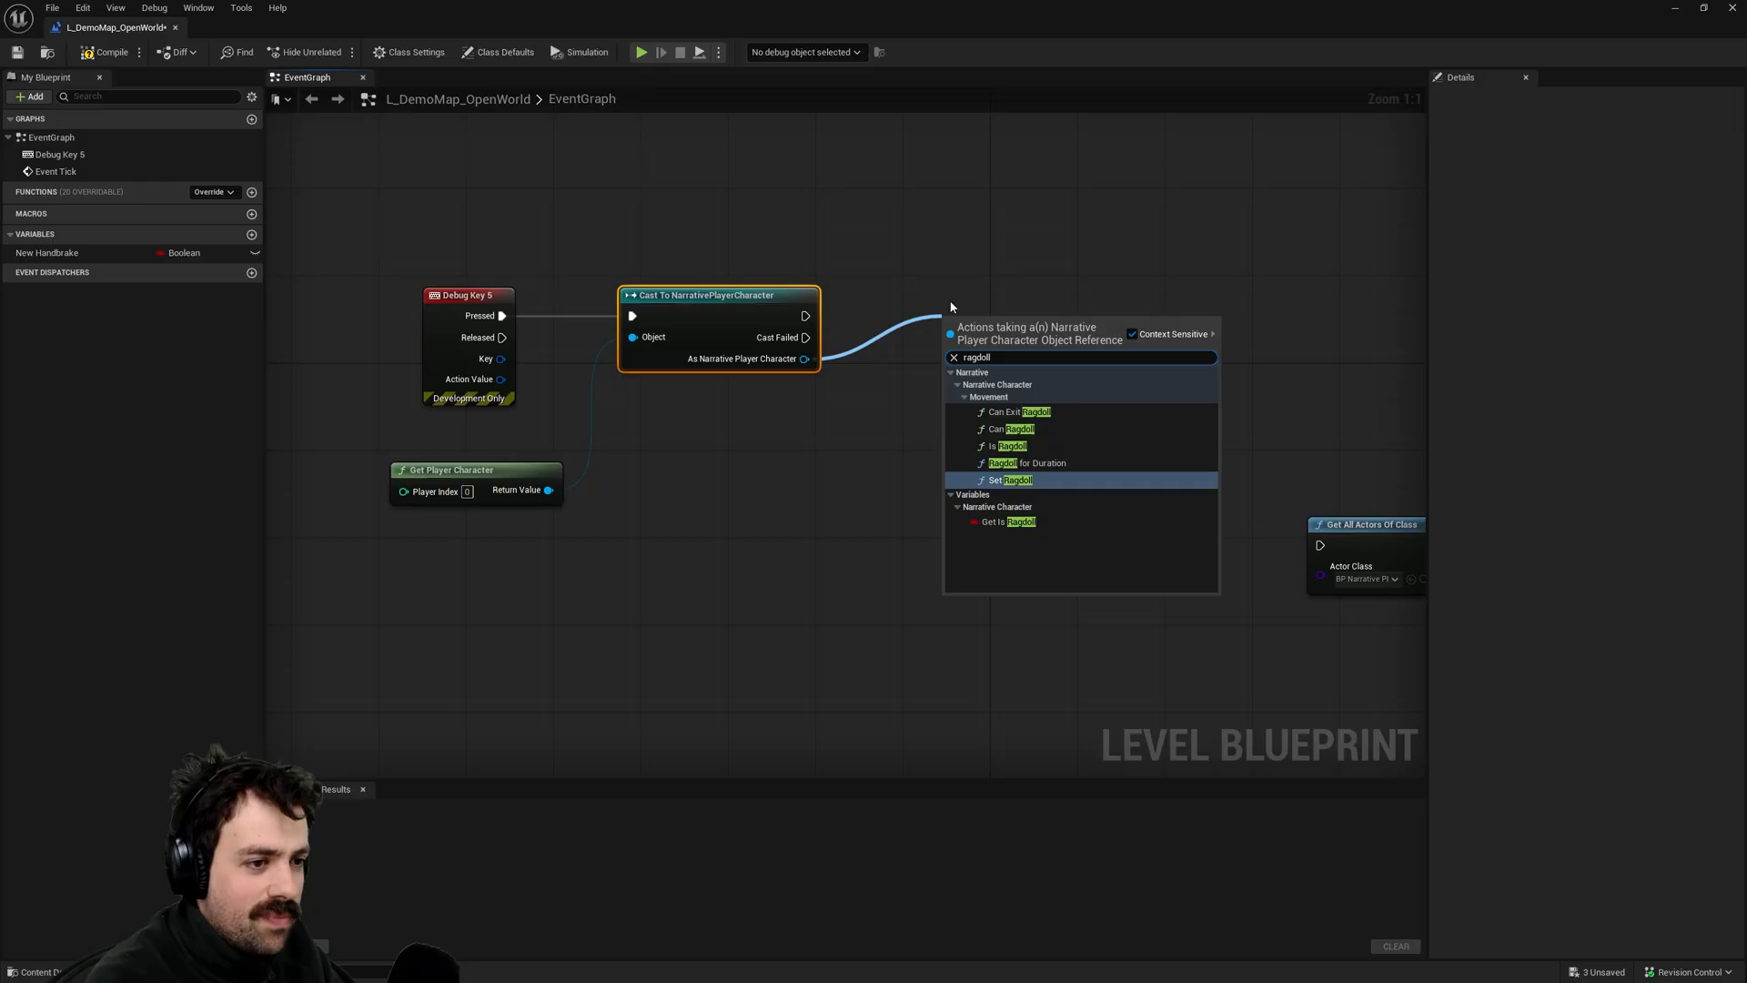
click(1026, 462)
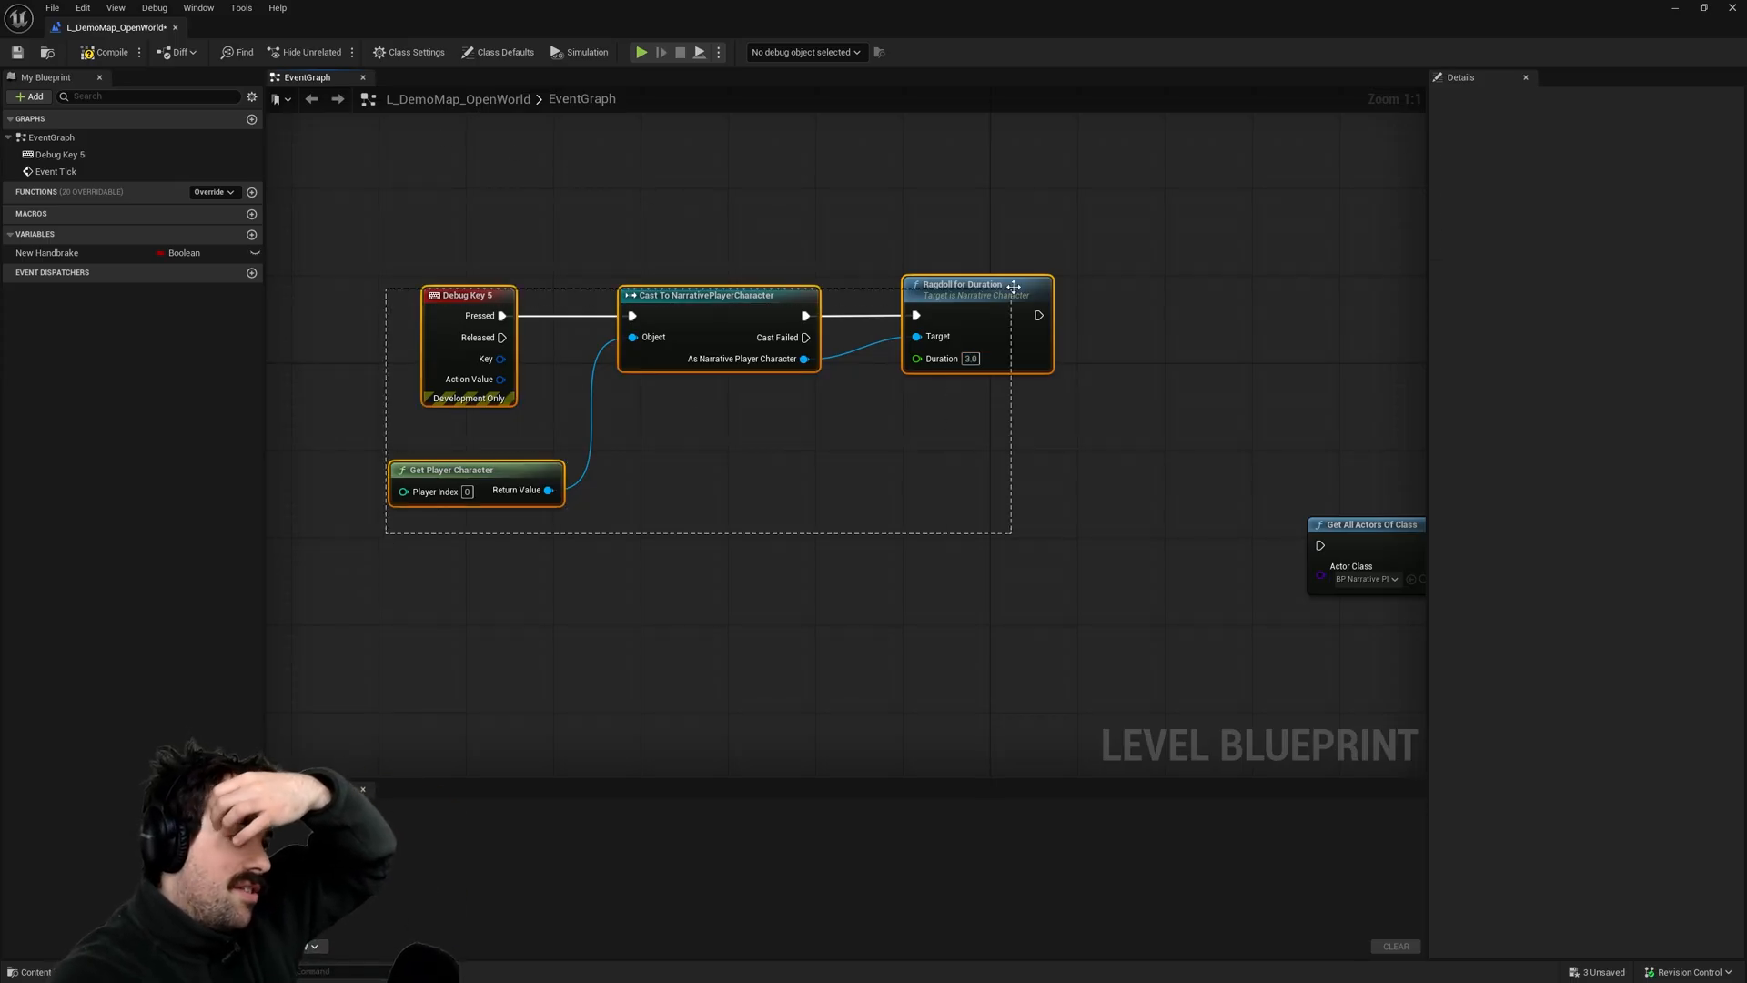
click(466, 295)
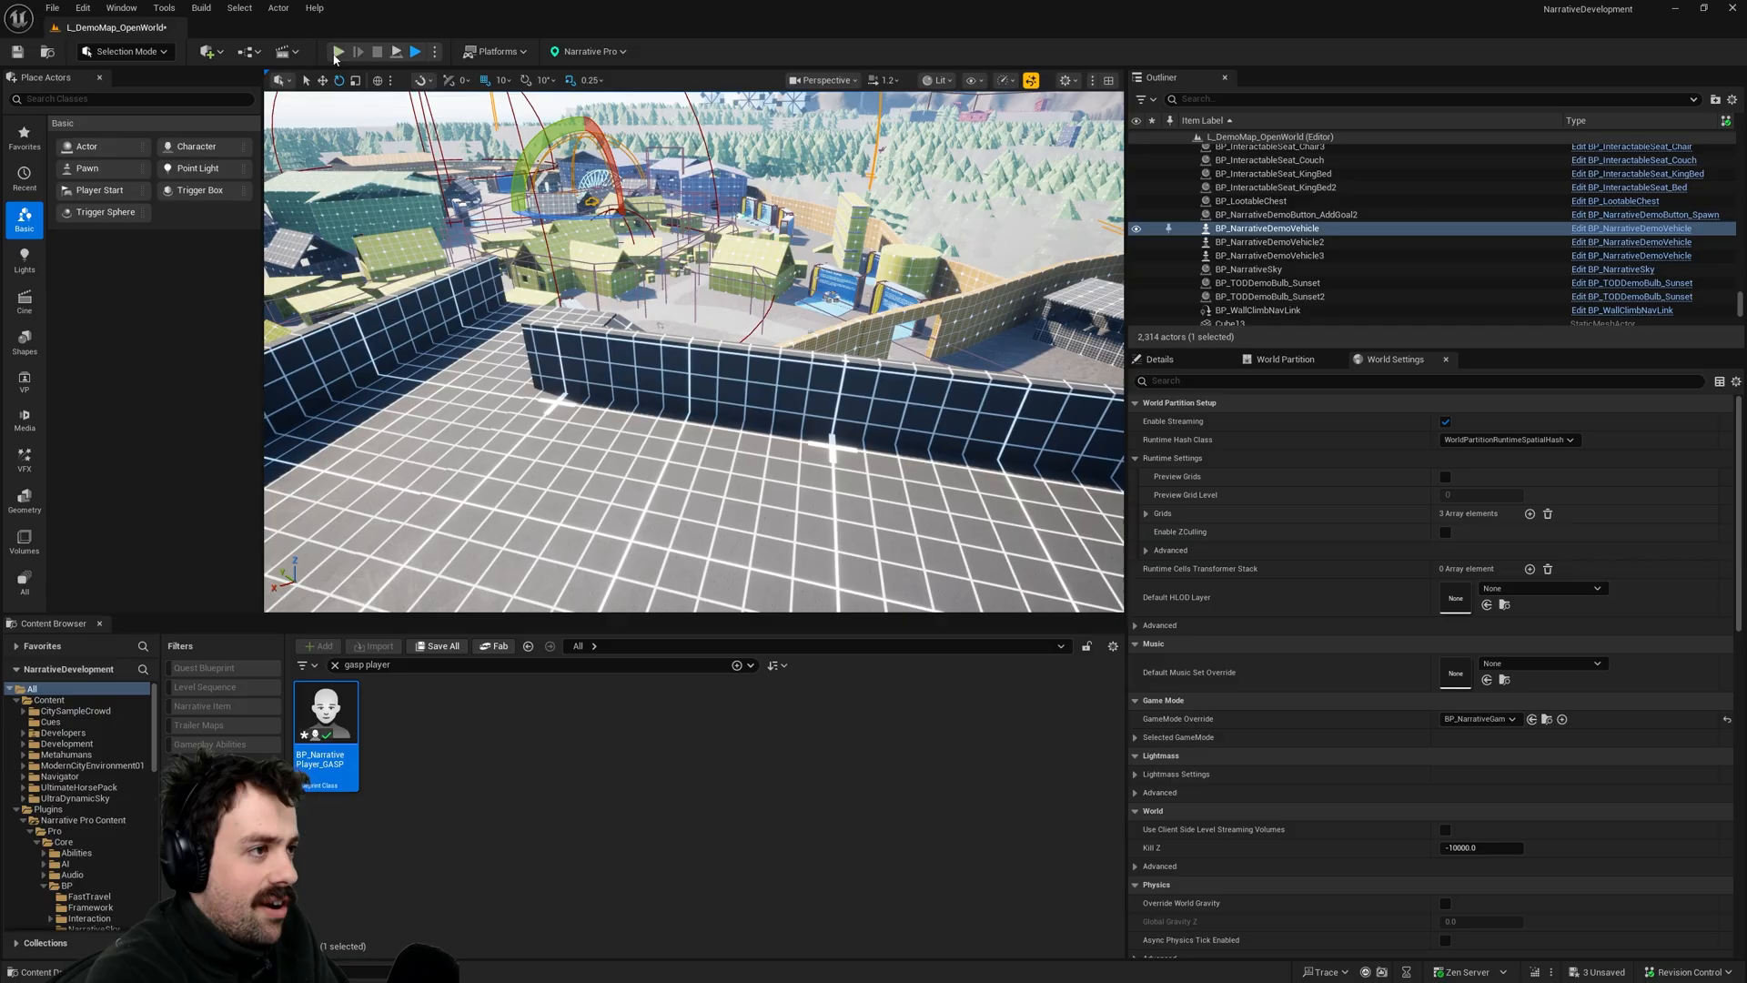
mouse_move(728, 366)
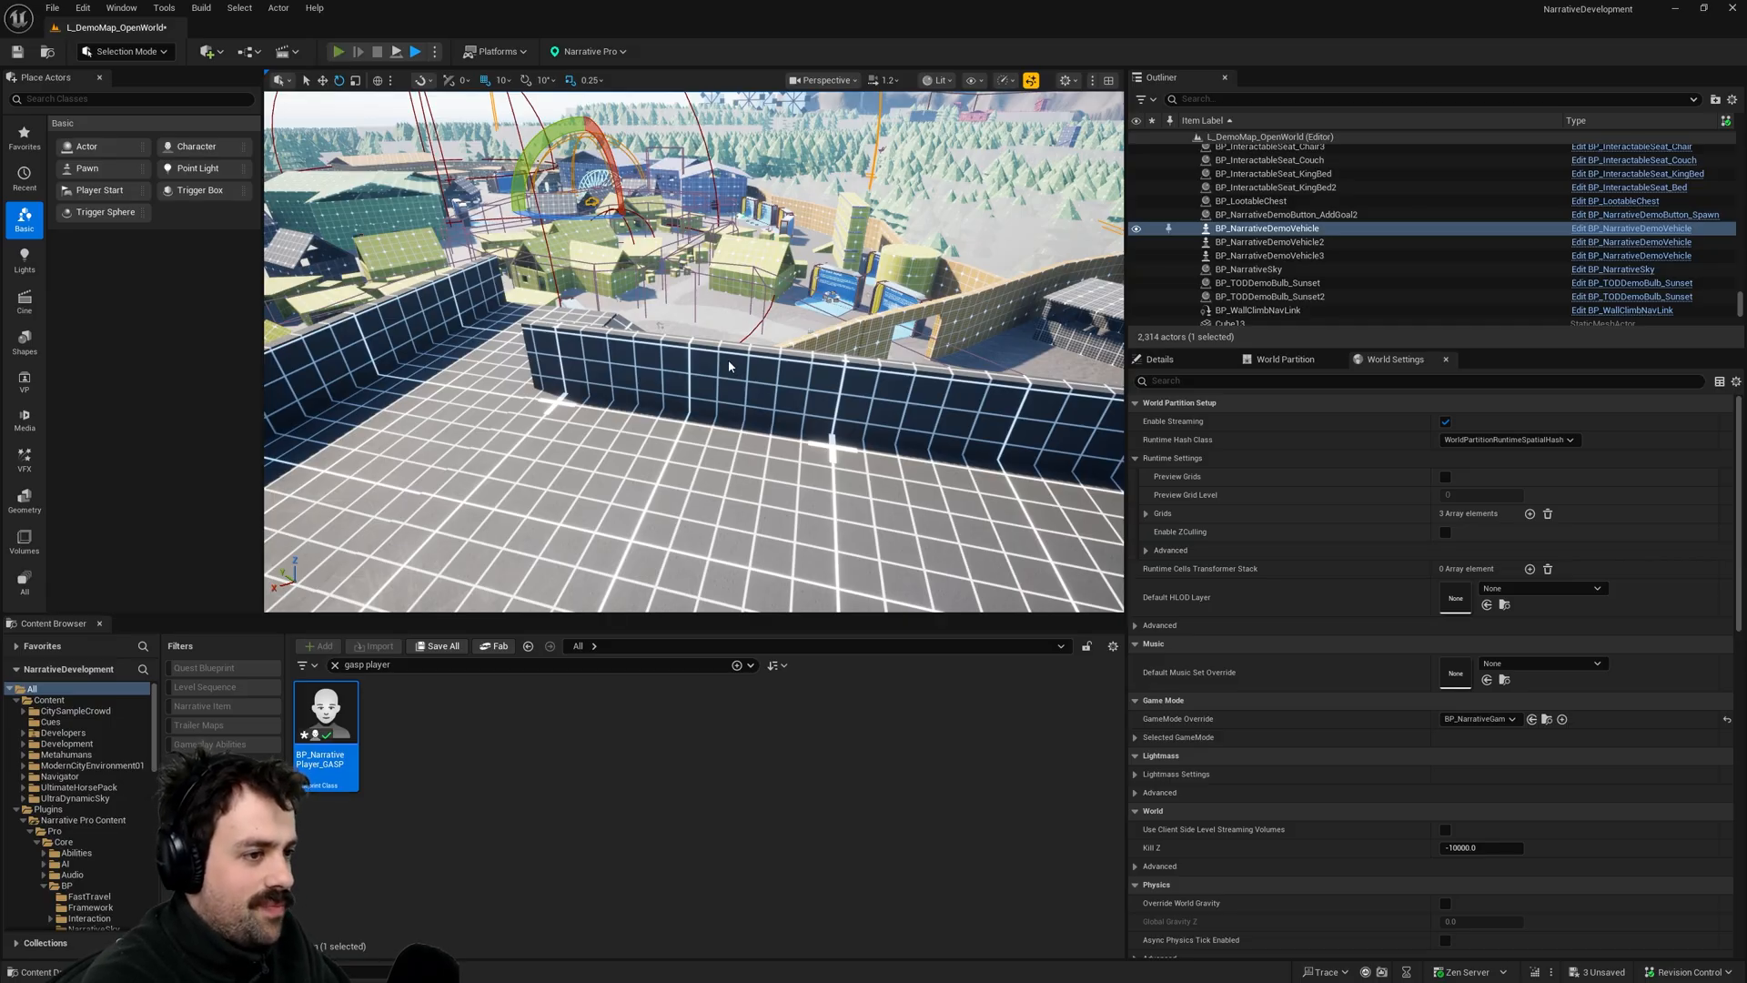
- Switch back to the BP_NarrativePlayer_GASP blueprint editor
click(338, 51)
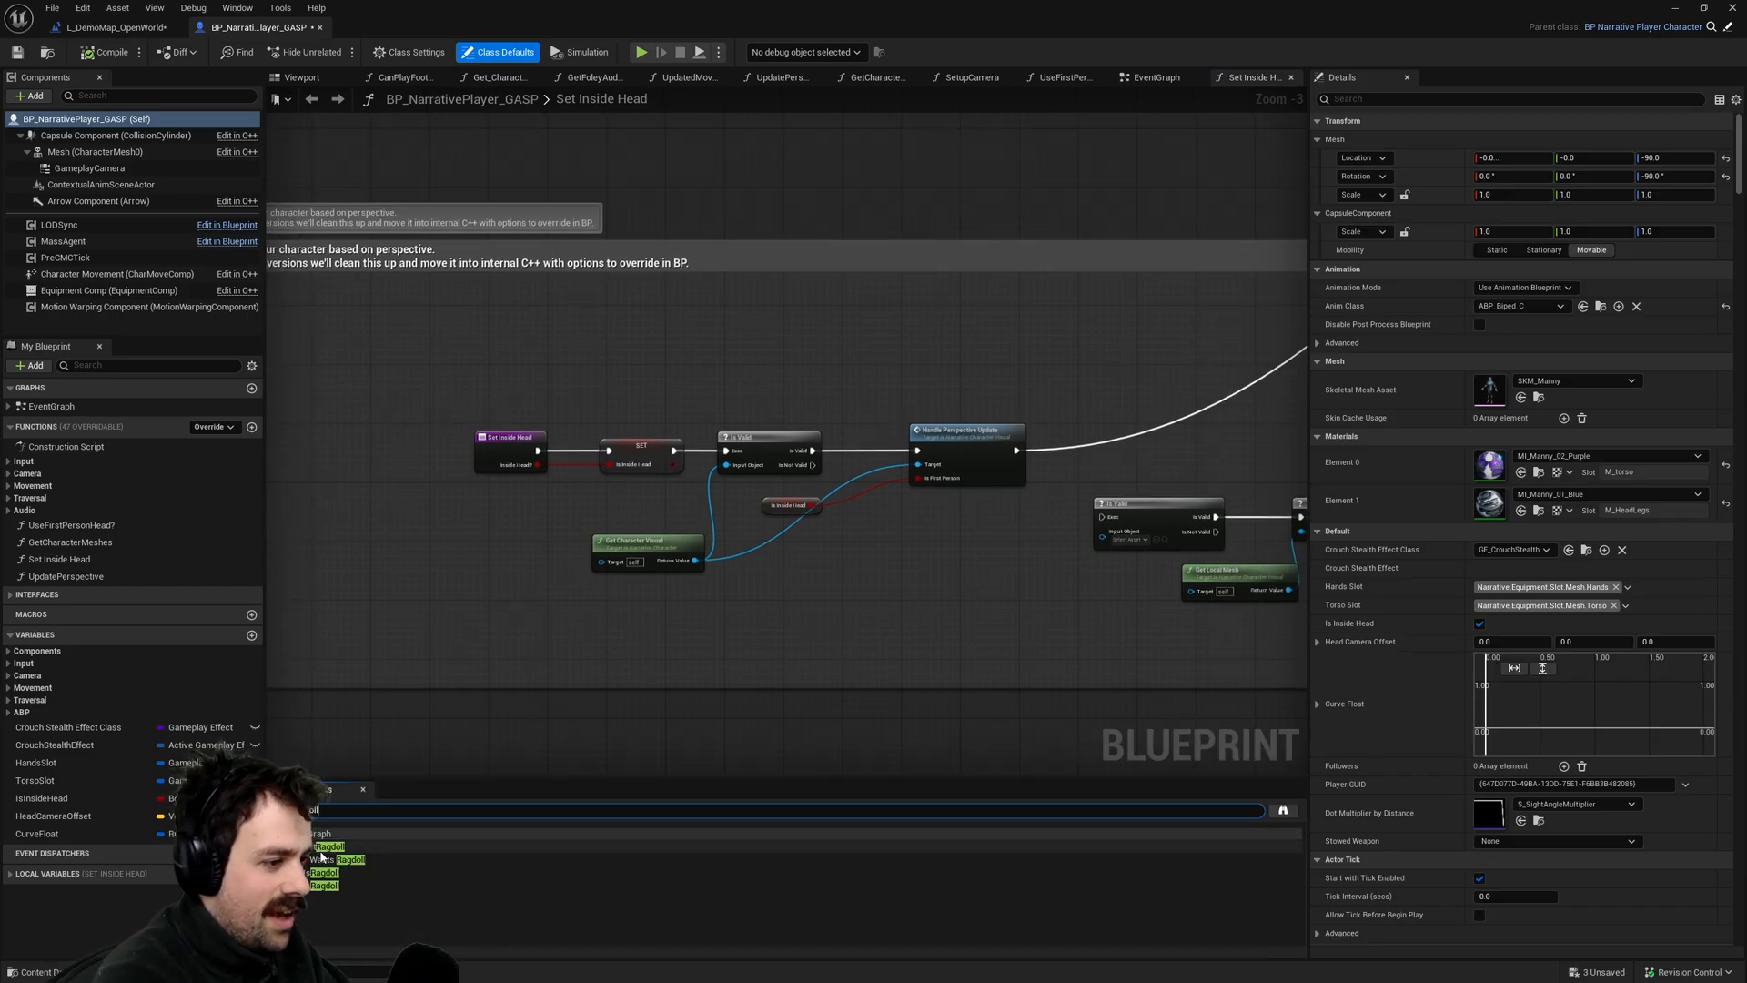
- Jump to the Set Ragdoll node in the EventGraph and start a play test
click(1152, 76)
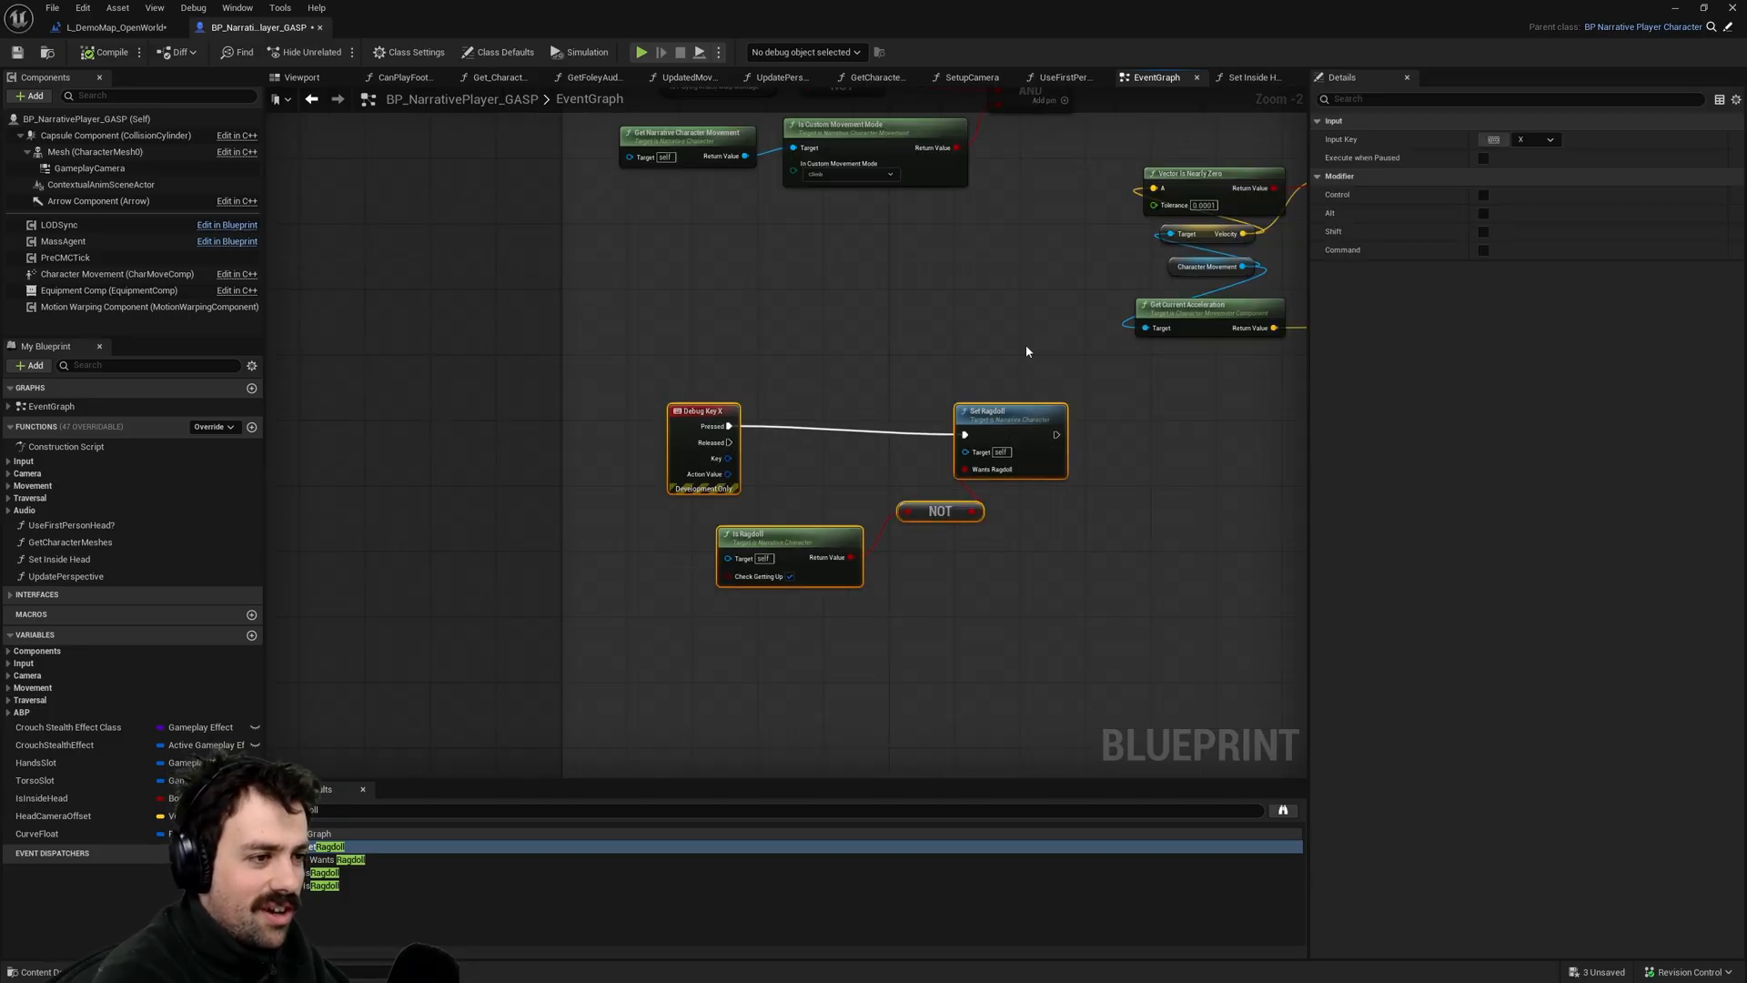
click(100, 27)
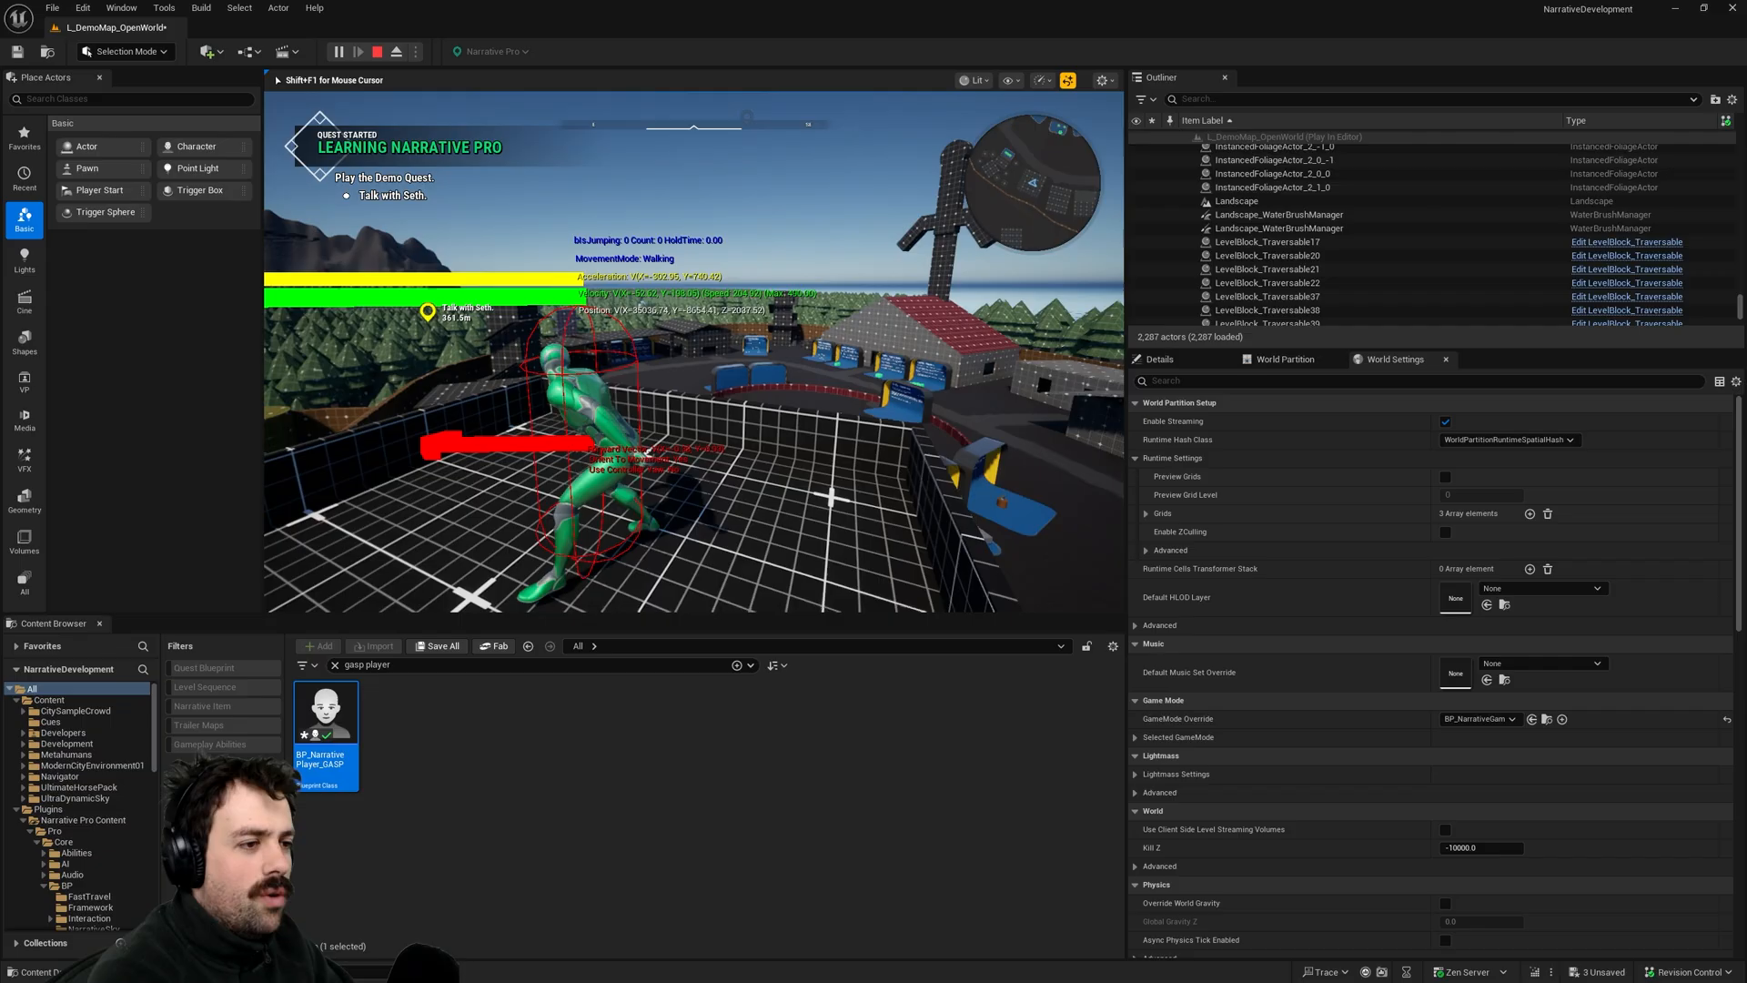